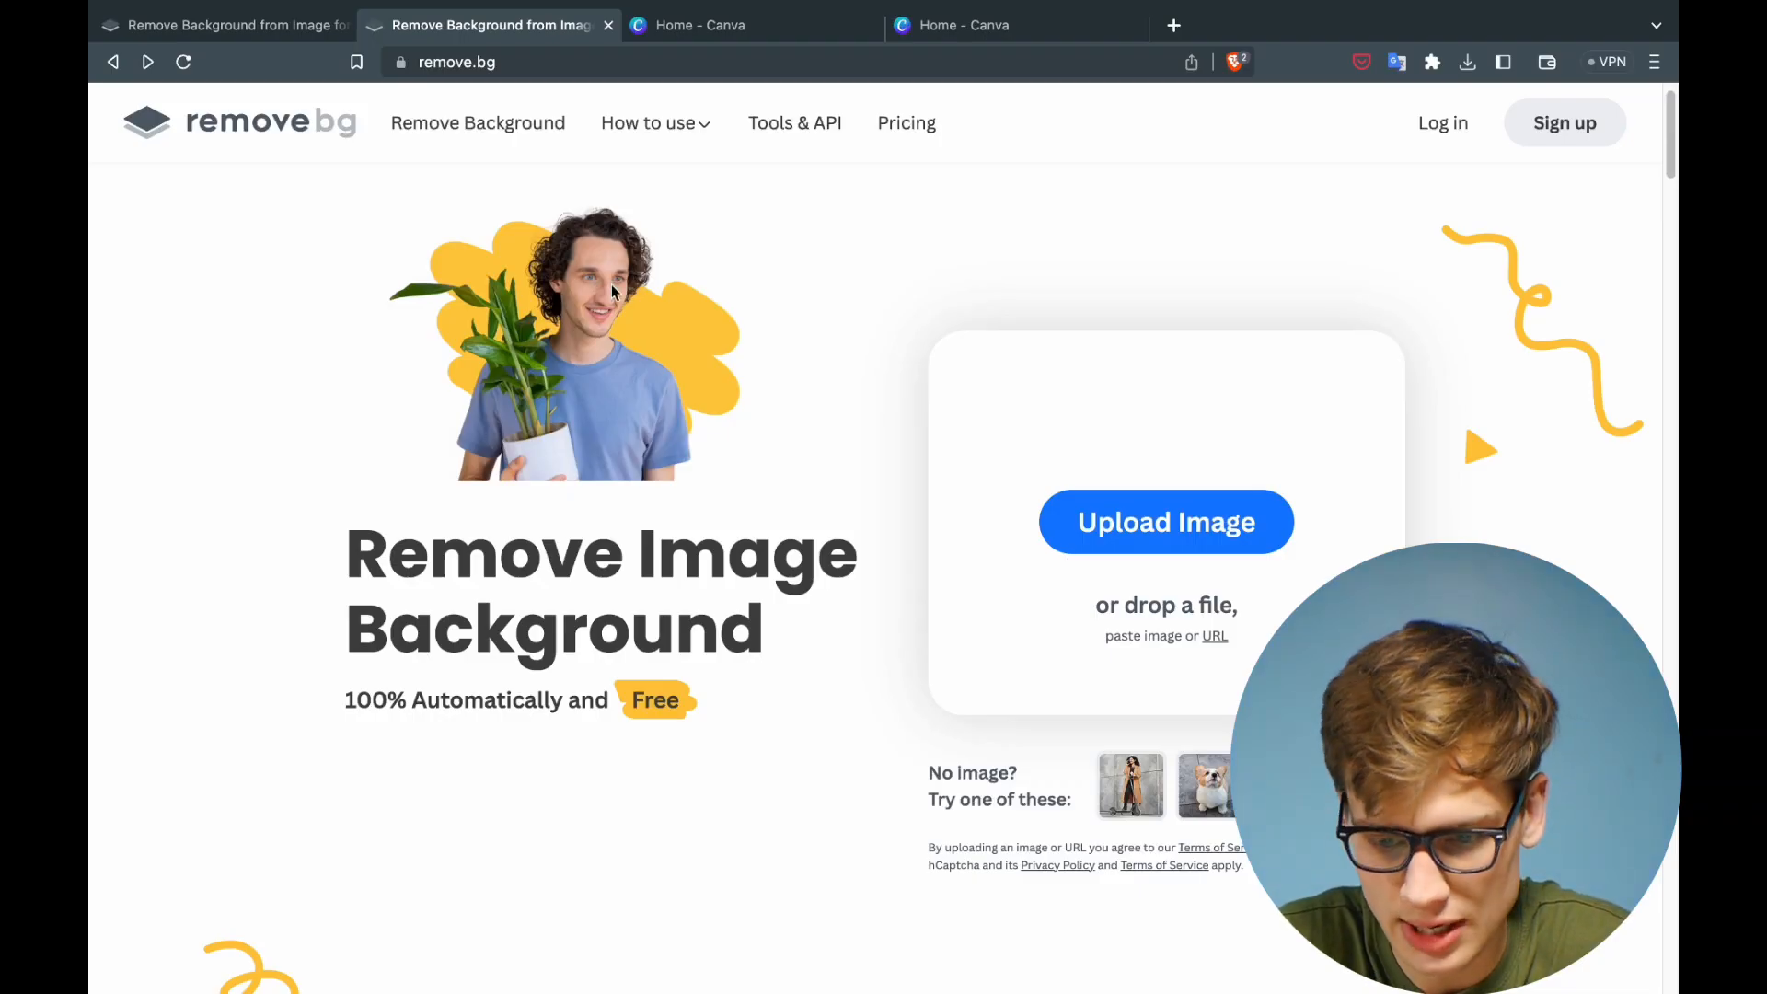
{"action": "mouse_move", "coordinate": [738, 320]}
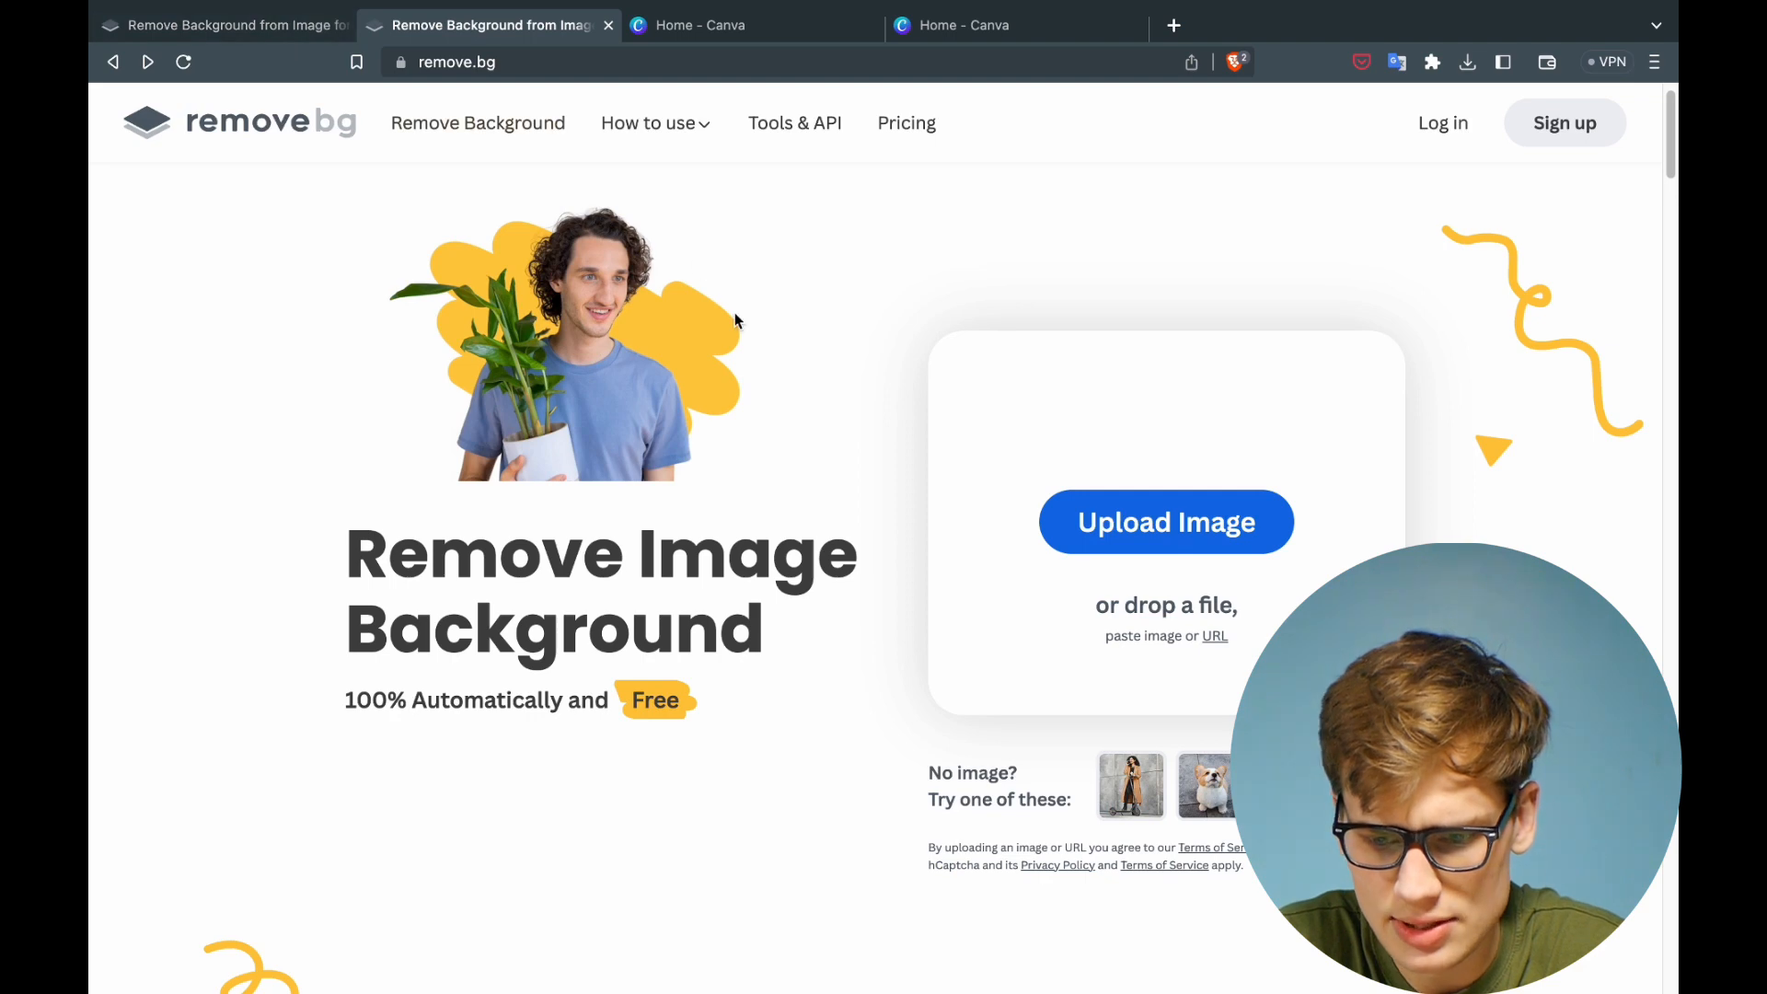
{"action": "mouse_move", "coordinate": [1165, 521]}
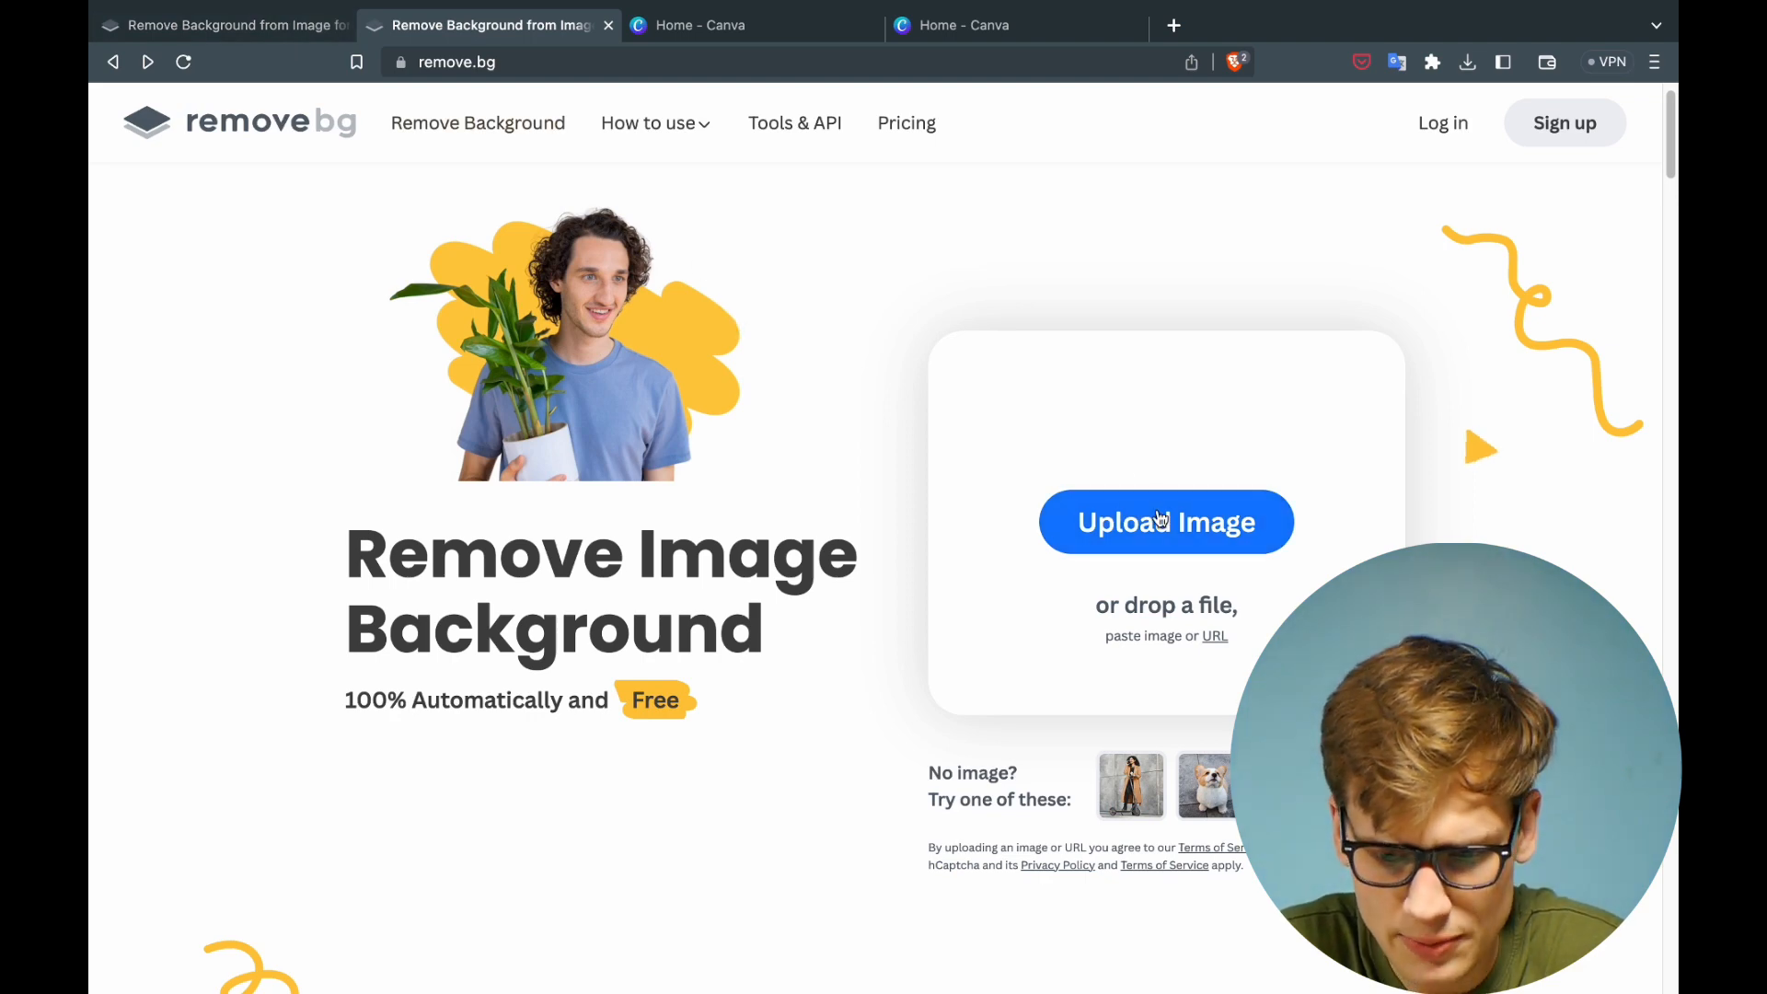
Upload P1240866.JPG to remove.bg and download the background-free portrait cutout.
{"action": "left_click", "coordinate": [1166, 521]}
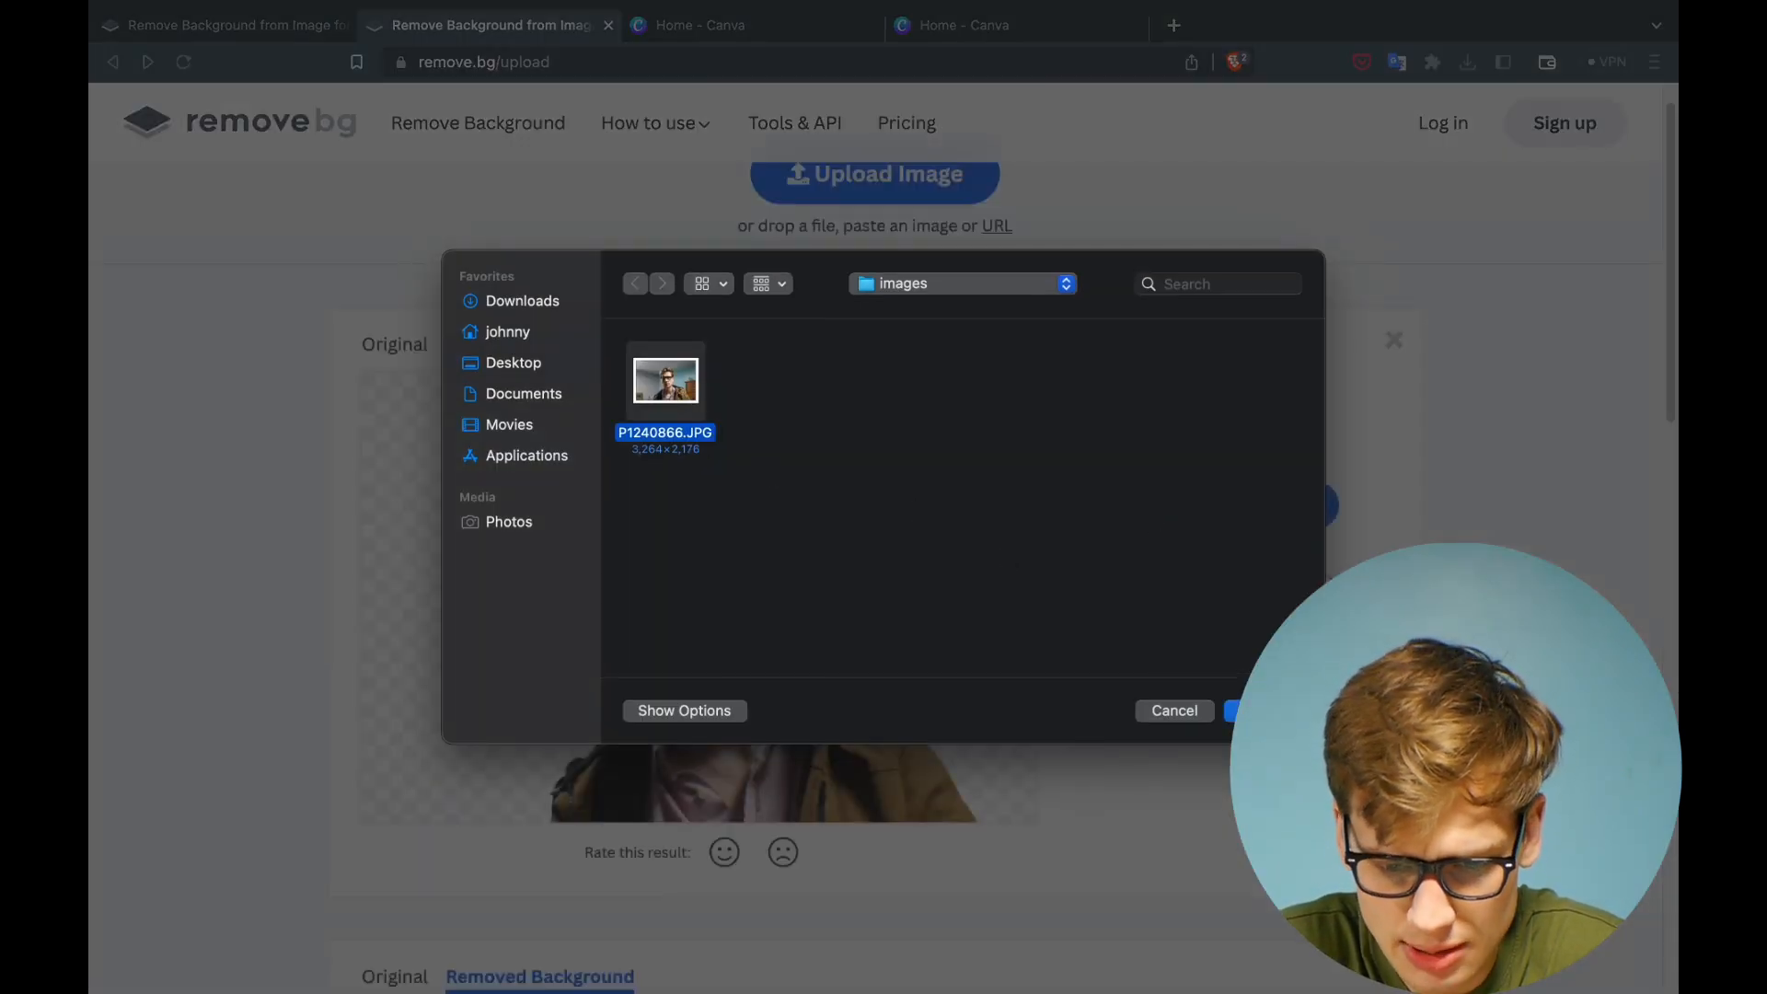
{"action": "left_click", "coordinate": [1263, 710]}
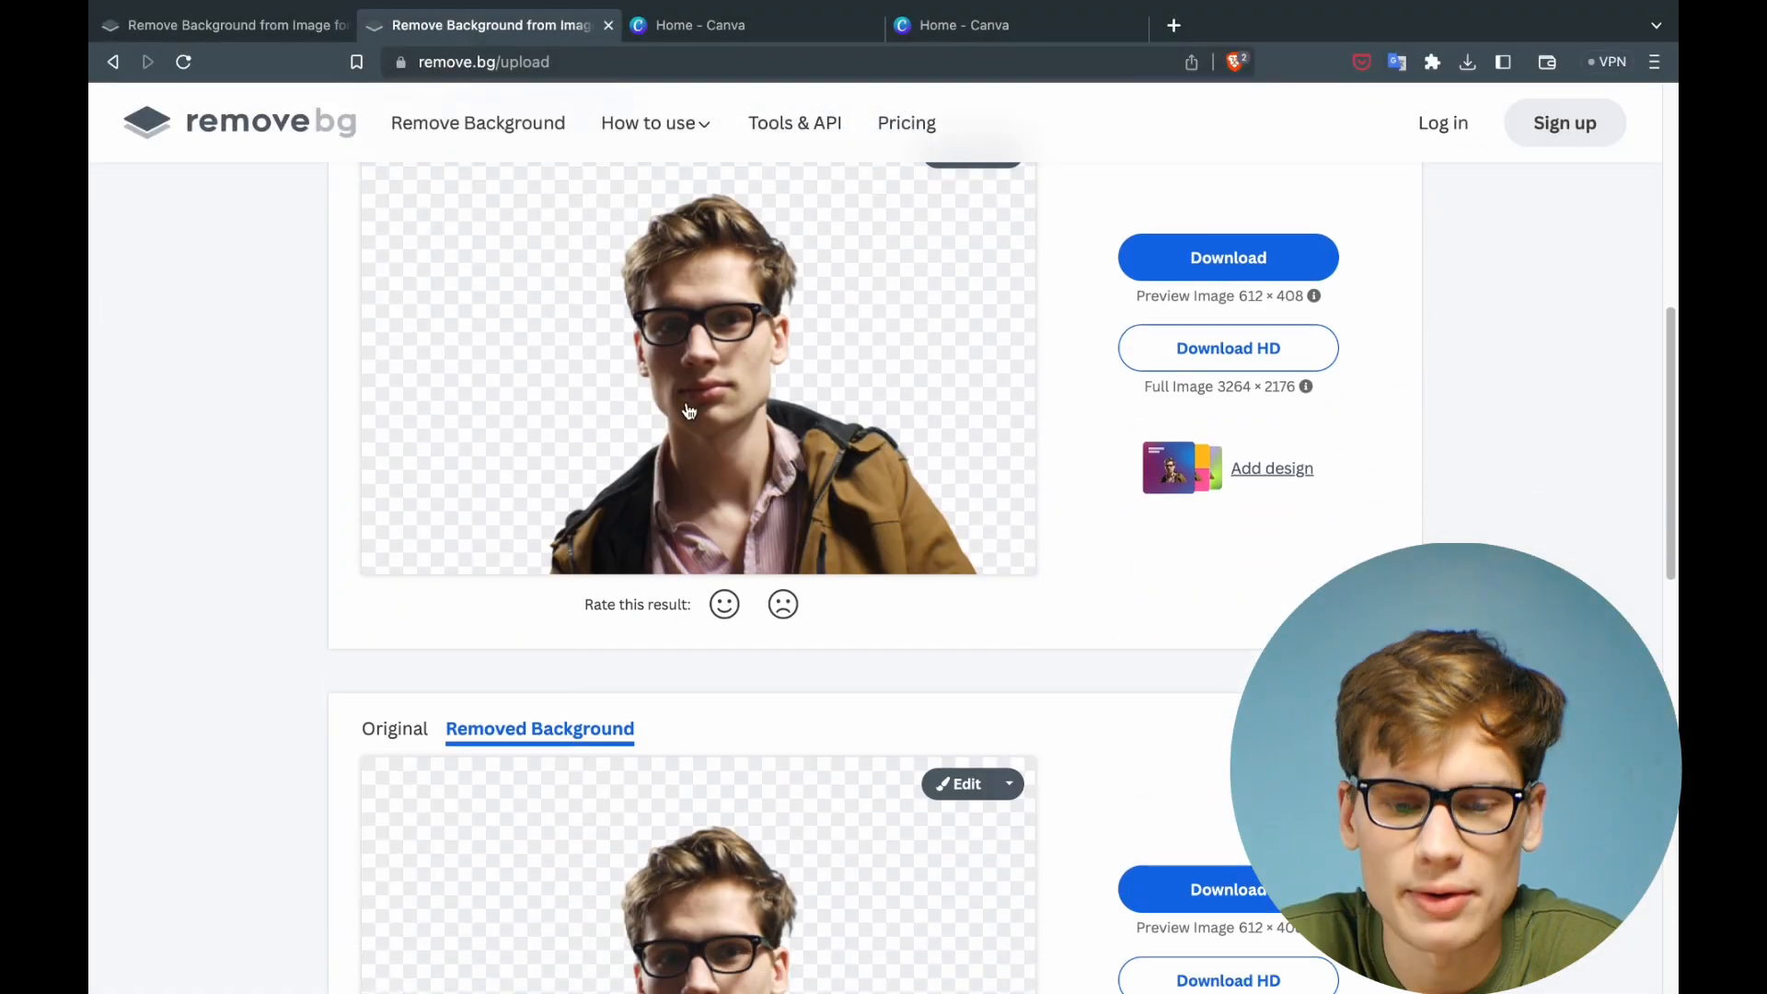
{"action": "scroll", "scroll_direction": "down", "scroll_amount": 3}
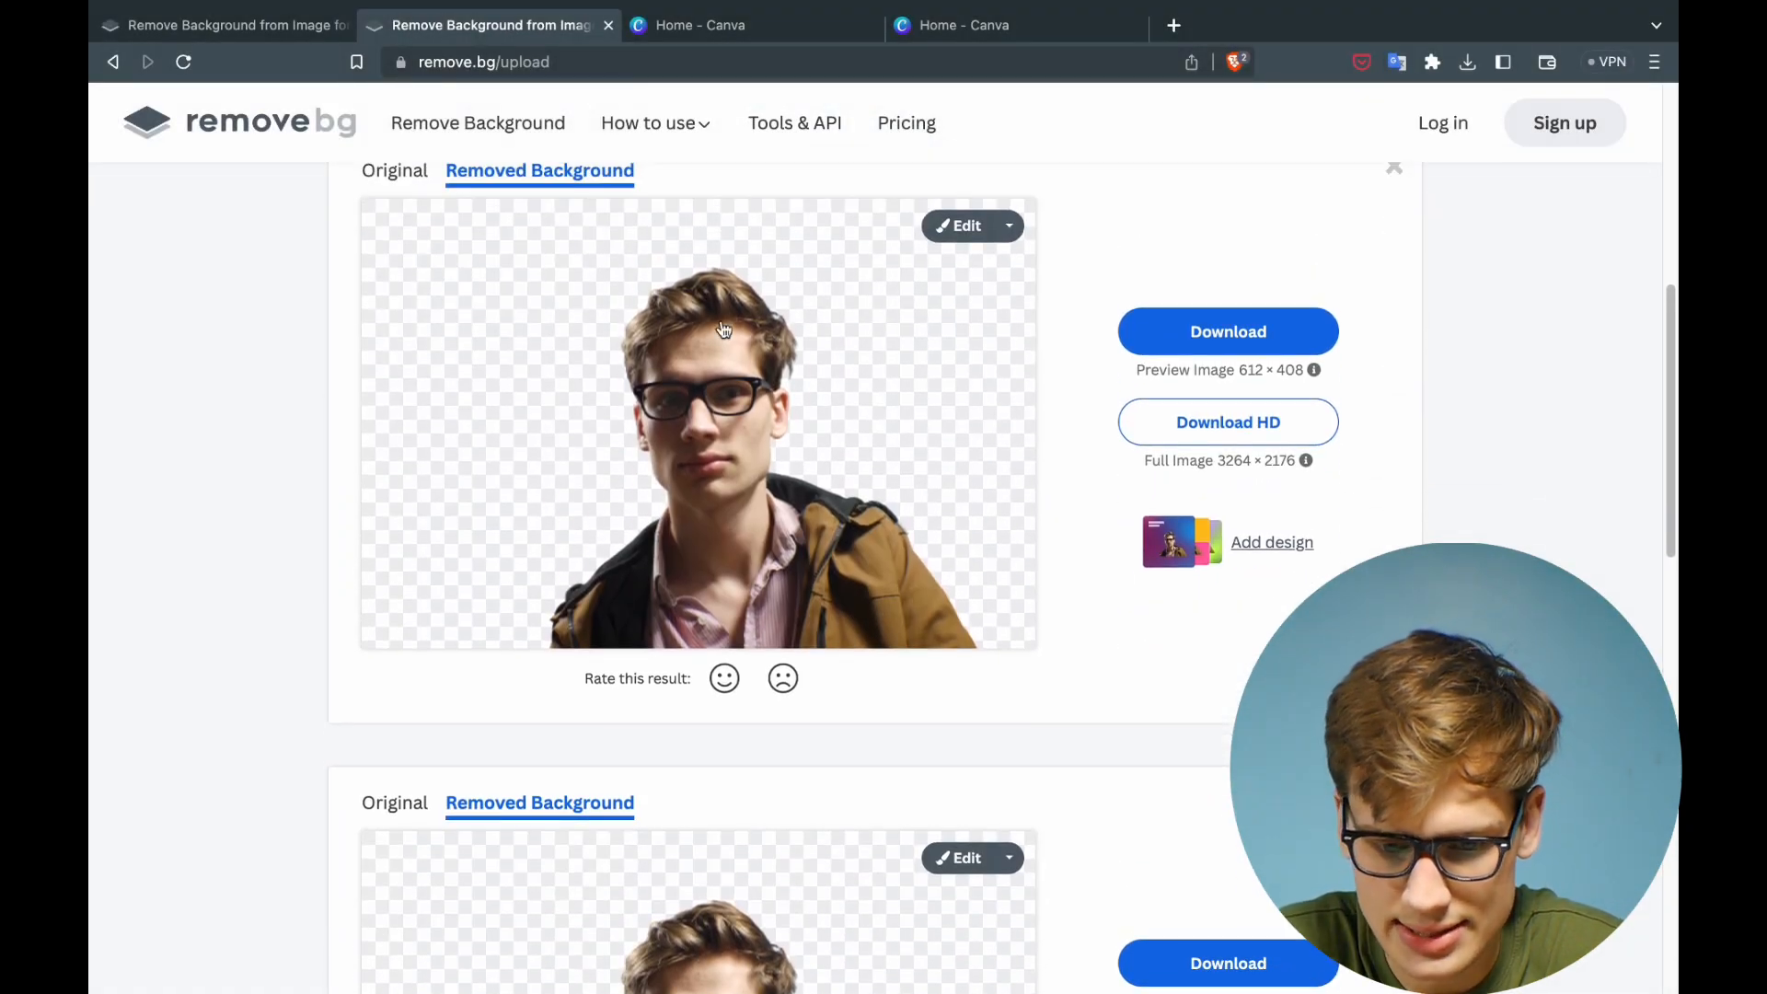
{"action": "left_click", "coordinate": [1226, 332]}
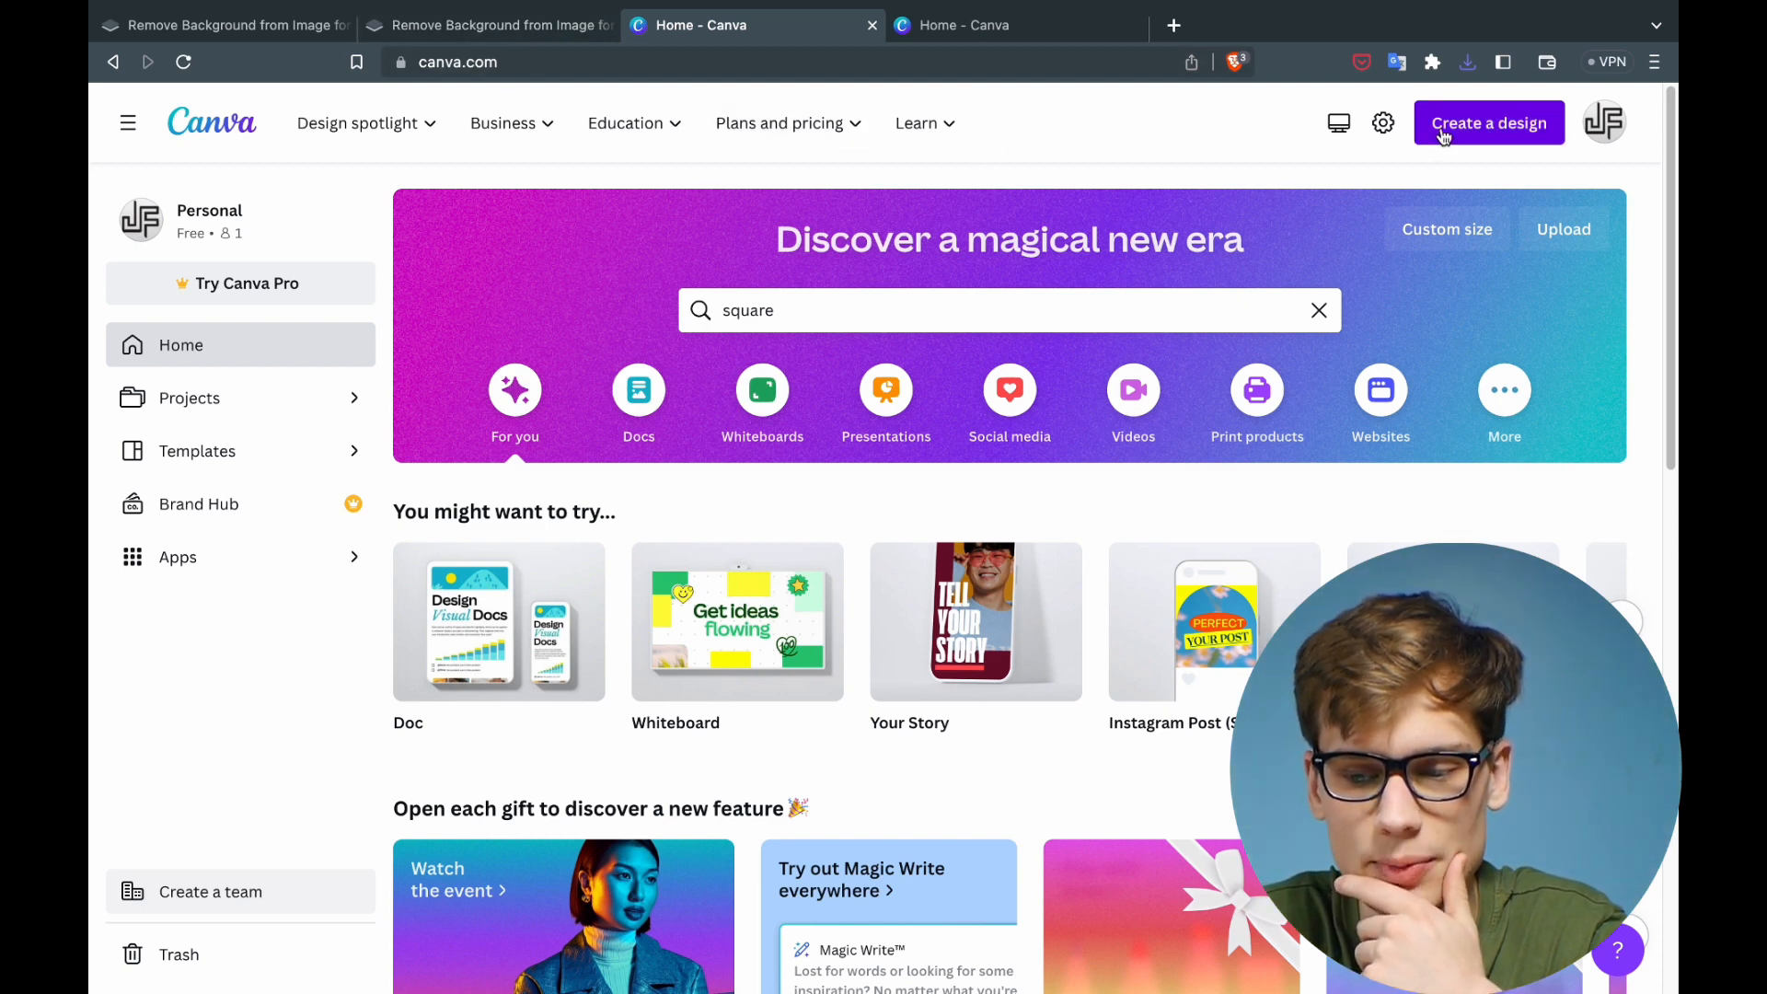
{"action": "mouse_move", "coordinate": [1439, 158]}
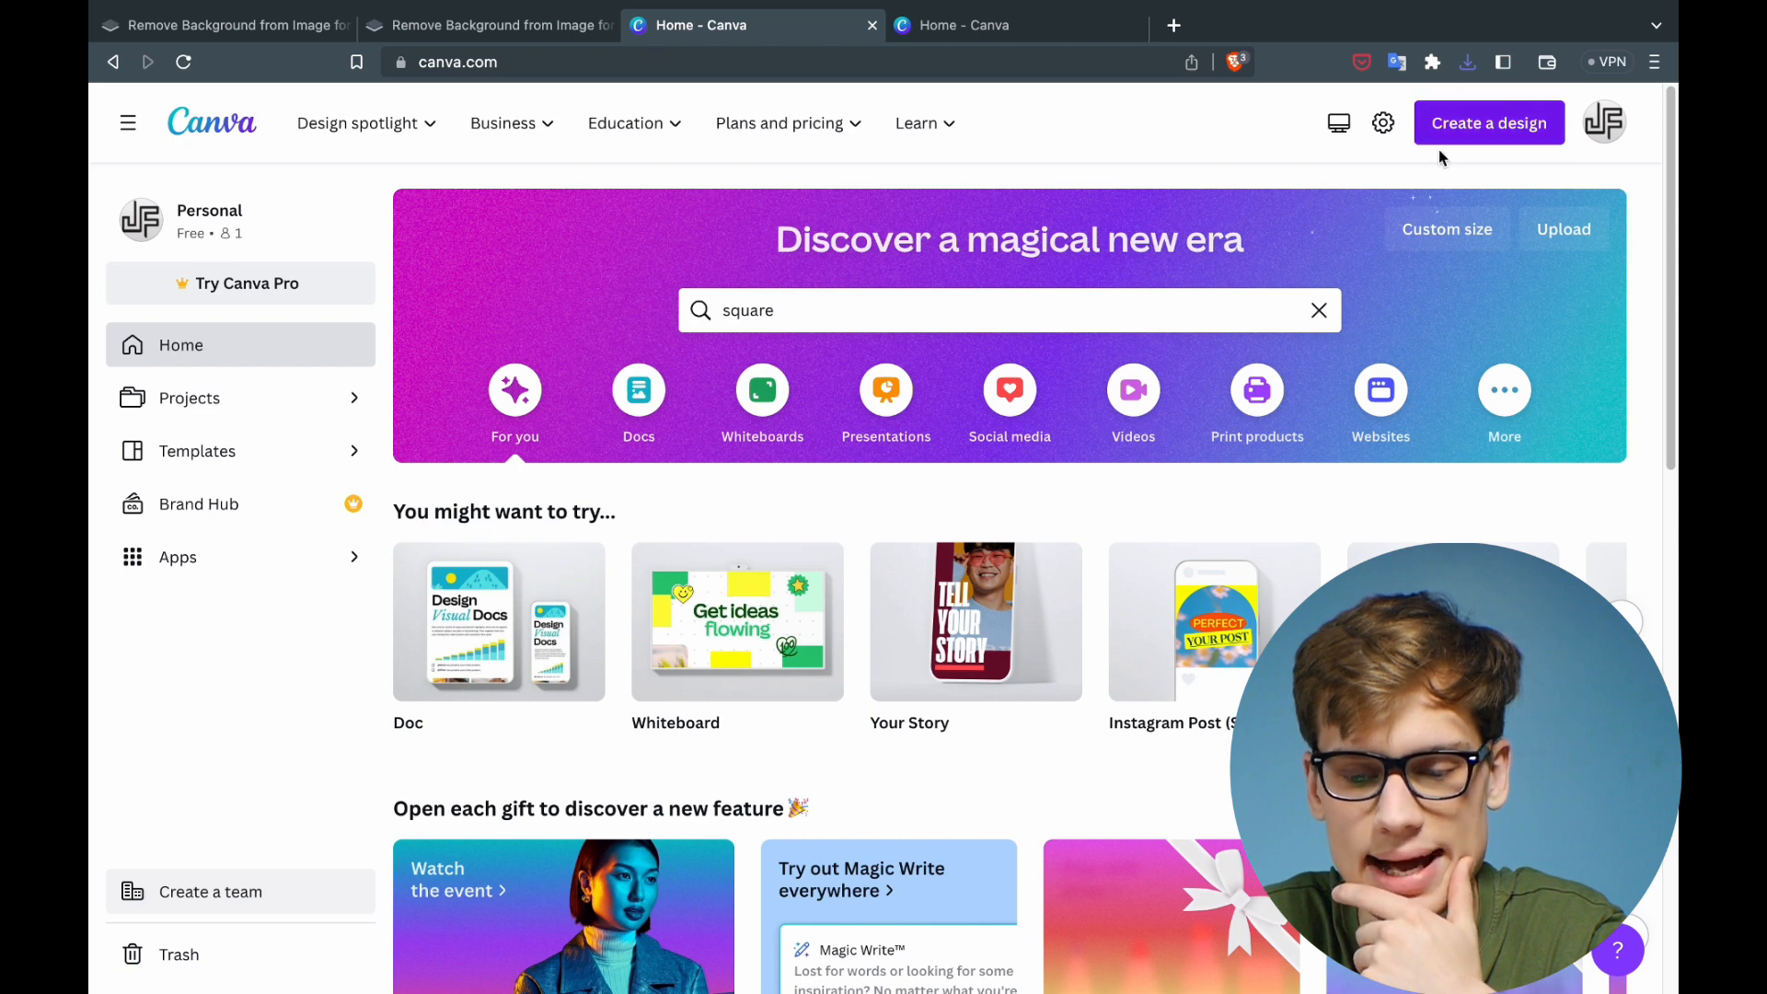
Create a new Instagram Post (Square) design from Canva's home page.
{"action": "left_click", "coordinate": [1487, 123]}
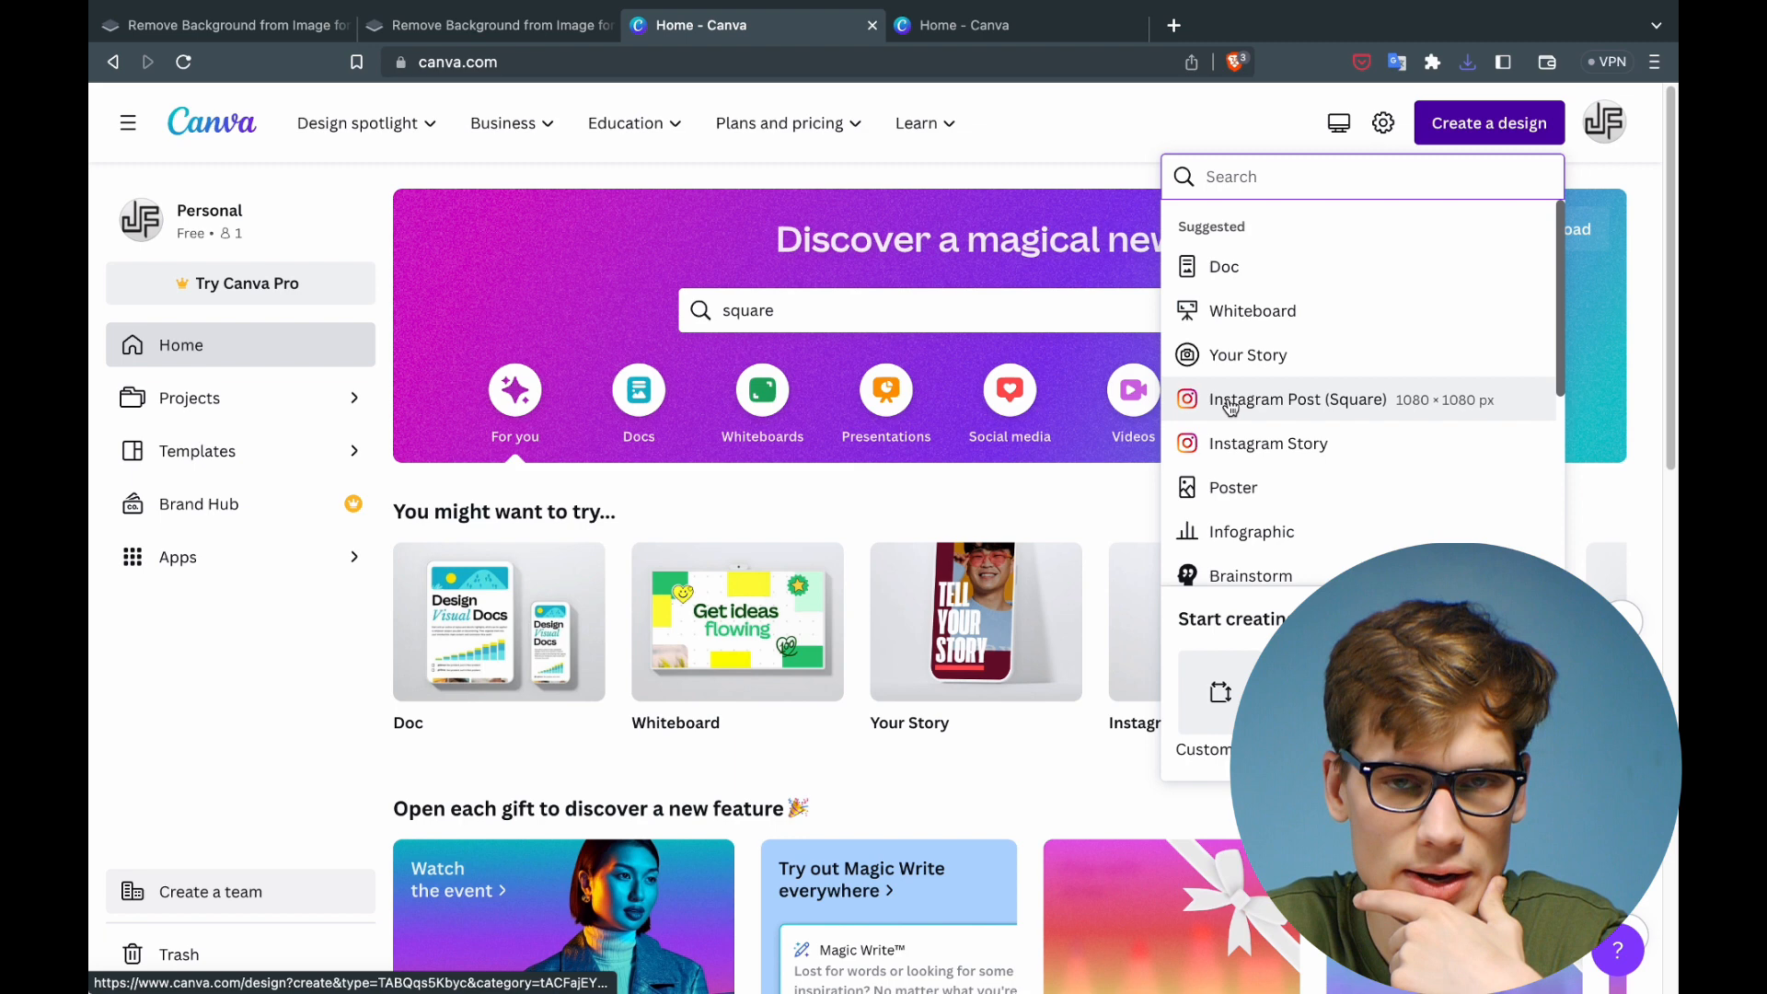
{"action": "mouse_move", "coordinate": [1347, 401]}
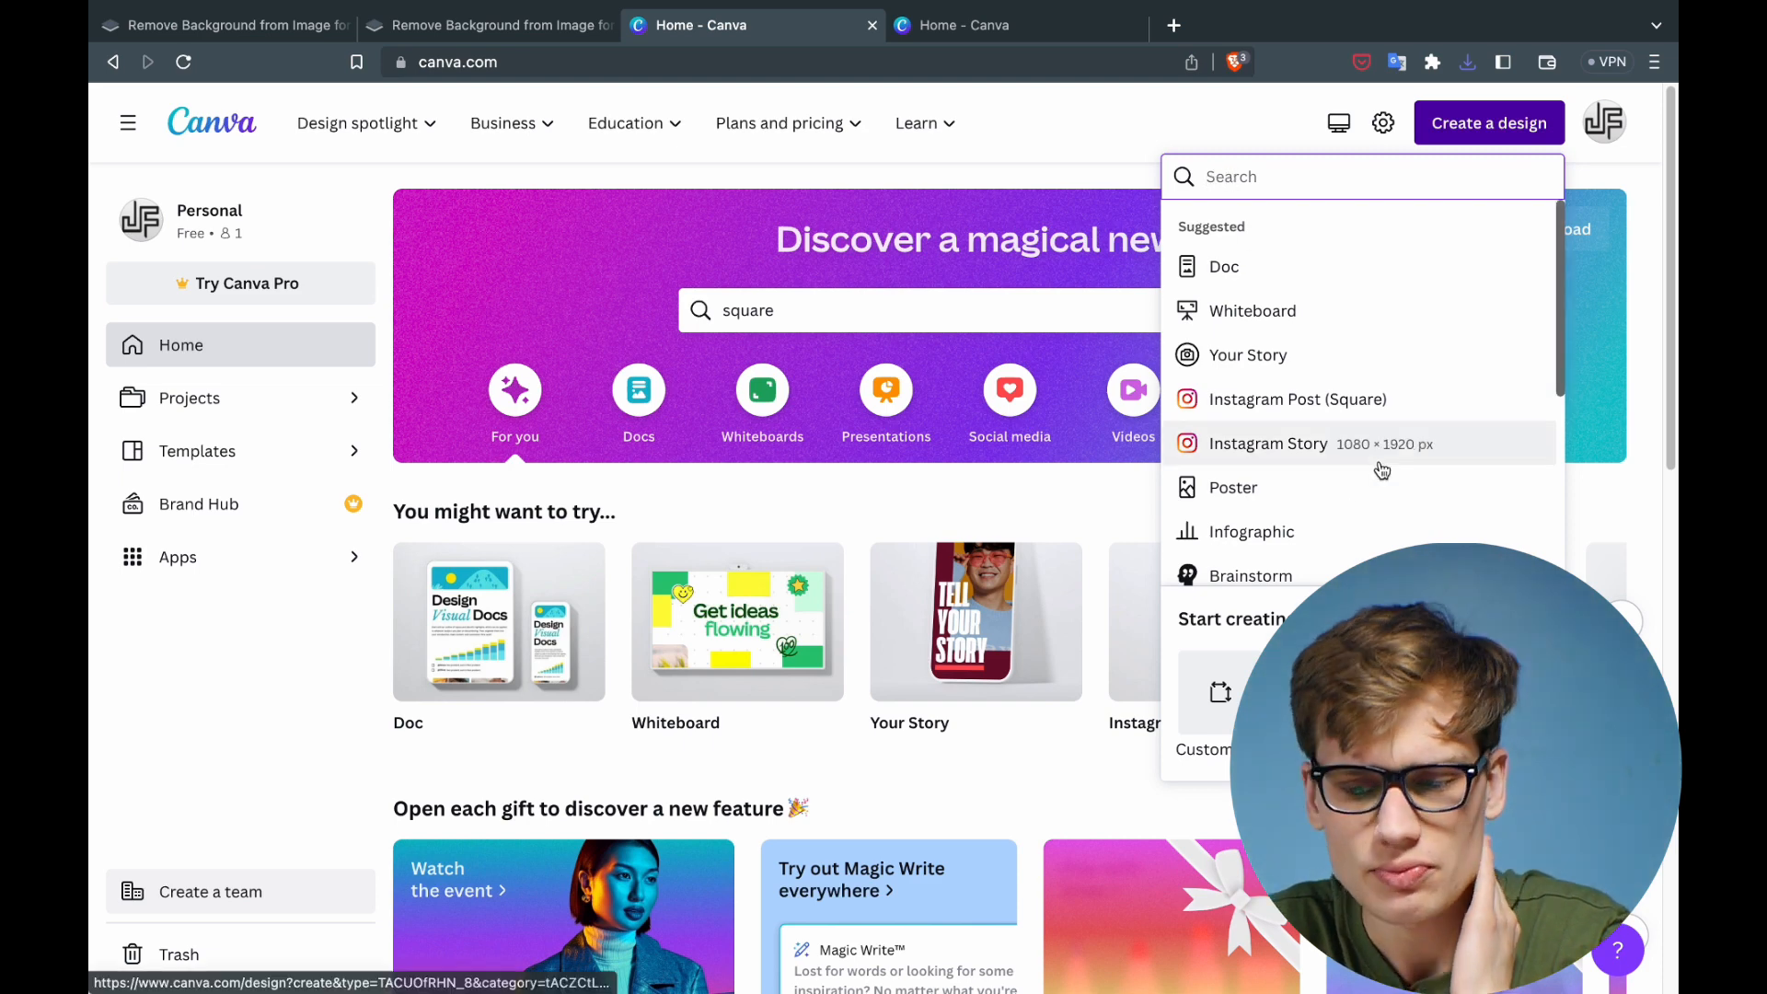
{"action": "left_click", "coordinate": [1269, 444]}
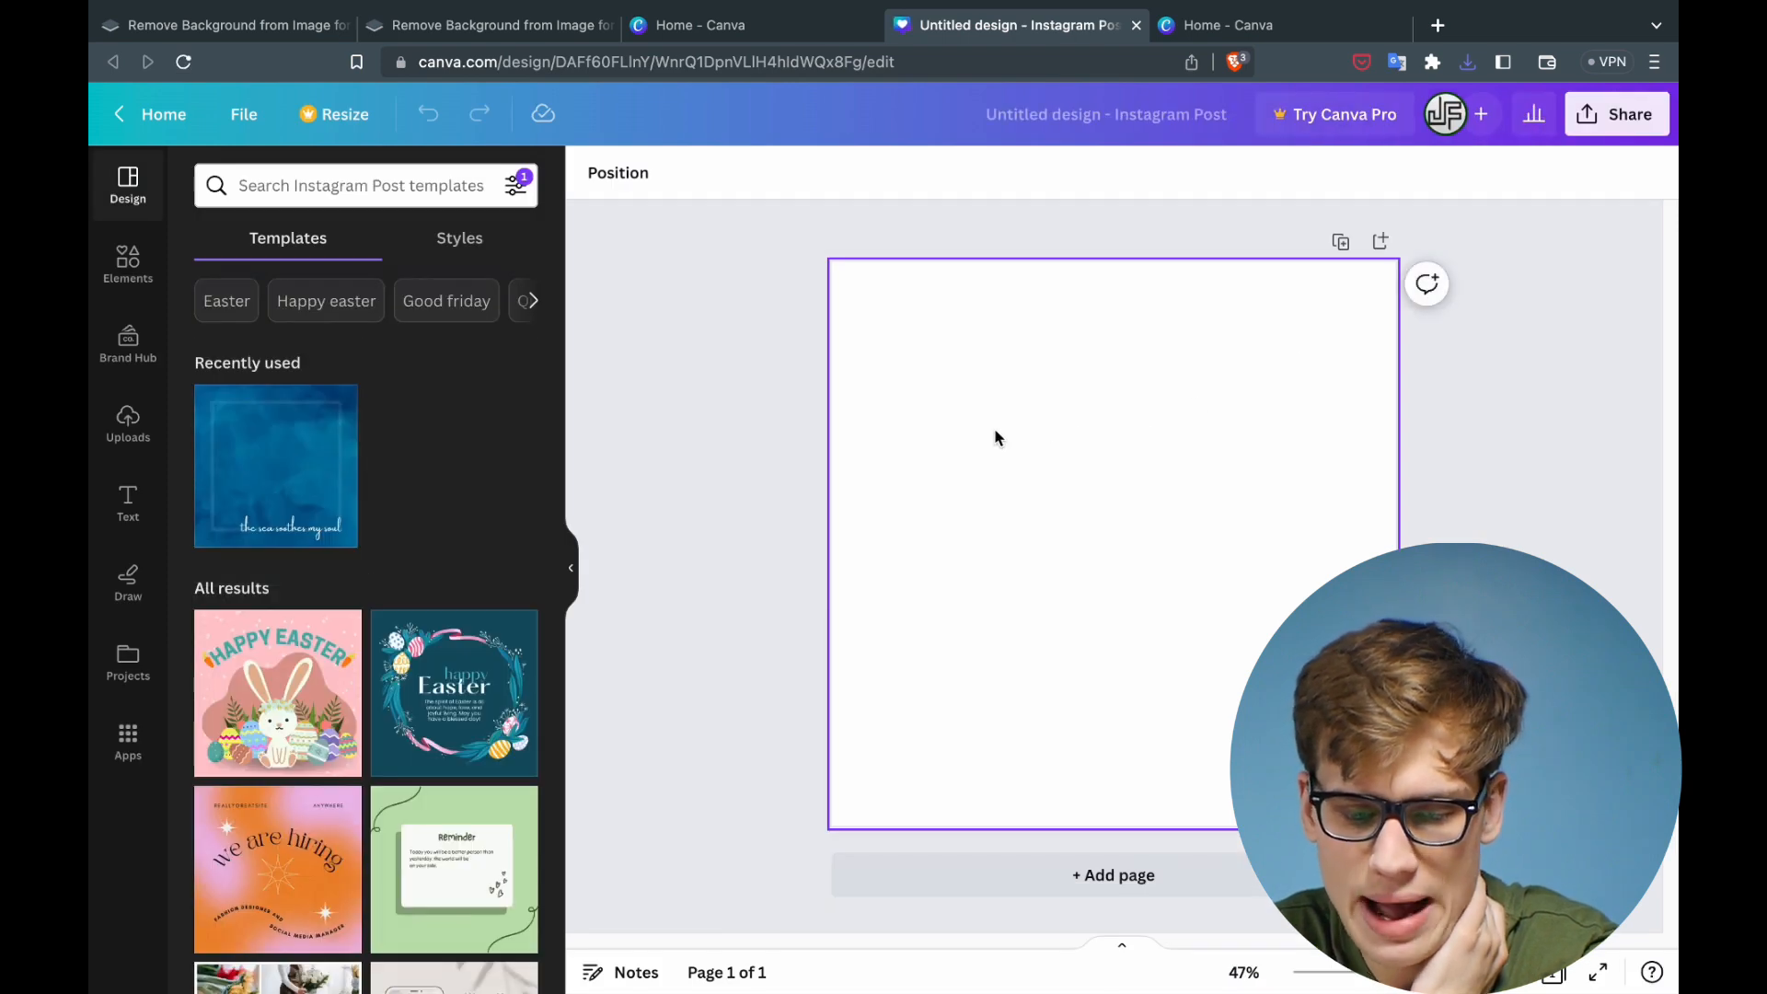
{"action": "mouse_move", "coordinate": [1088, 425]}
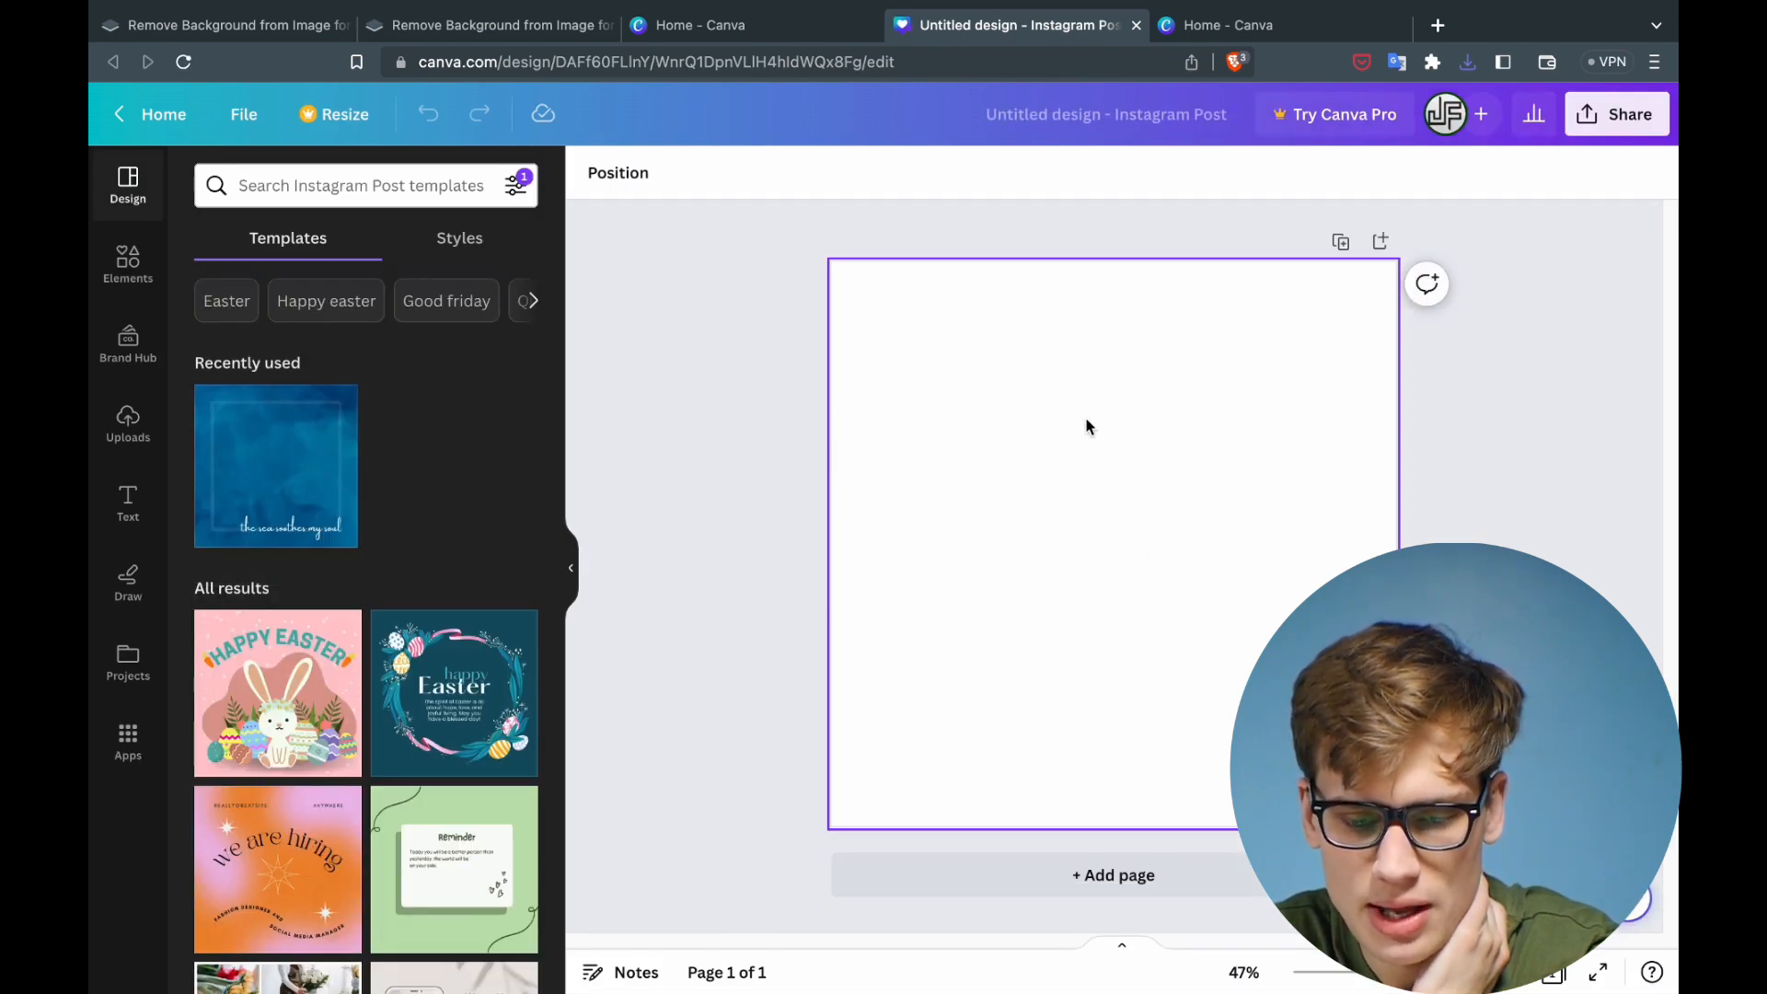
Fill the page background with the turquoise swatch from Default colors, after briefly trying purple.
{"action": "left_click", "coordinate": [571, 567]}
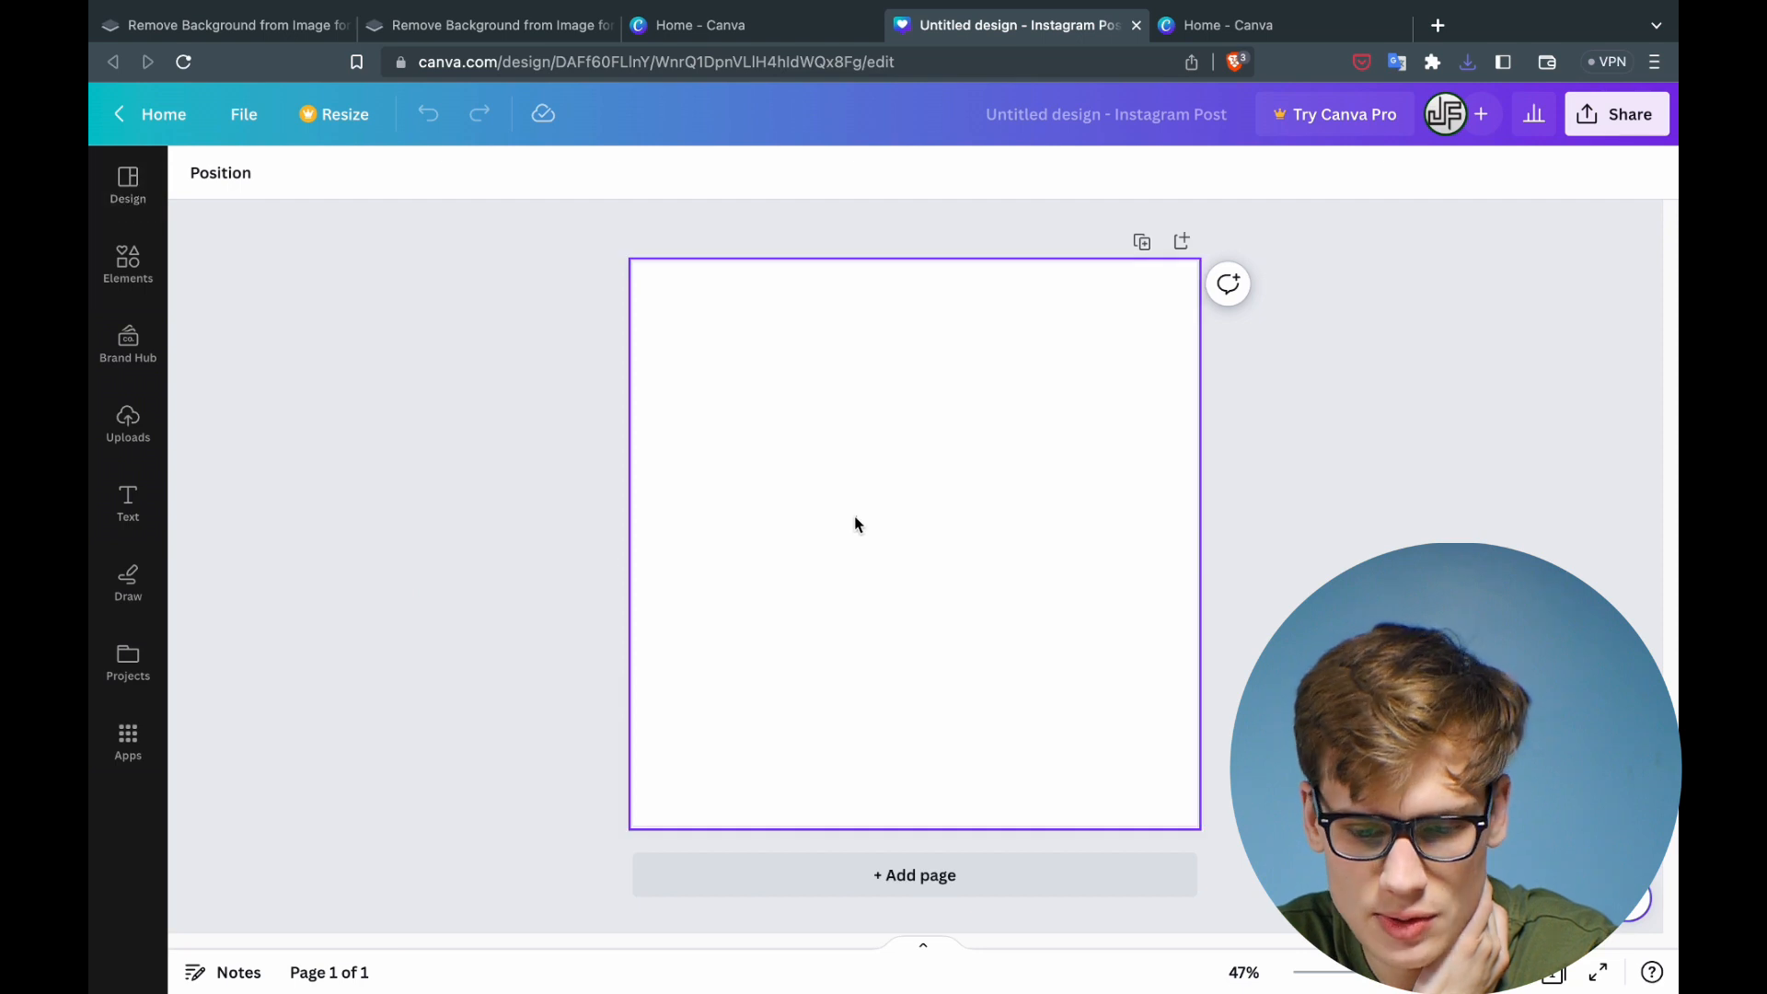
{"action": "mouse_move", "coordinate": [742, 385]}
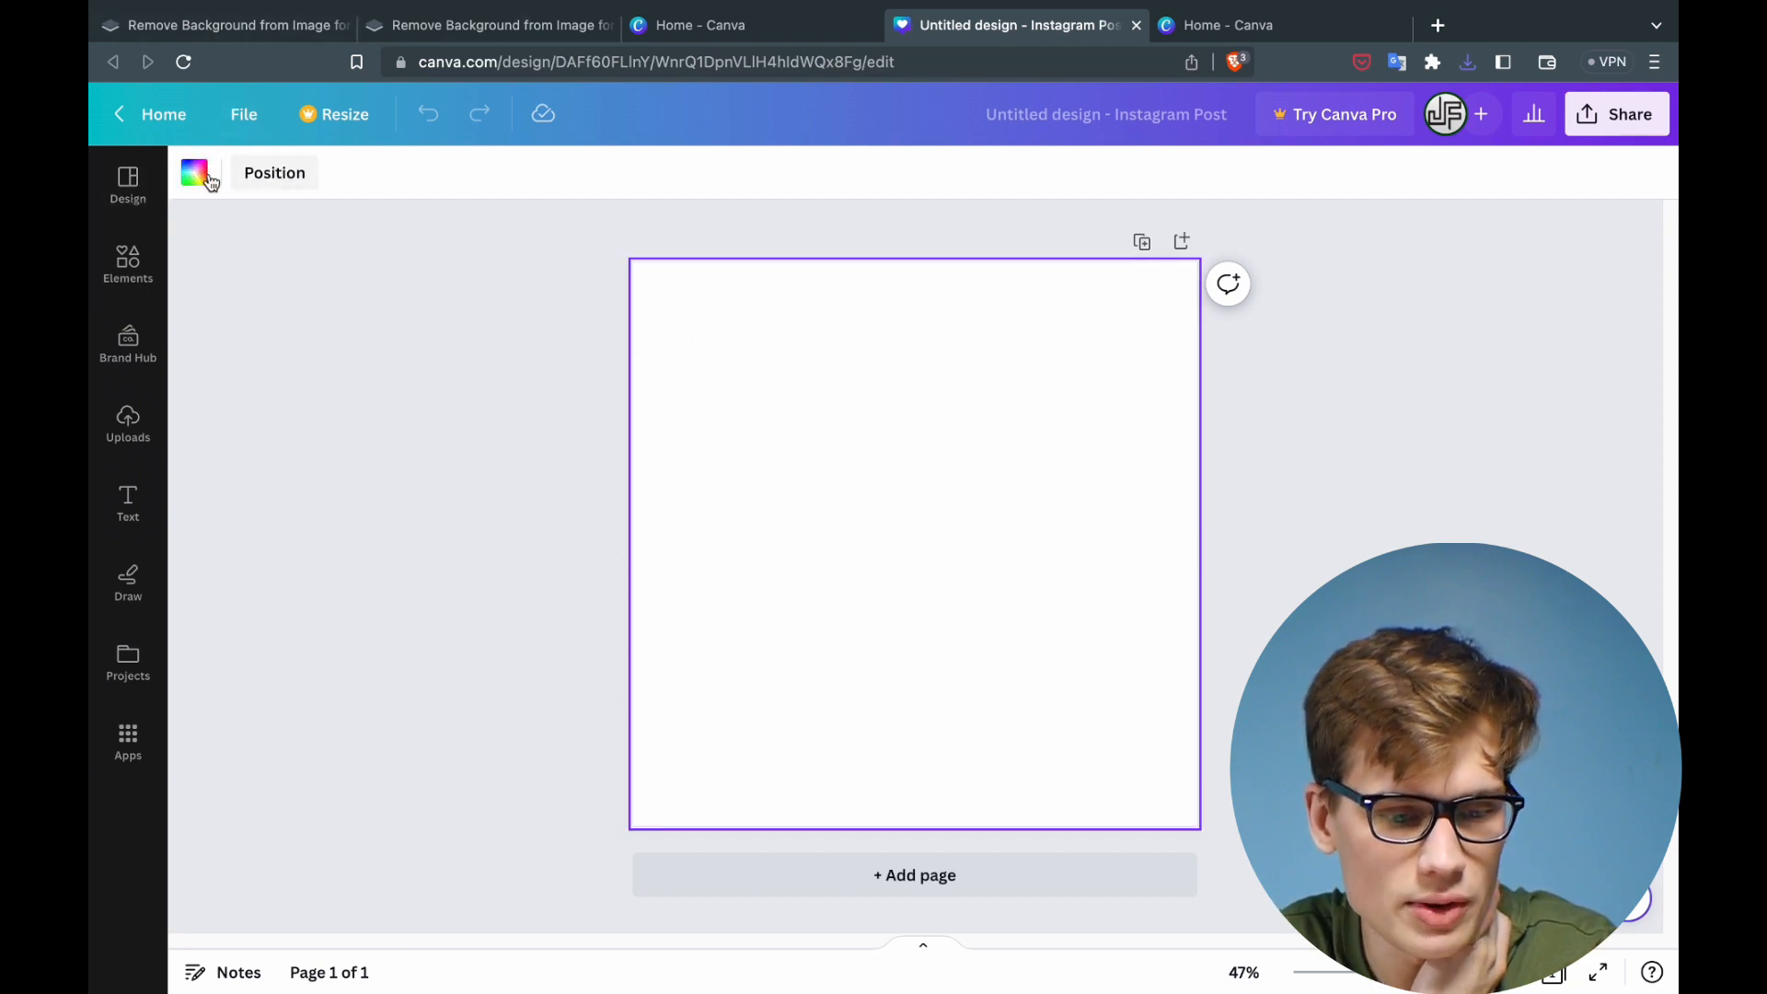
{"action": "left_click", "coordinate": [199, 173]}
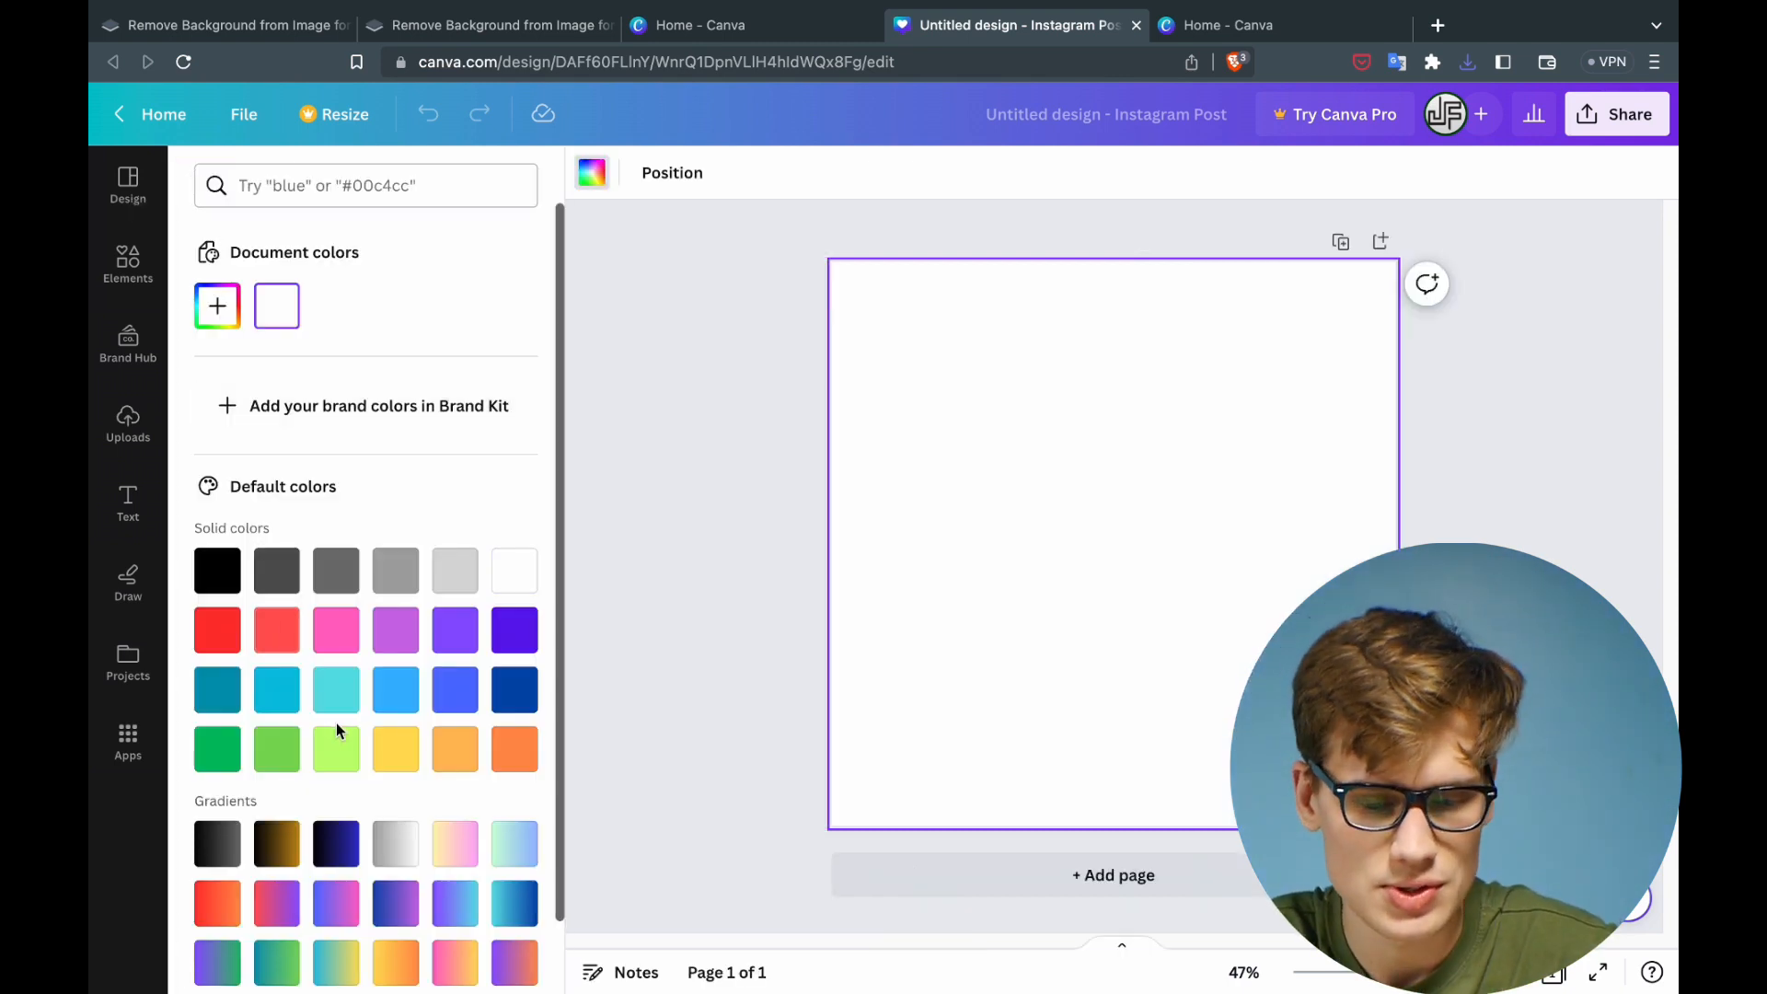
{"action": "left_click", "coordinate": [335, 689]}
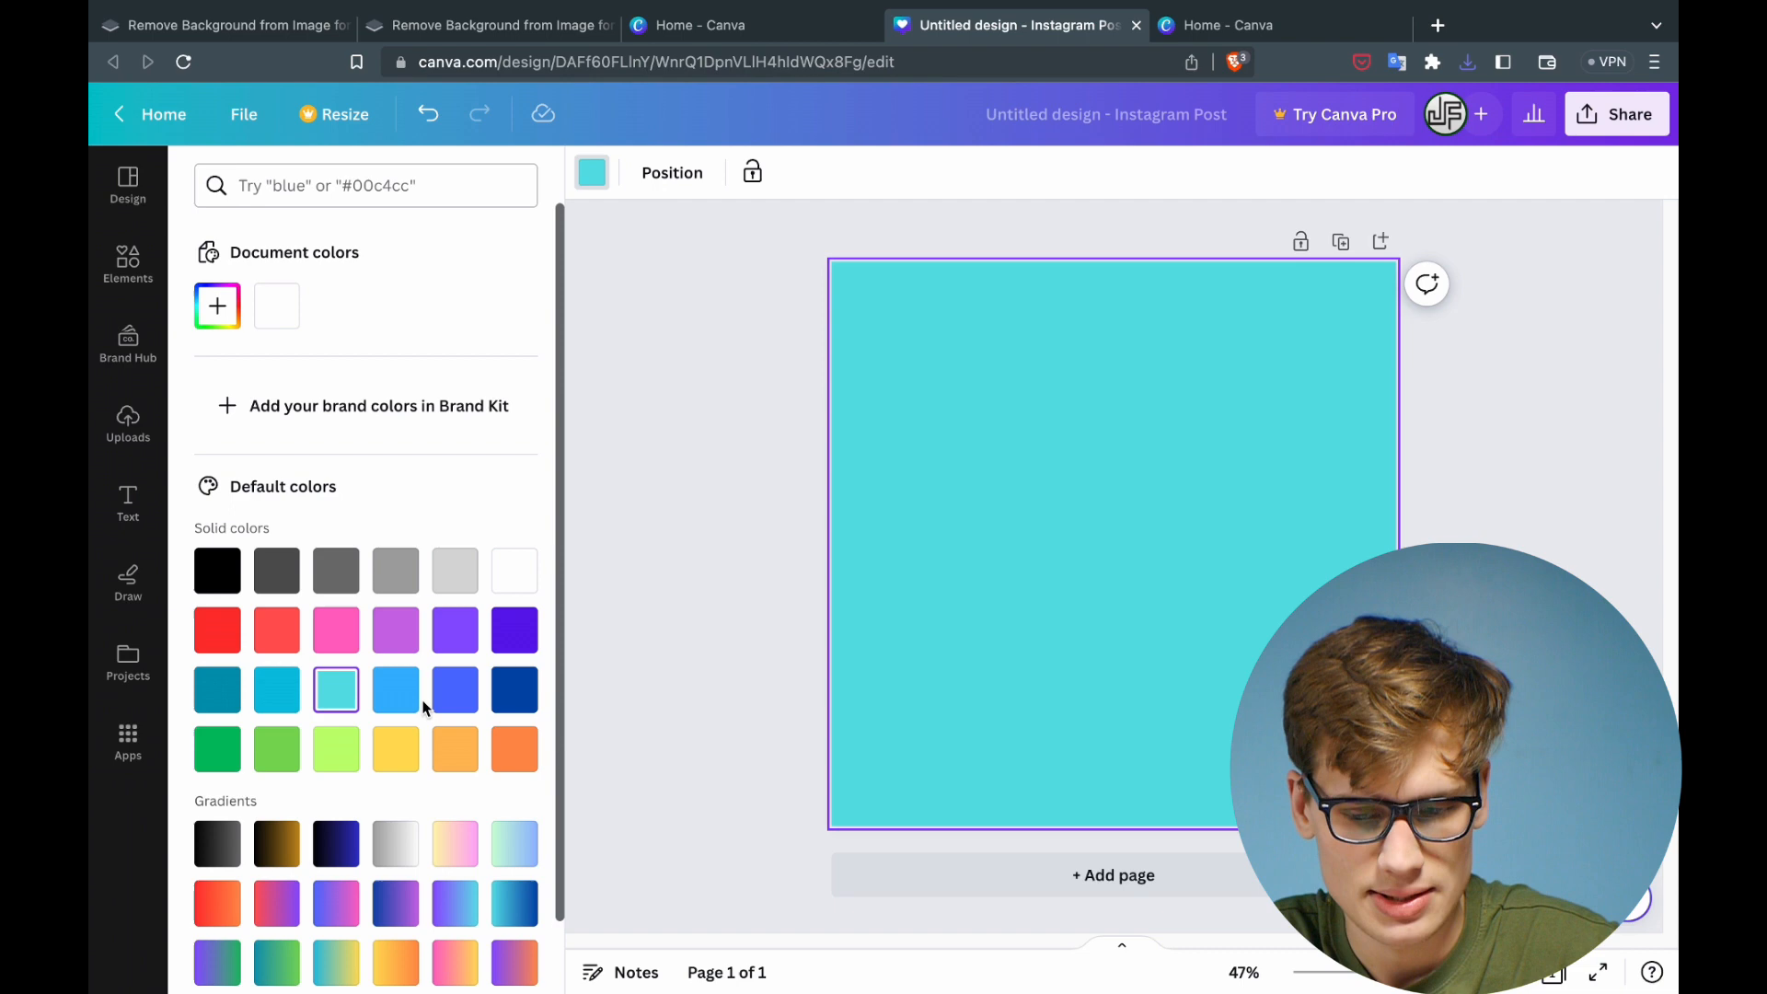
{"action": "left_click", "coordinate": [455, 630]}
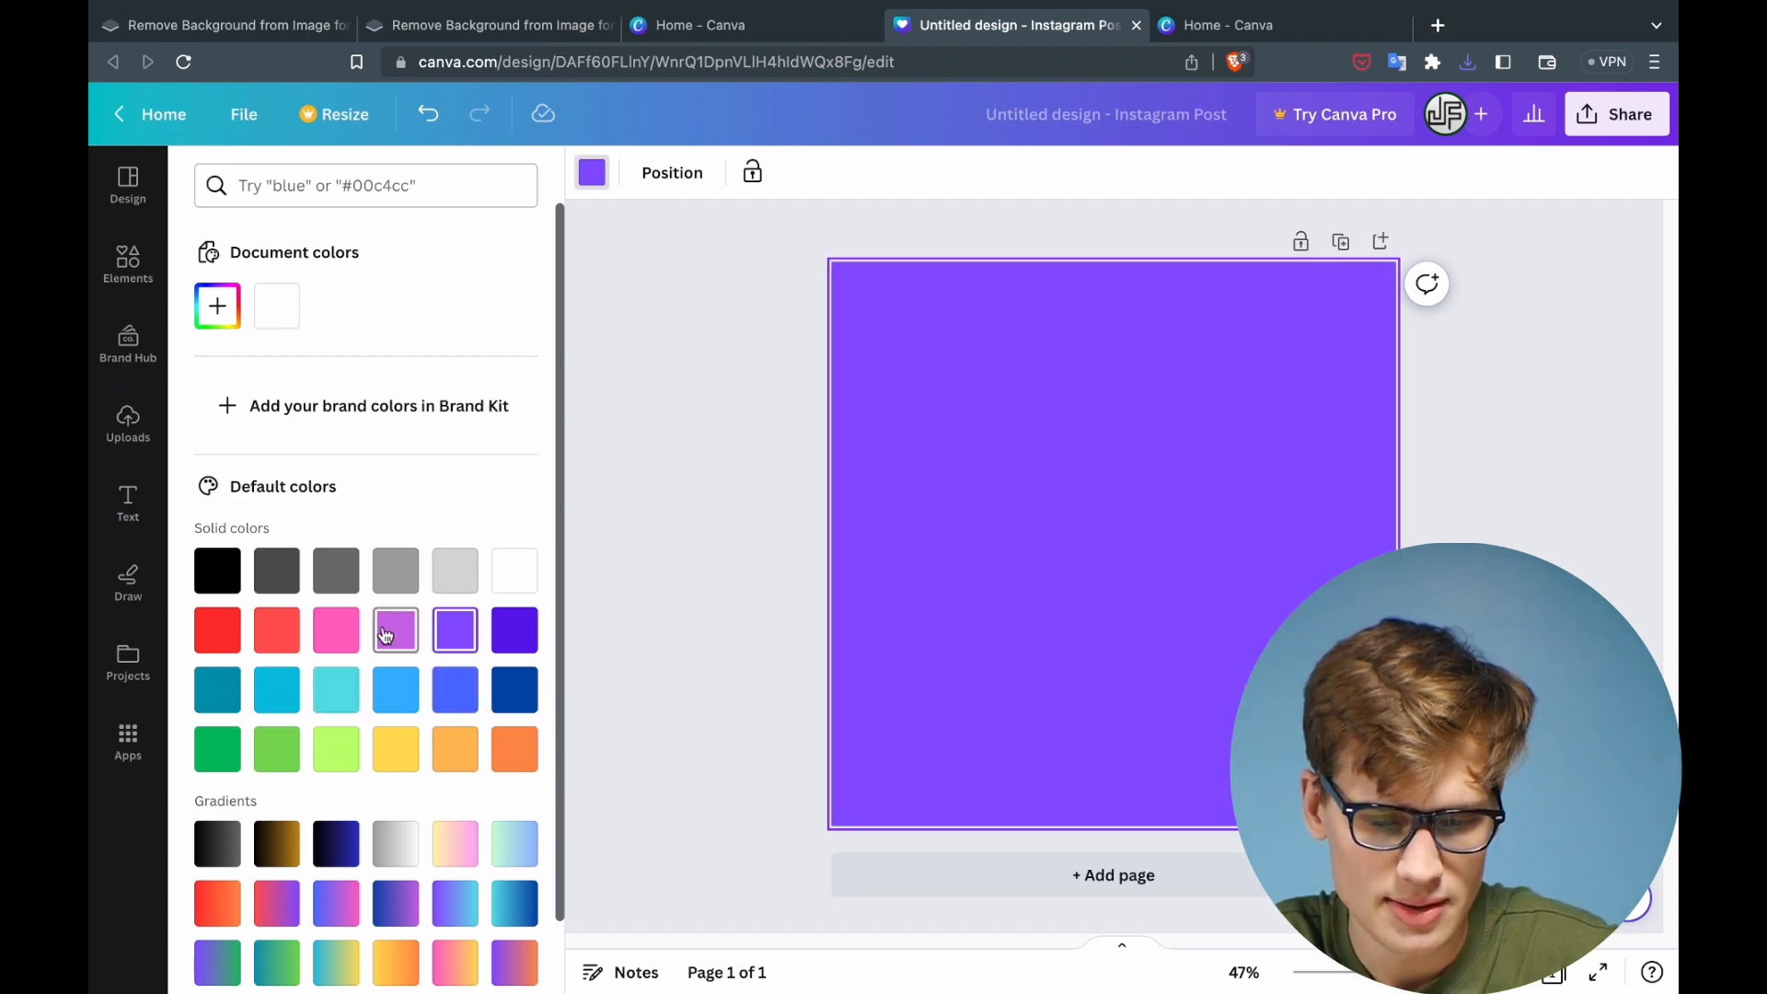
{"action": "left_click", "coordinate": [335, 689]}
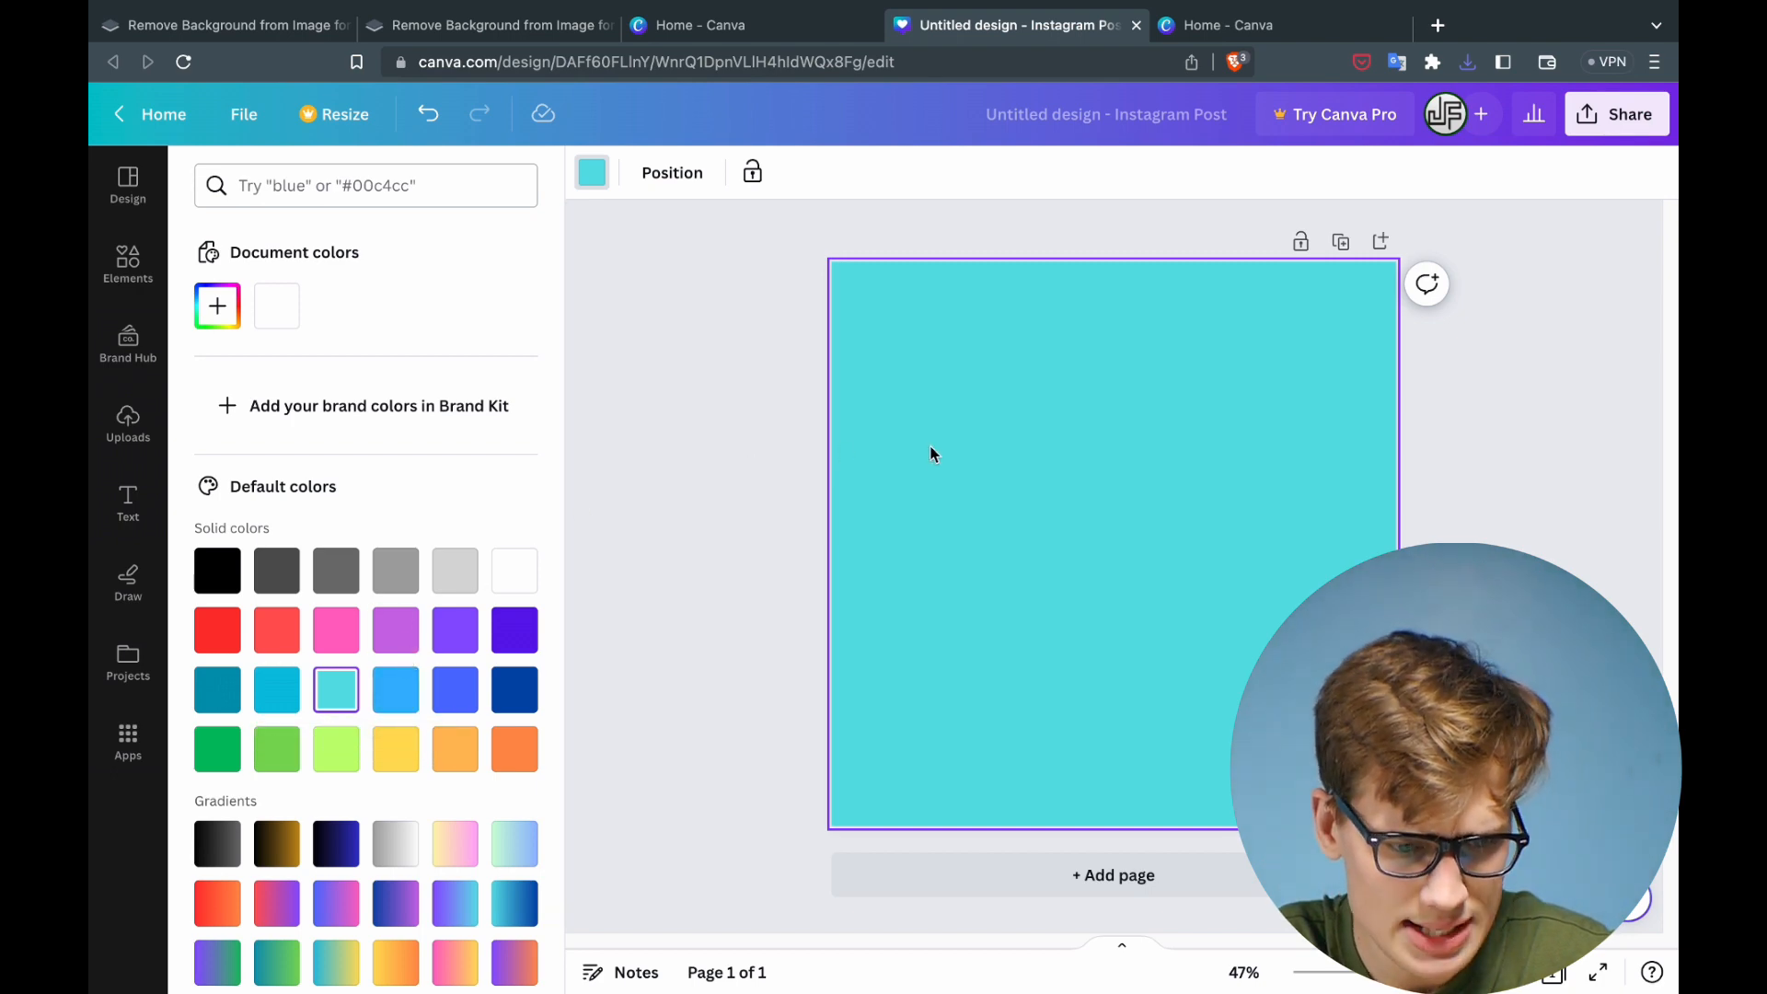
{"action": "left_click", "coordinate": [127, 423]}
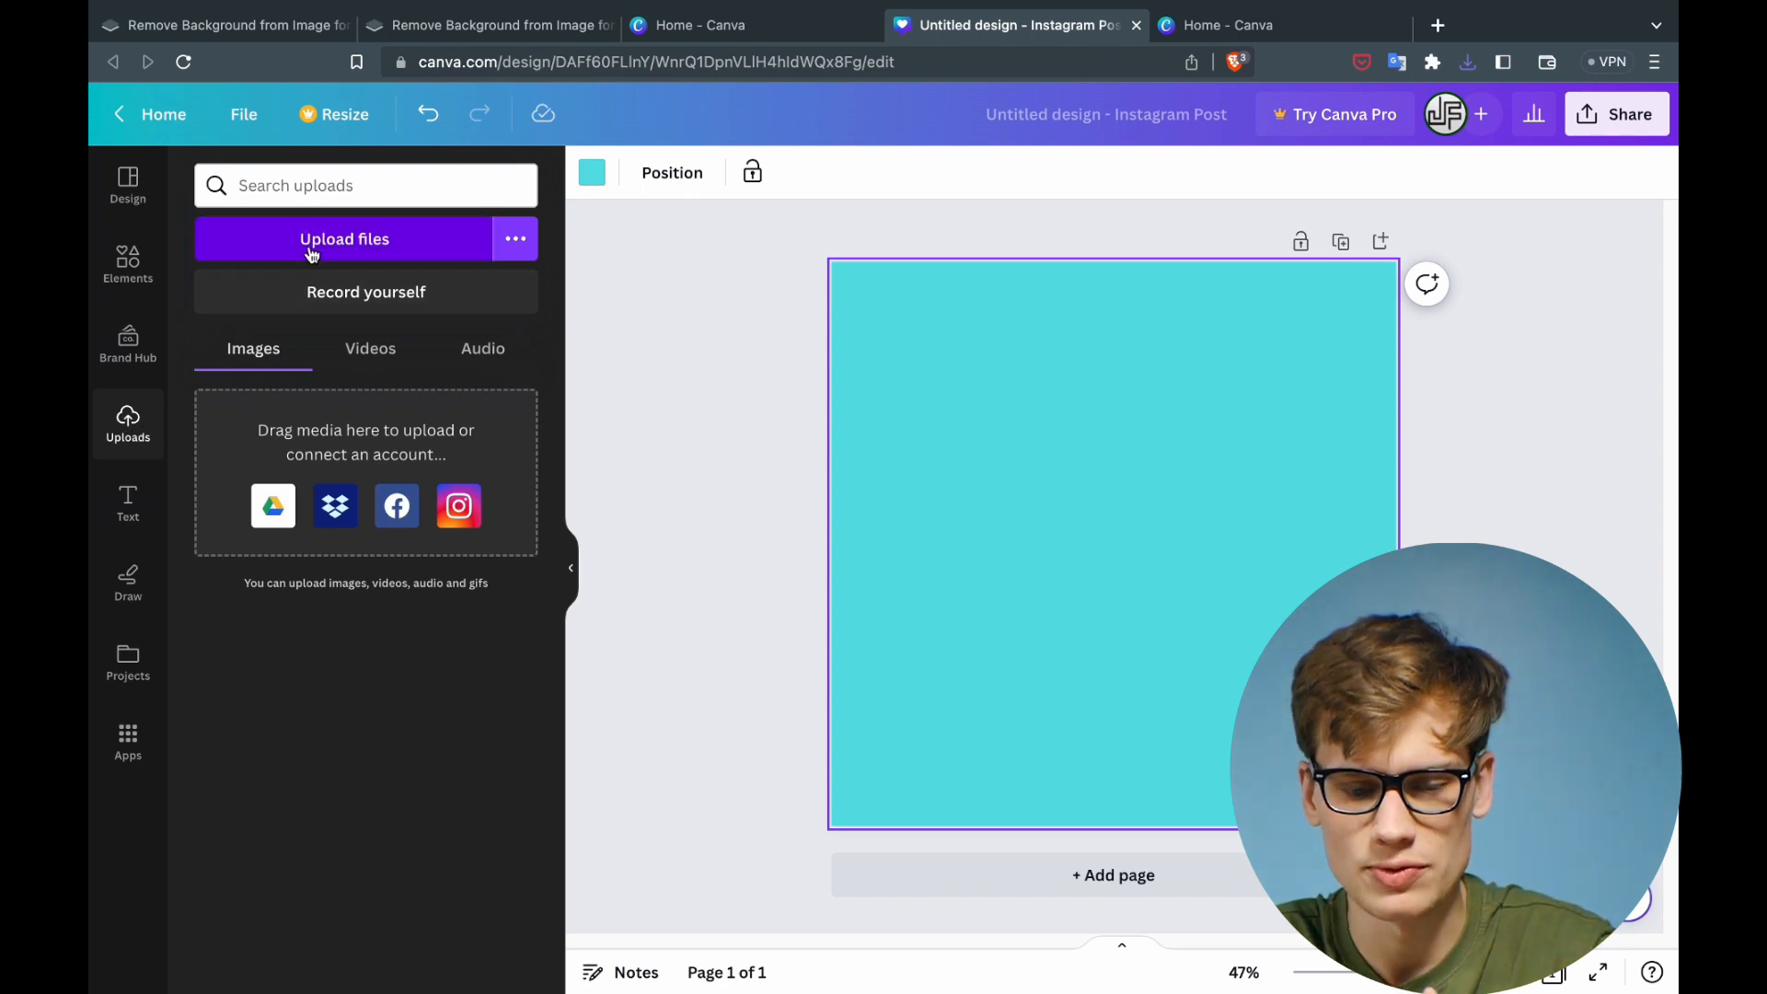
Upload the background-removed portrait from Downloads and add it to the turquoise page.
{"action": "left_click", "coordinate": [344, 239]}
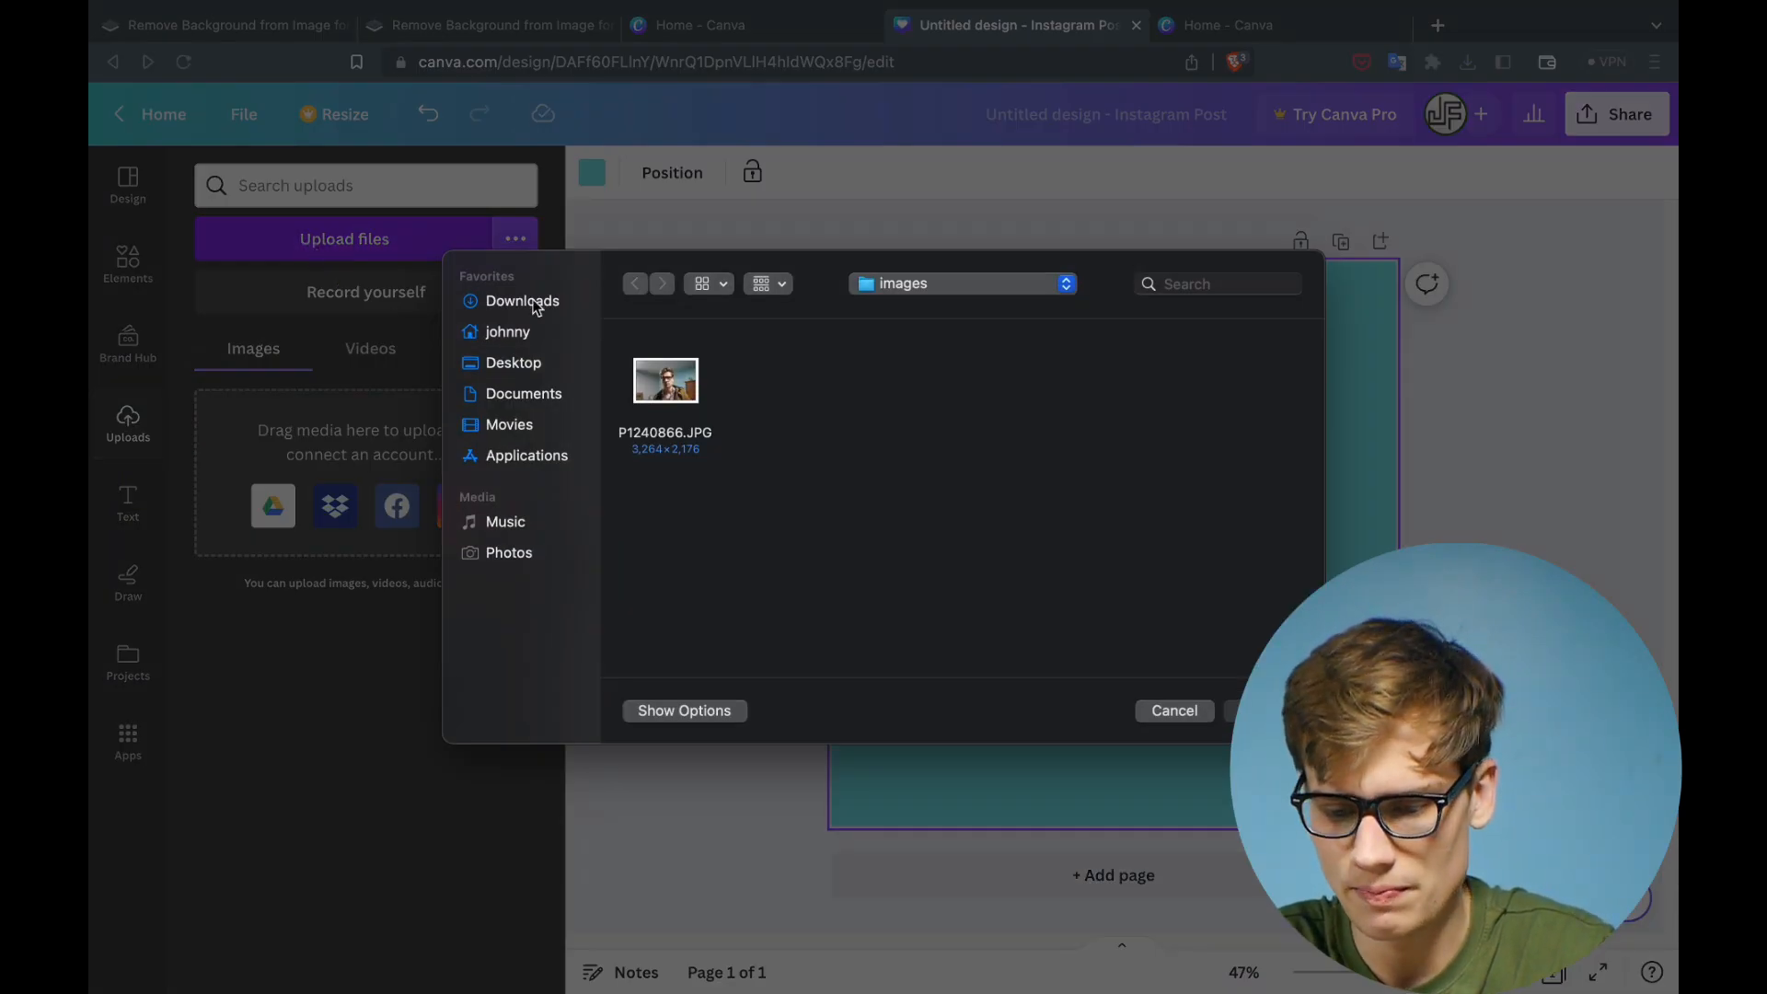
{"action": "left_click", "coordinate": [521, 300]}
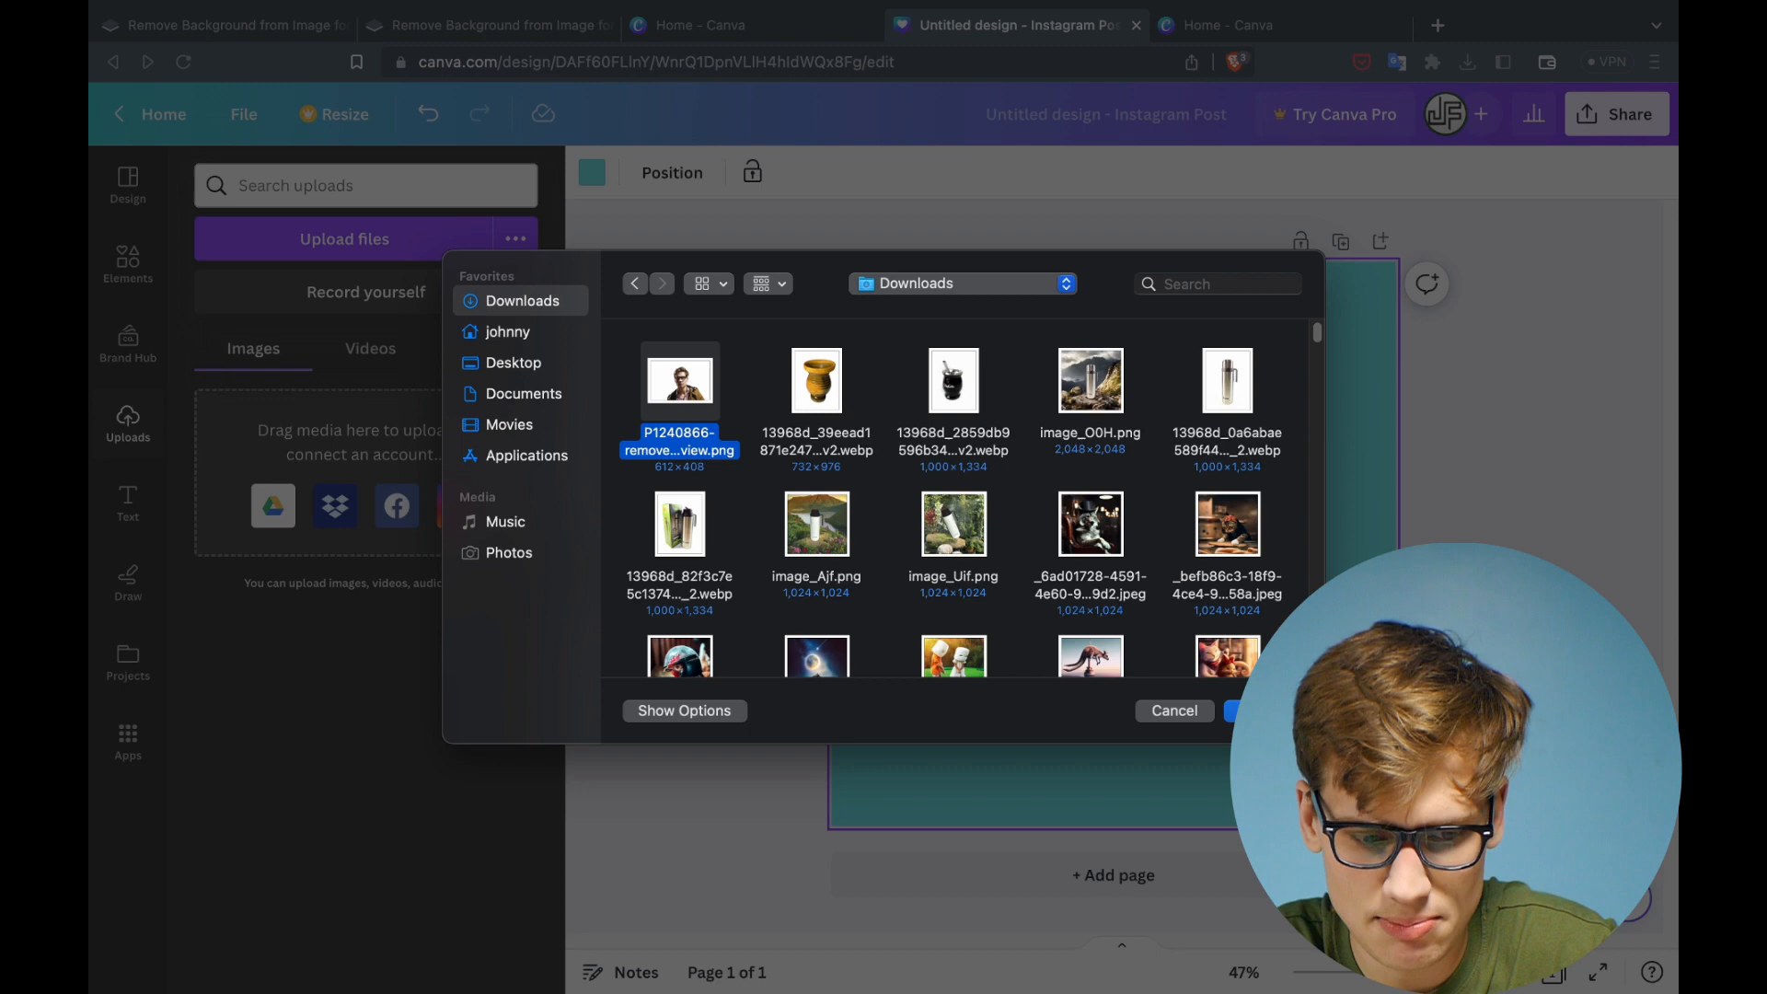
{"action": "left_click", "coordinate": [1236, 711]}
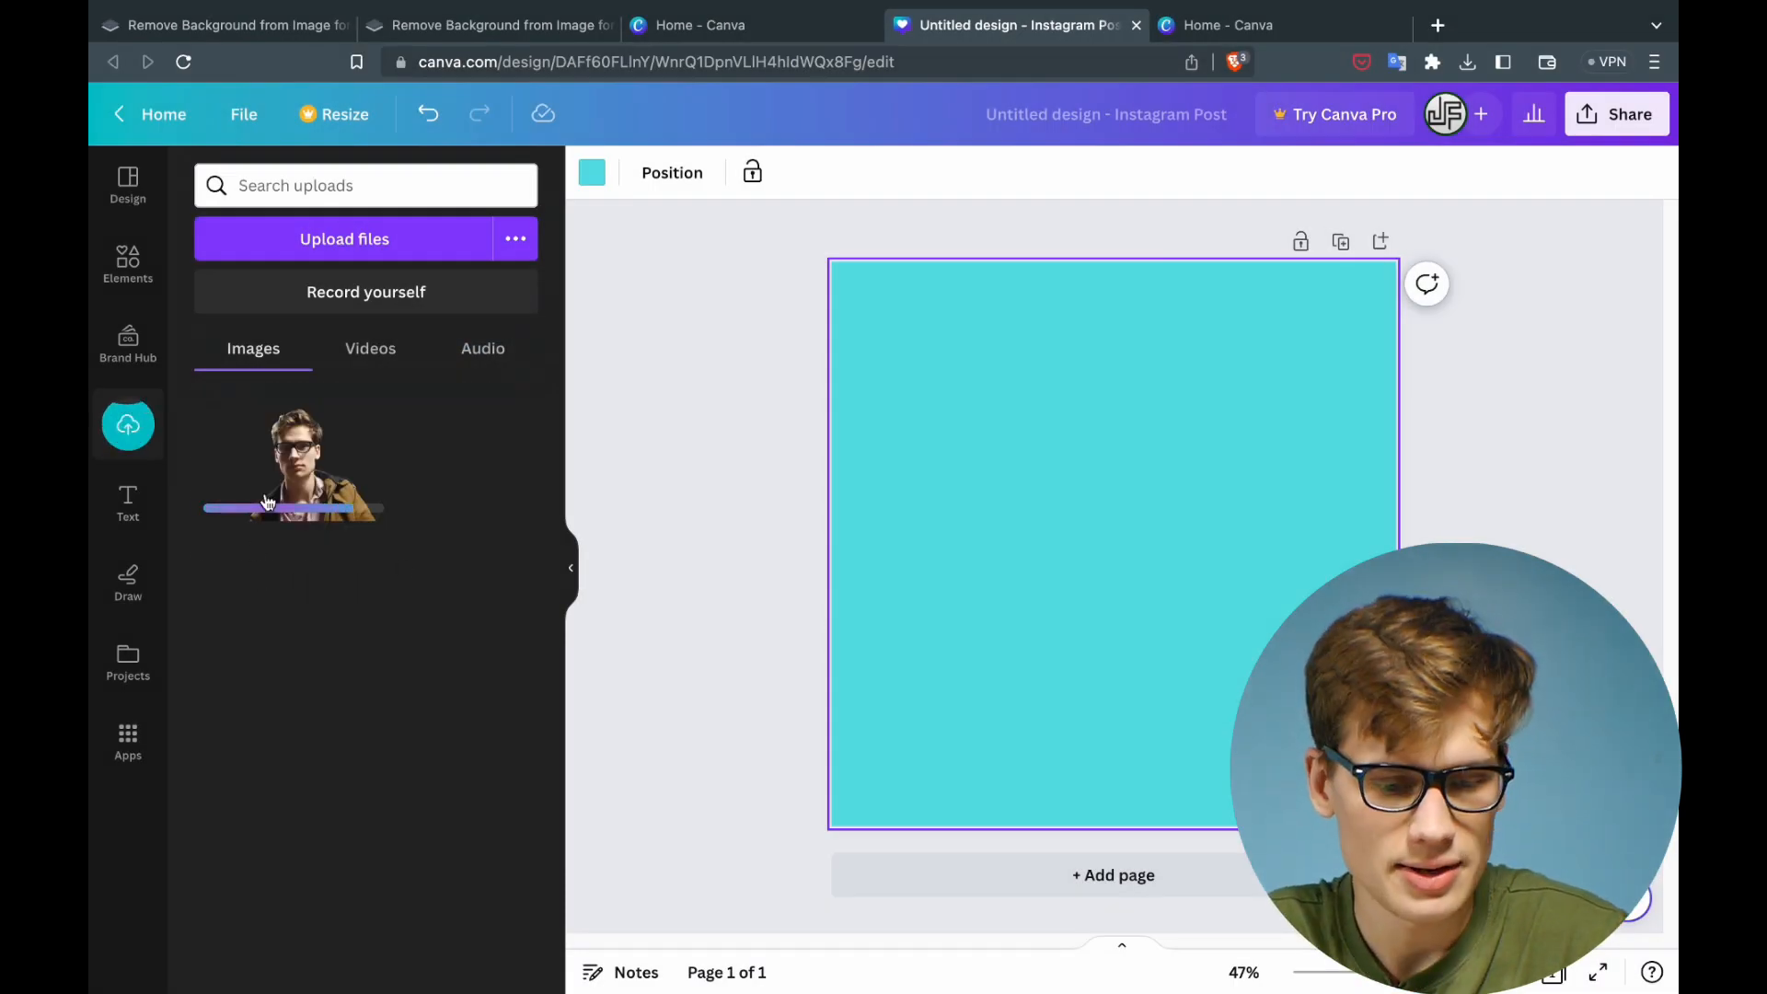
{"action": "left_click", "coordinate": [302, 462]}
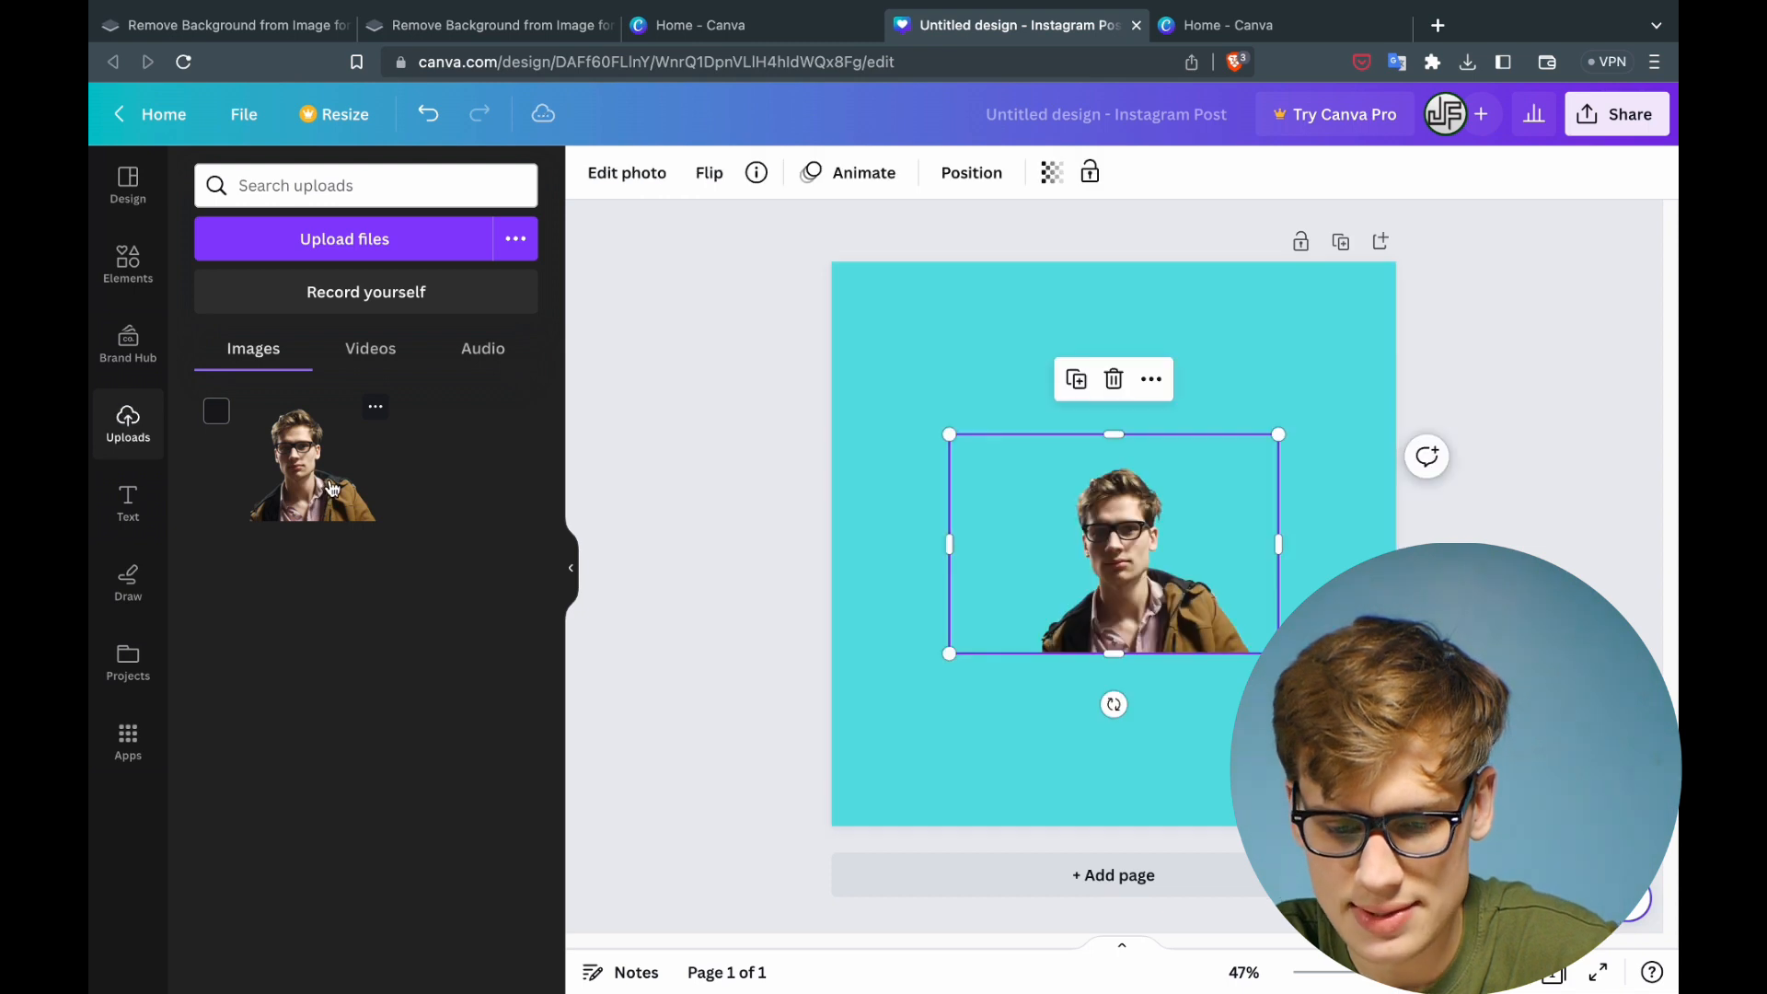
{"action": "mouse_move", "coordinate": [955, 449]}
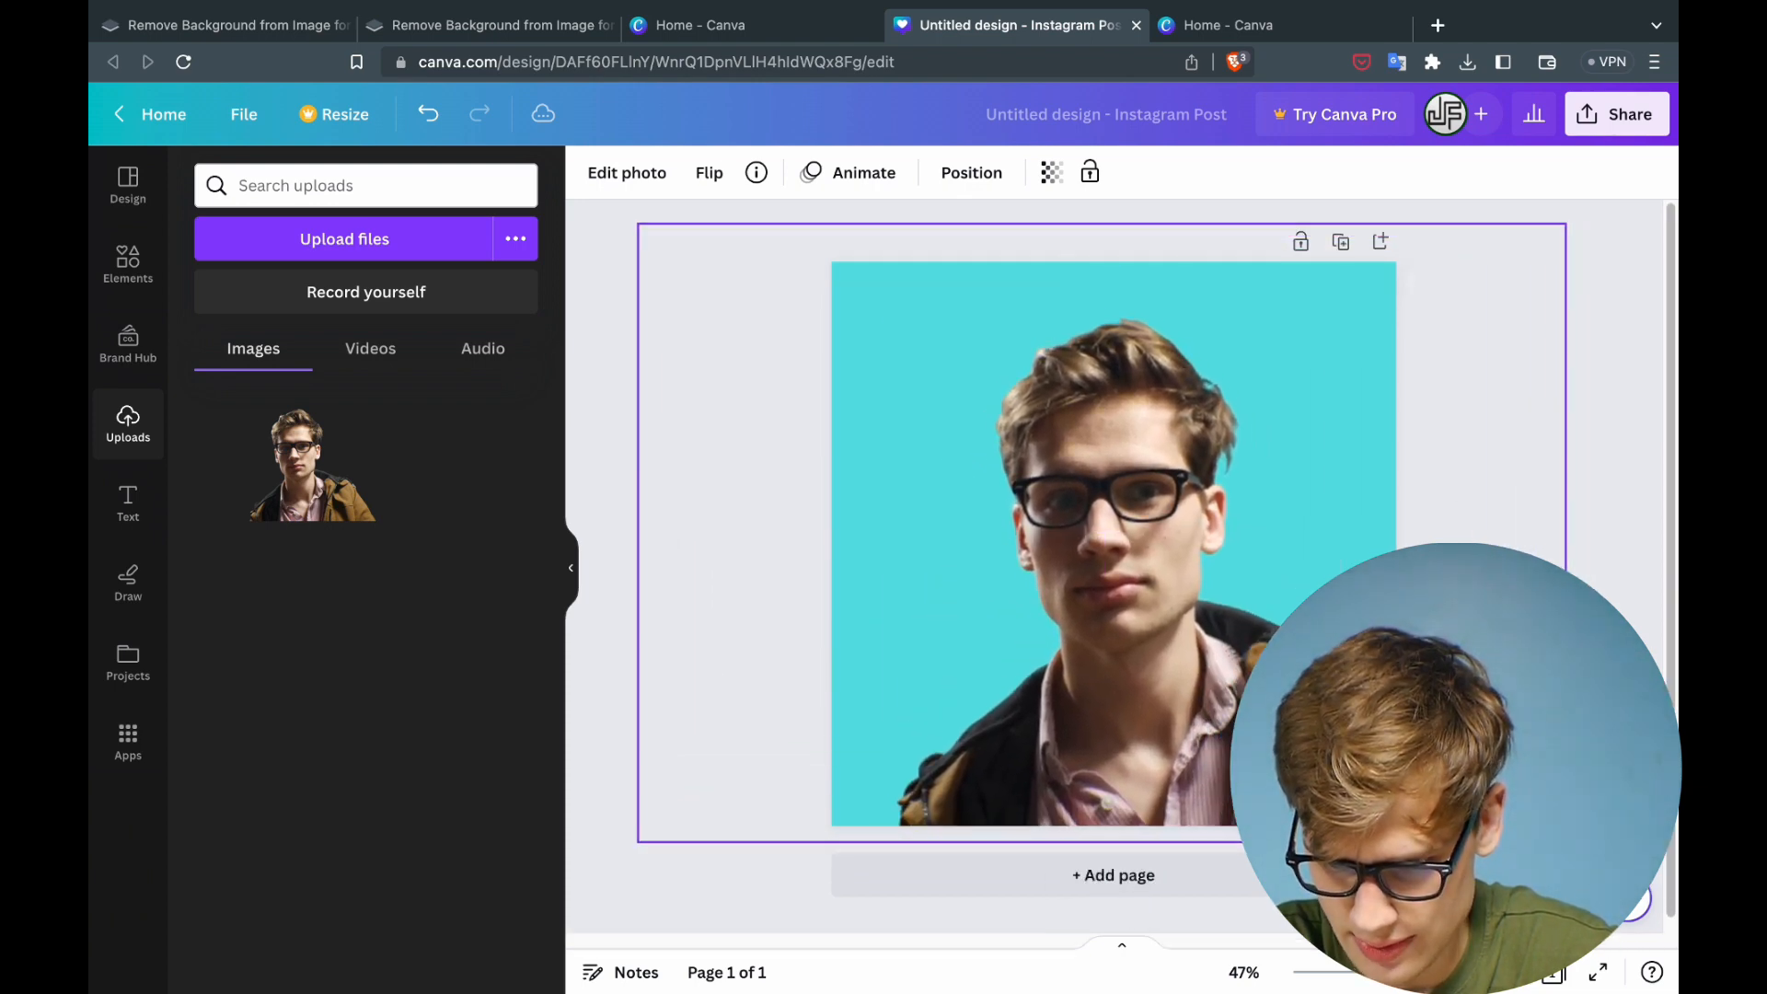
Enlarge the portrait to fill the lower part of the square and collapse the side panel.
{"action": "left_click", "coordinate": [1112, 541]}
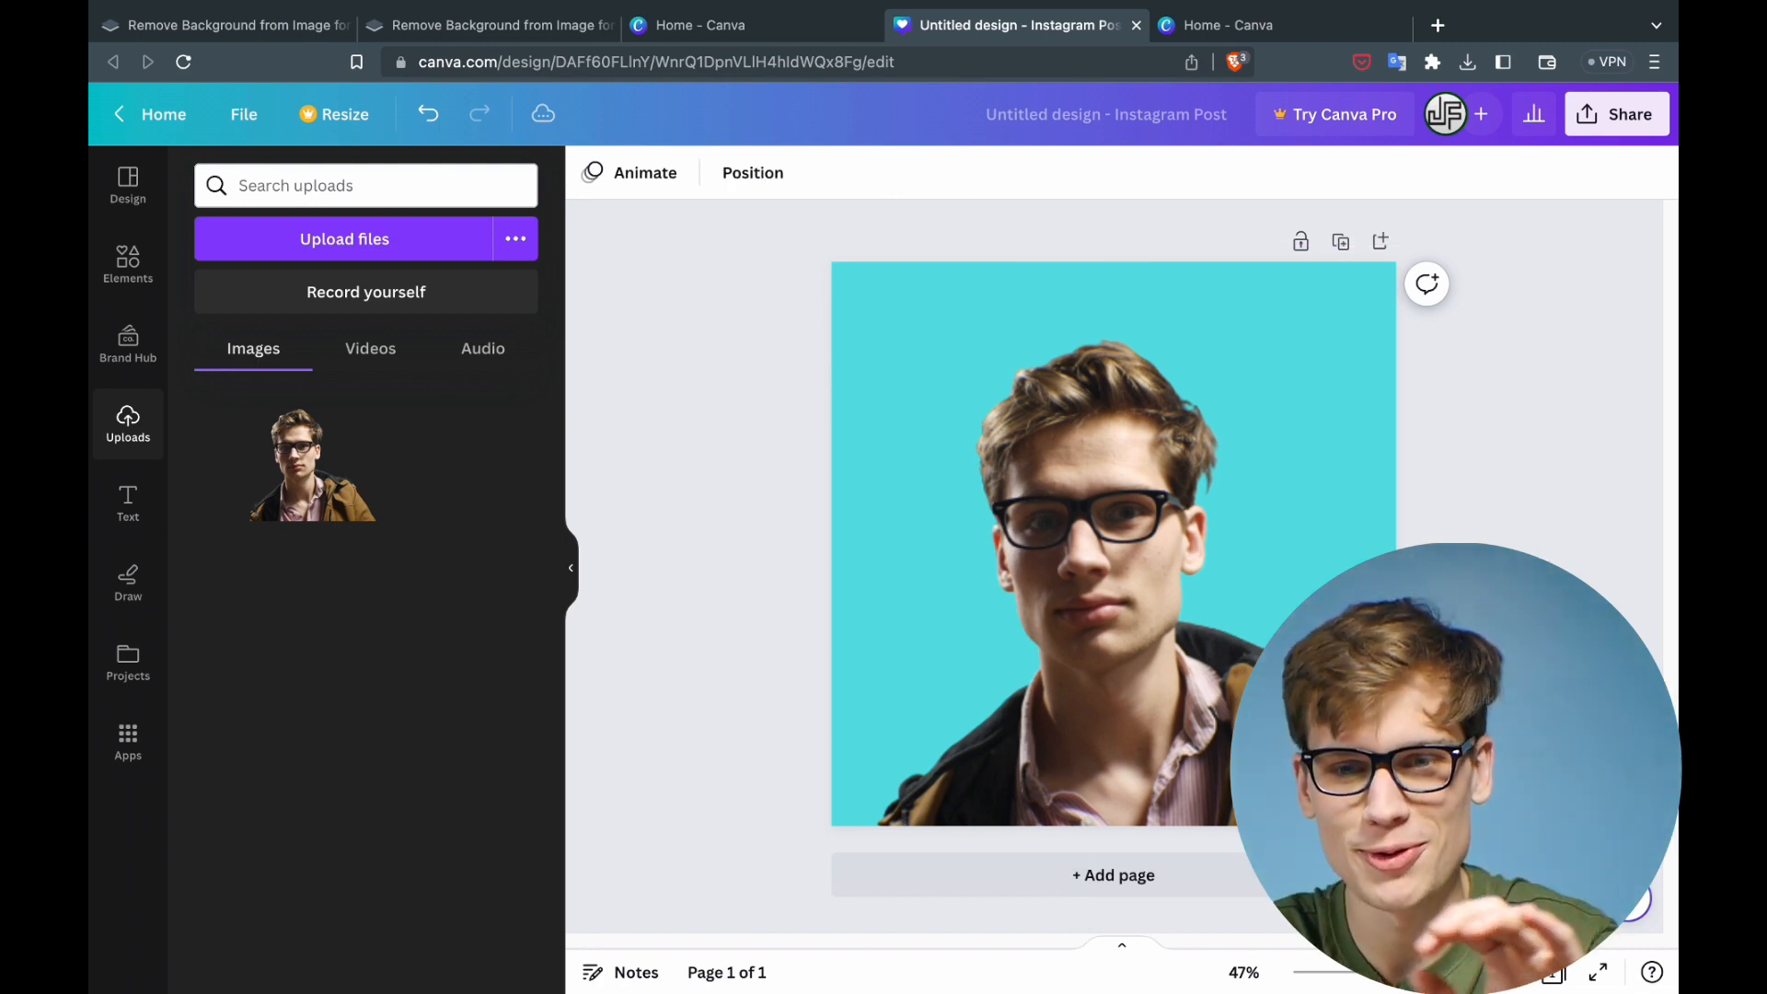
{"action": "left_click", "coordinate": [1111, 543]}
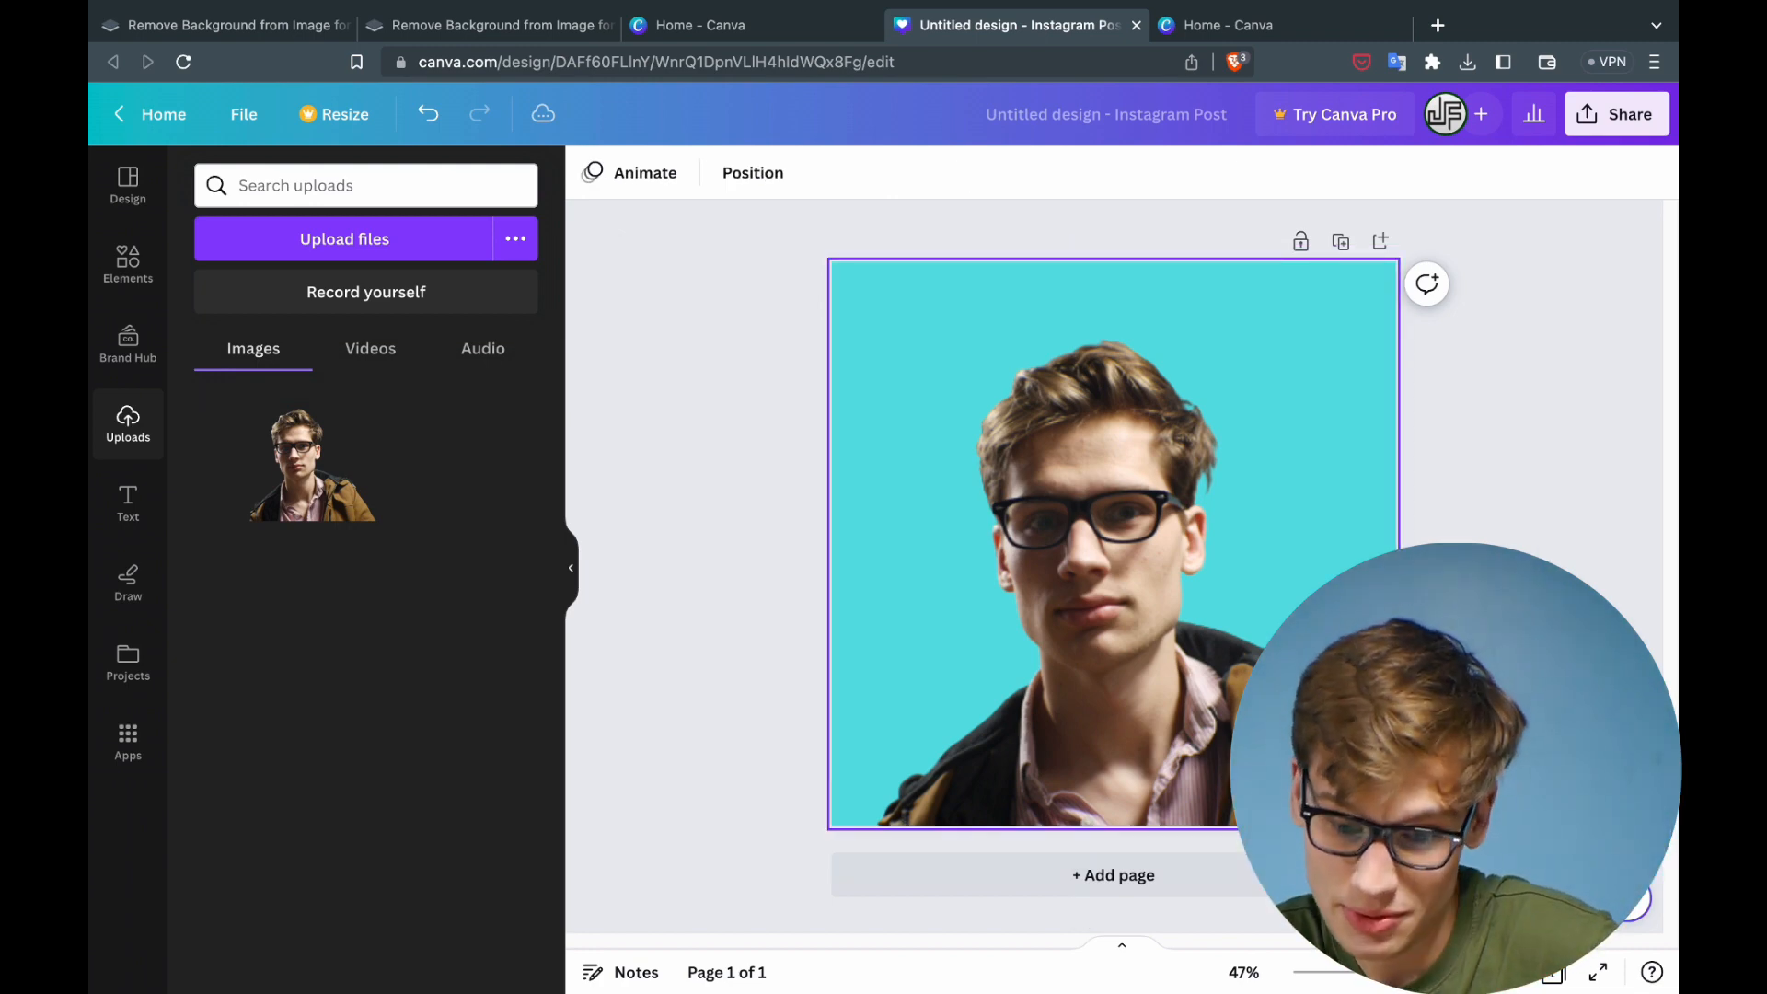
{"action": "left_click", "coordinate": [1112, 541]}
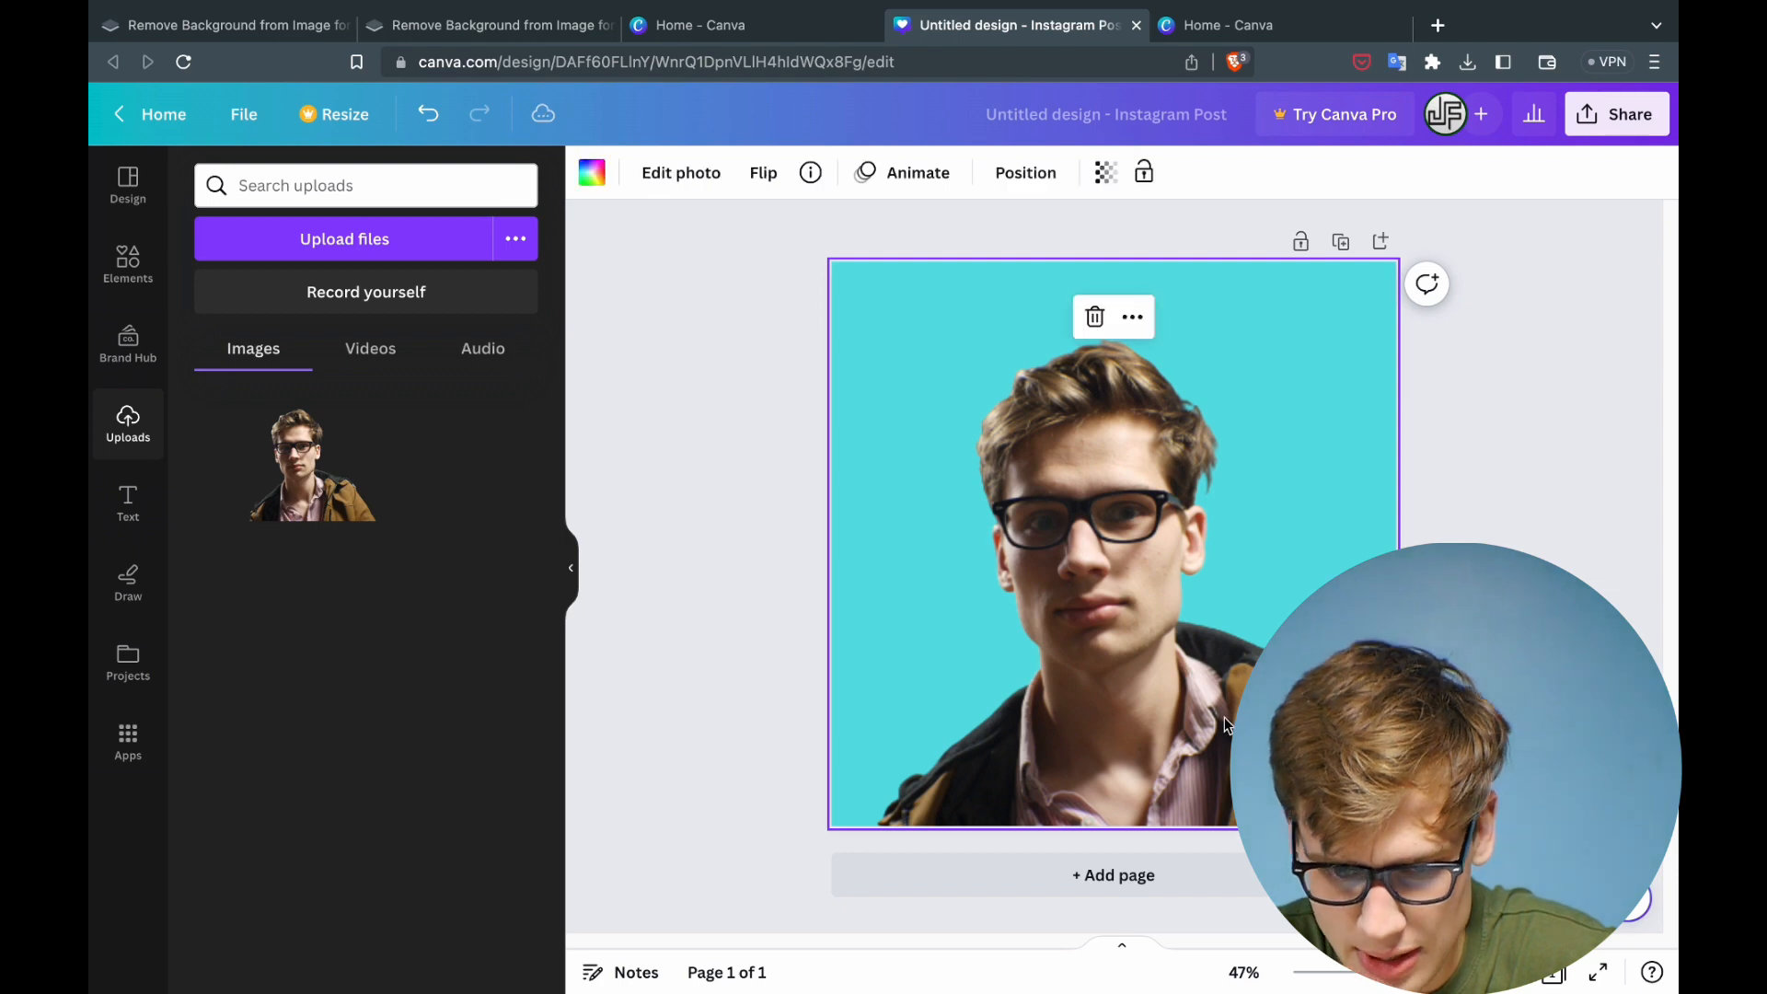
{"action": "left_click", "coordinate": [1355, 516]}
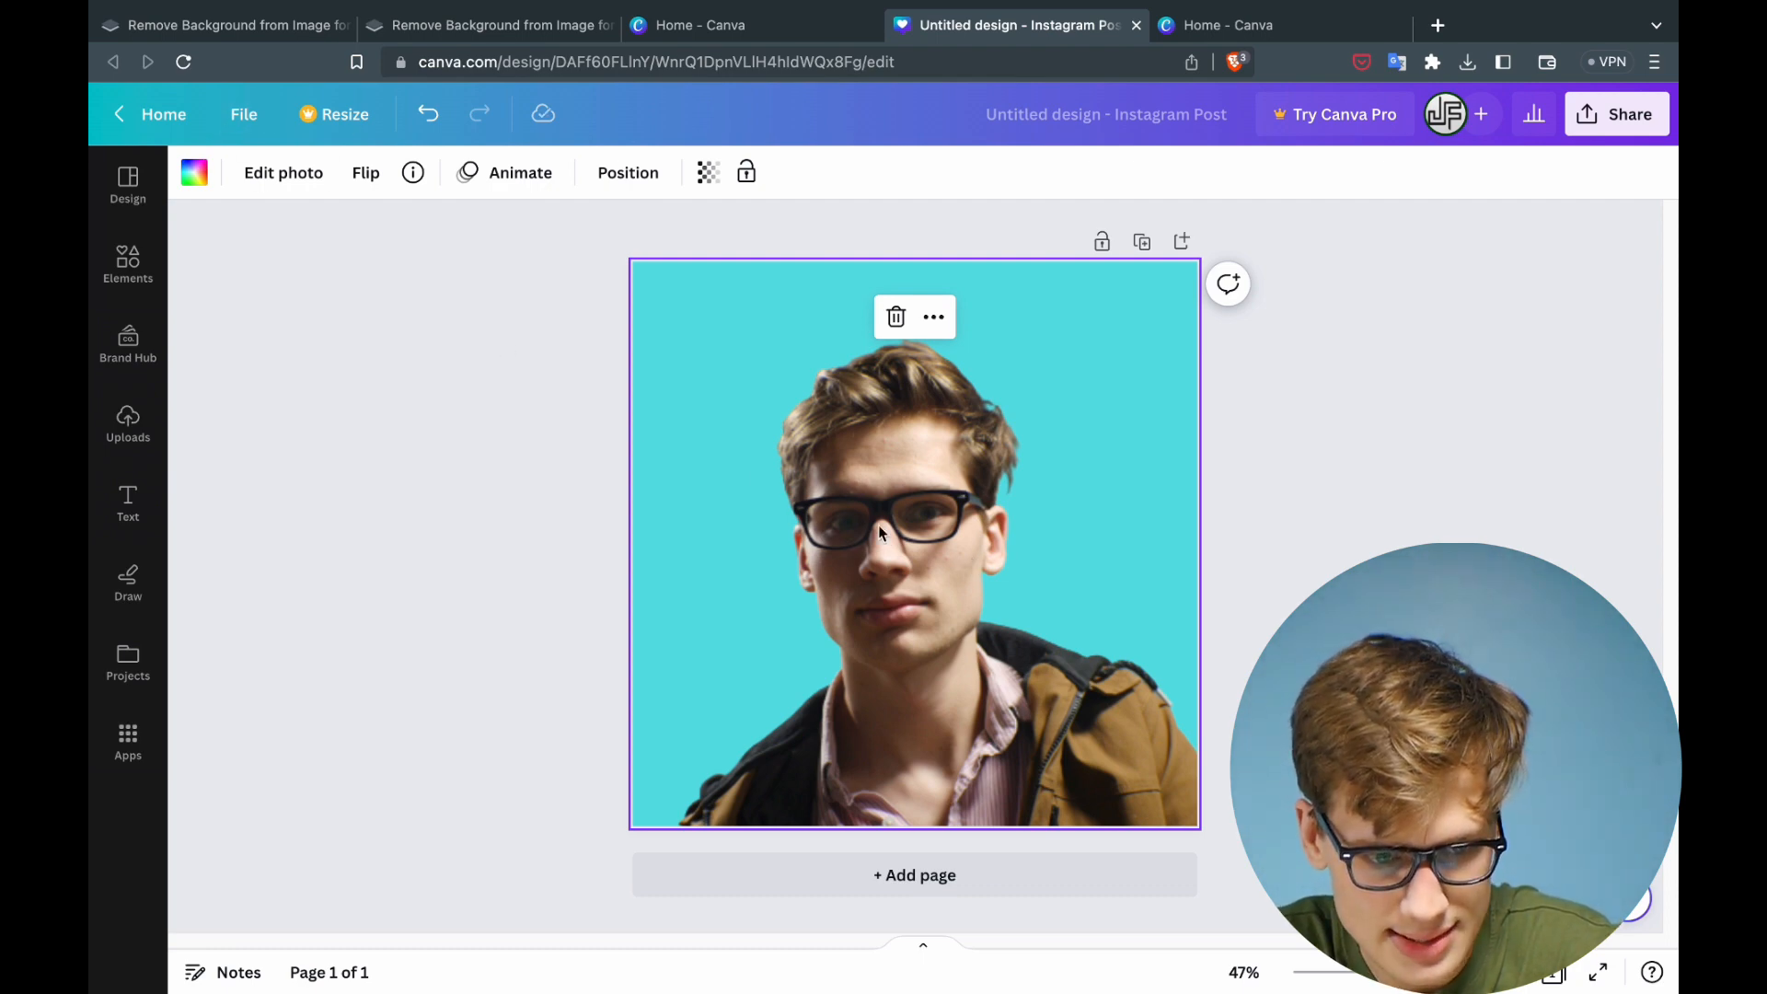
{"action": "mouse_move", "coordinate": [913, 549]}
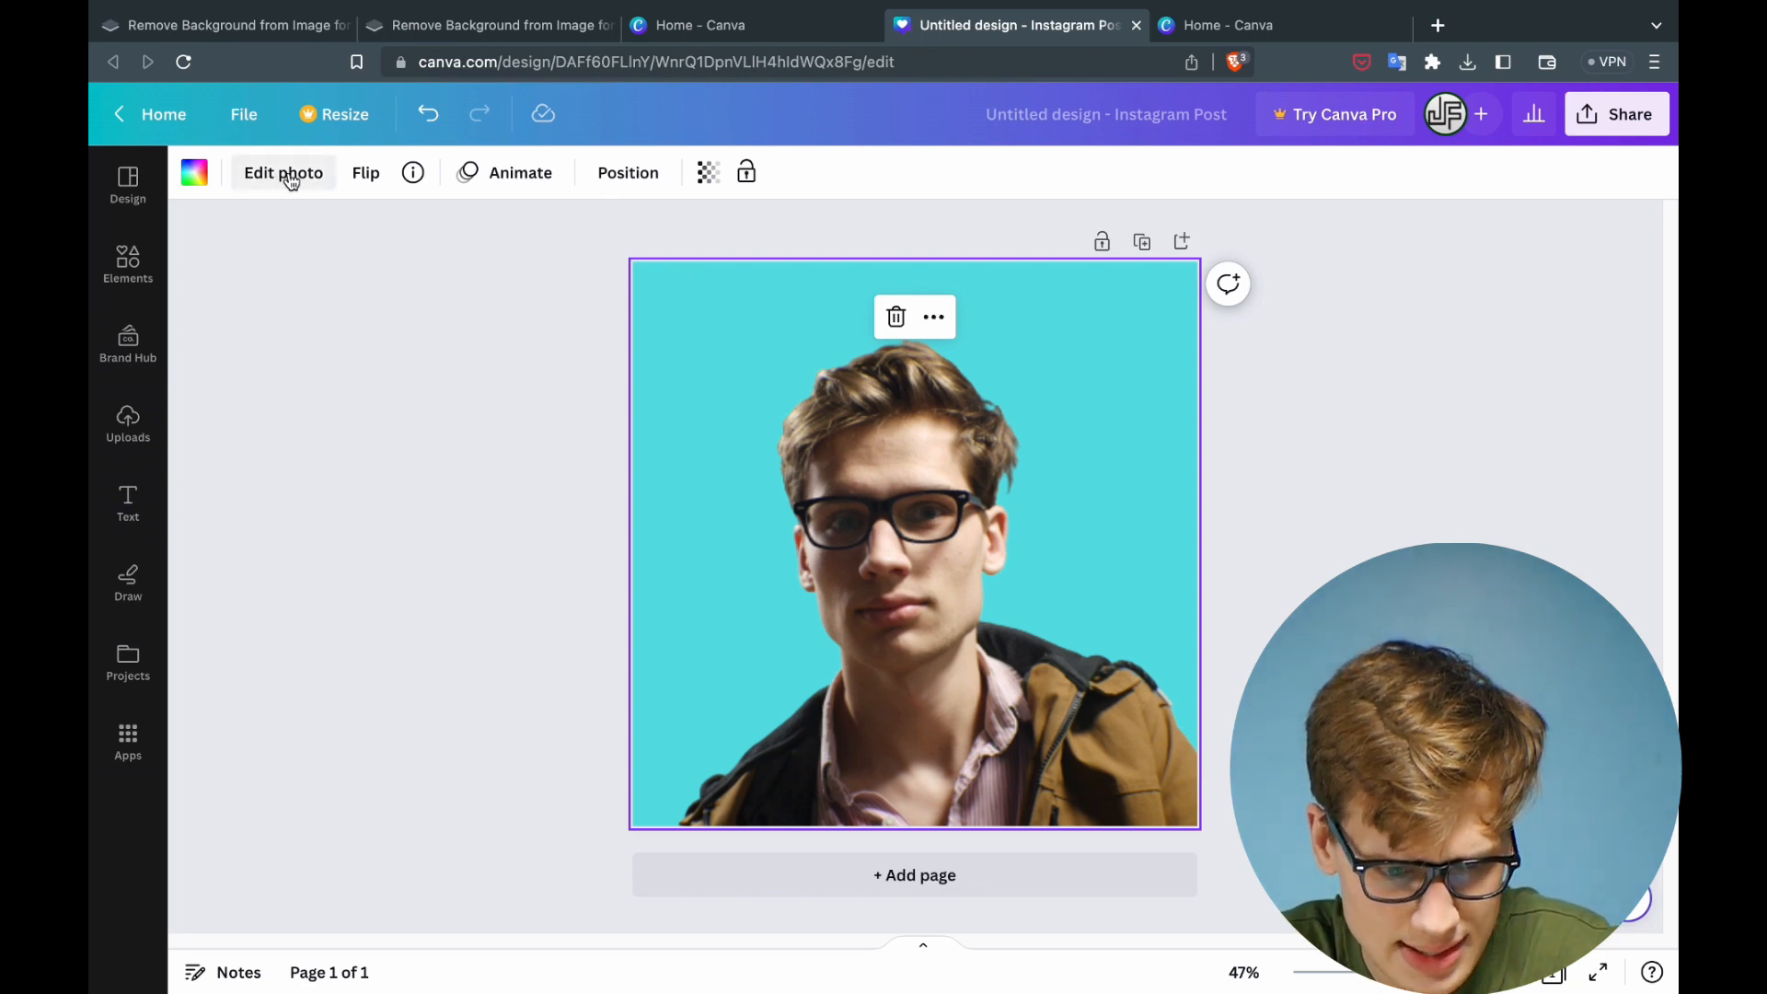
Apply the warm Capri filter to the portrait after comparing it with Bali and others.
{"action": "left_click", "coordinate": [283, 173]}
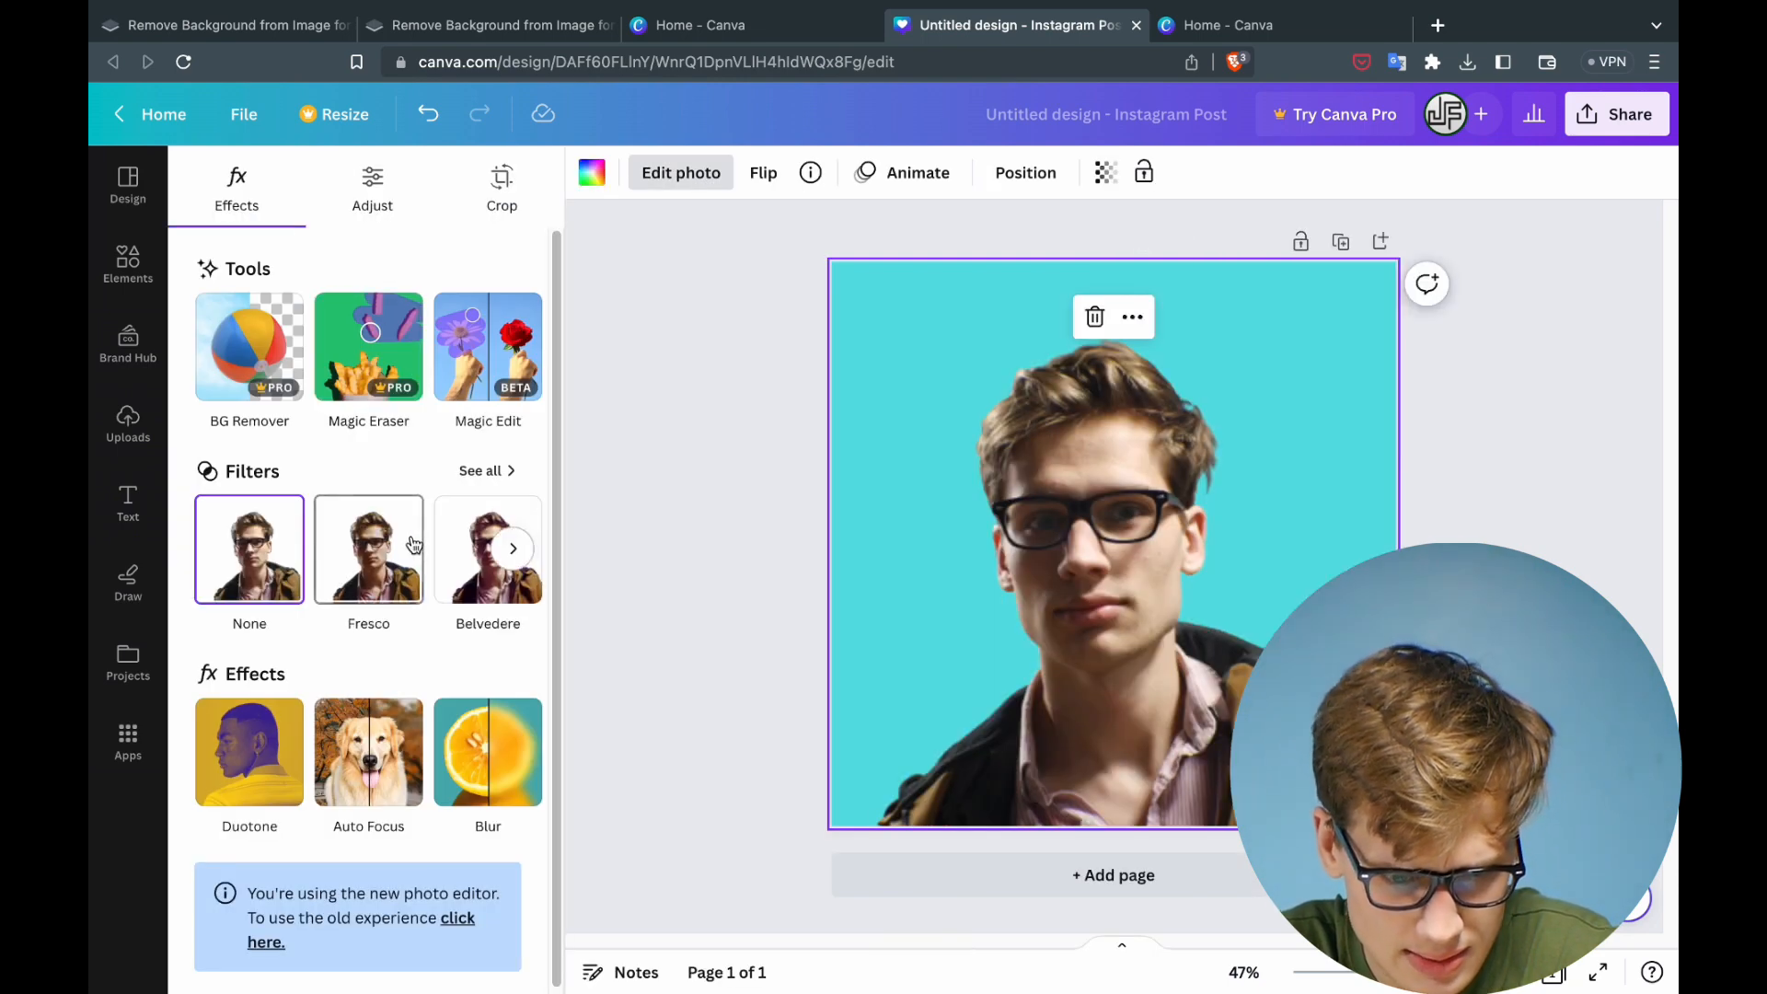
{"action": "left_click", "coordinate": [513, 548]}
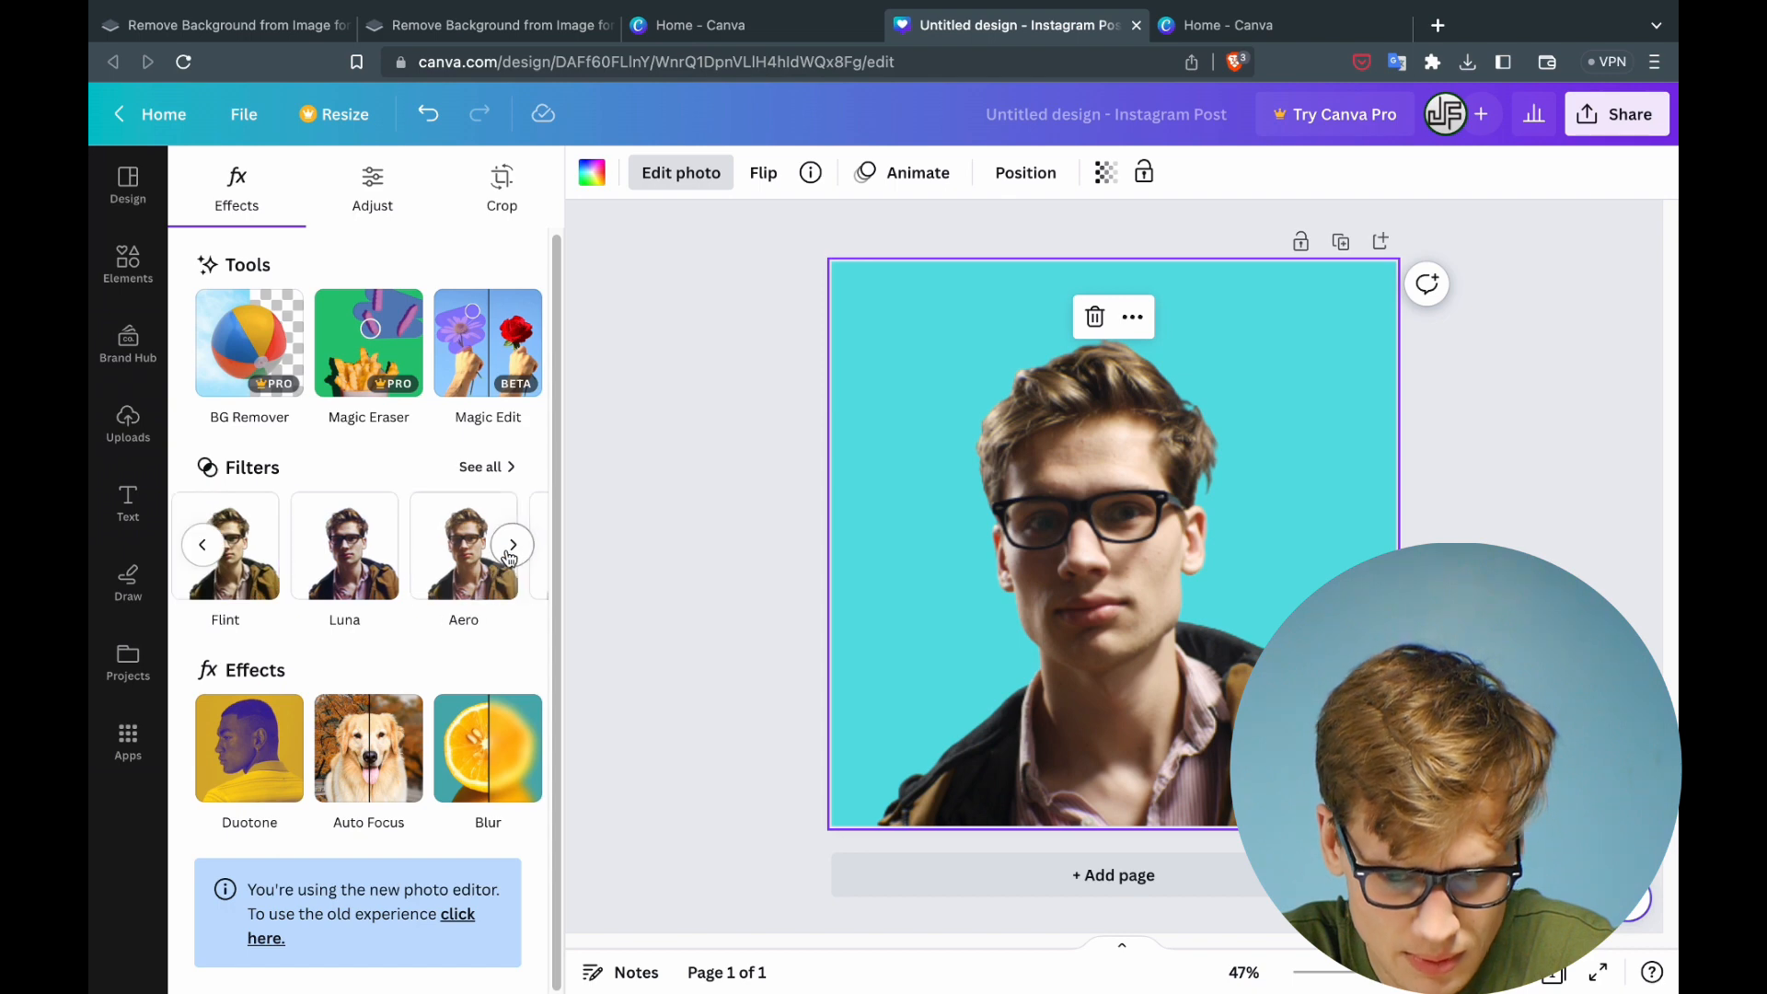
{"action": "left_click", "coordinate": [464, 545]}
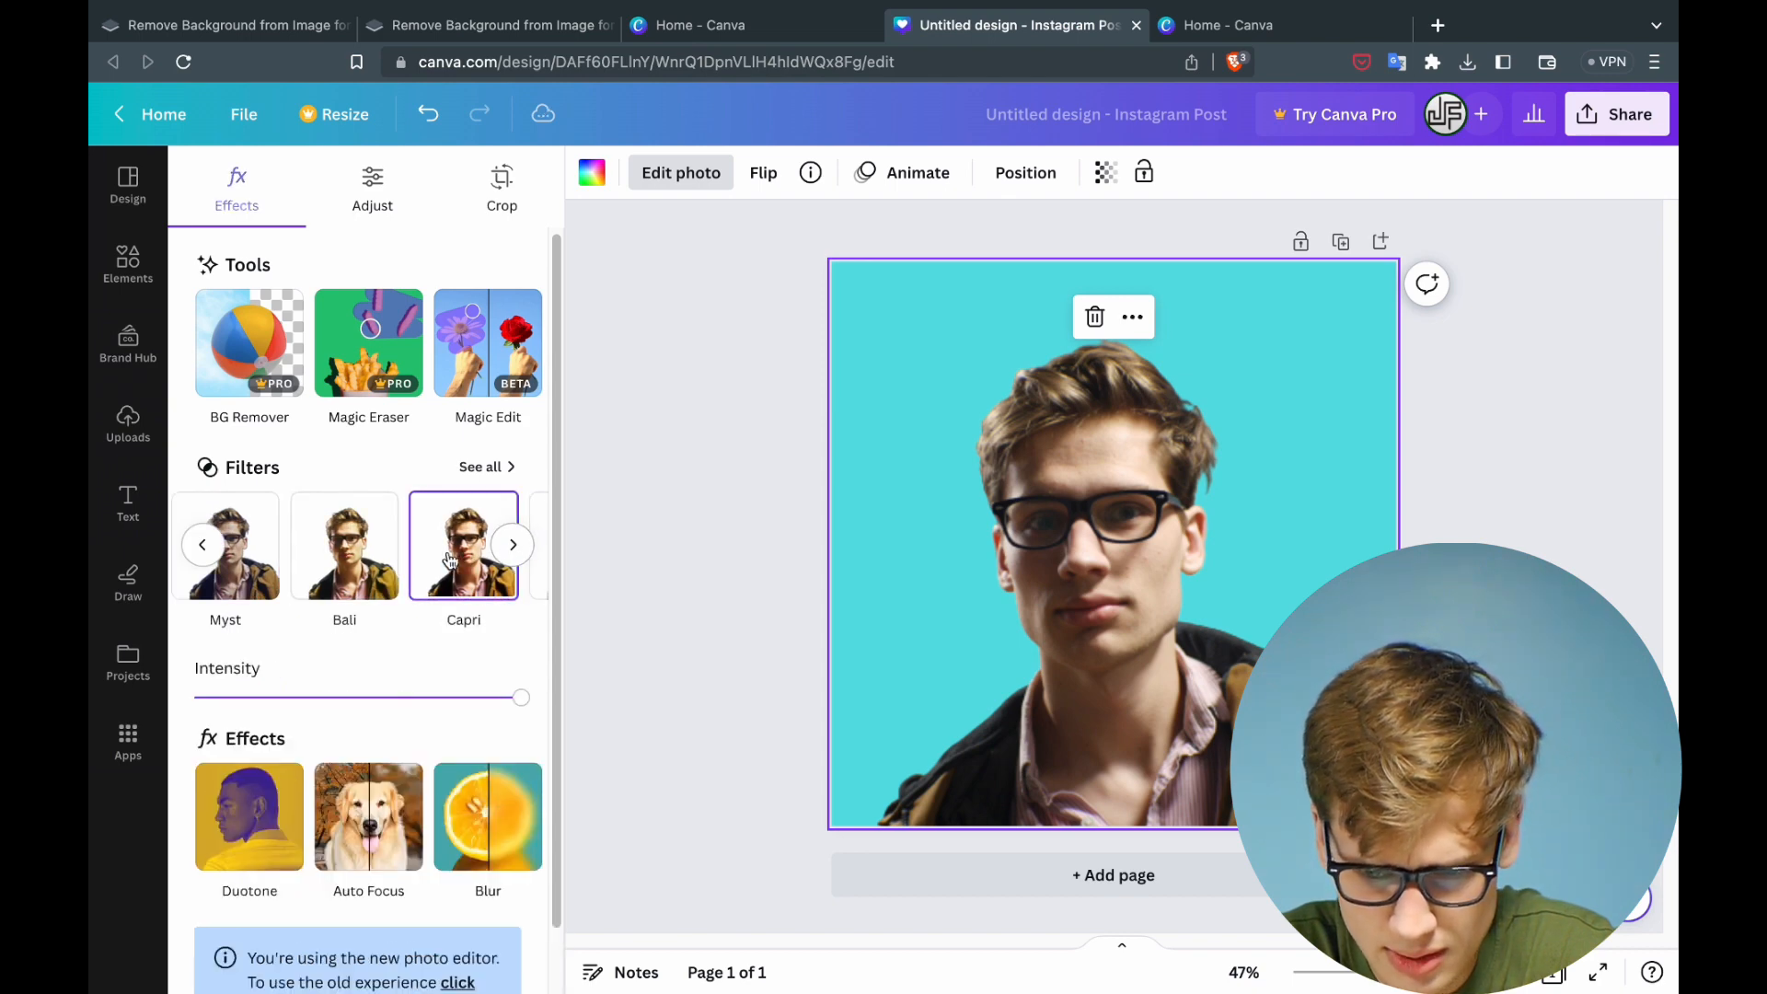
{"action": "left_click", "coordinate": [344, 545]}
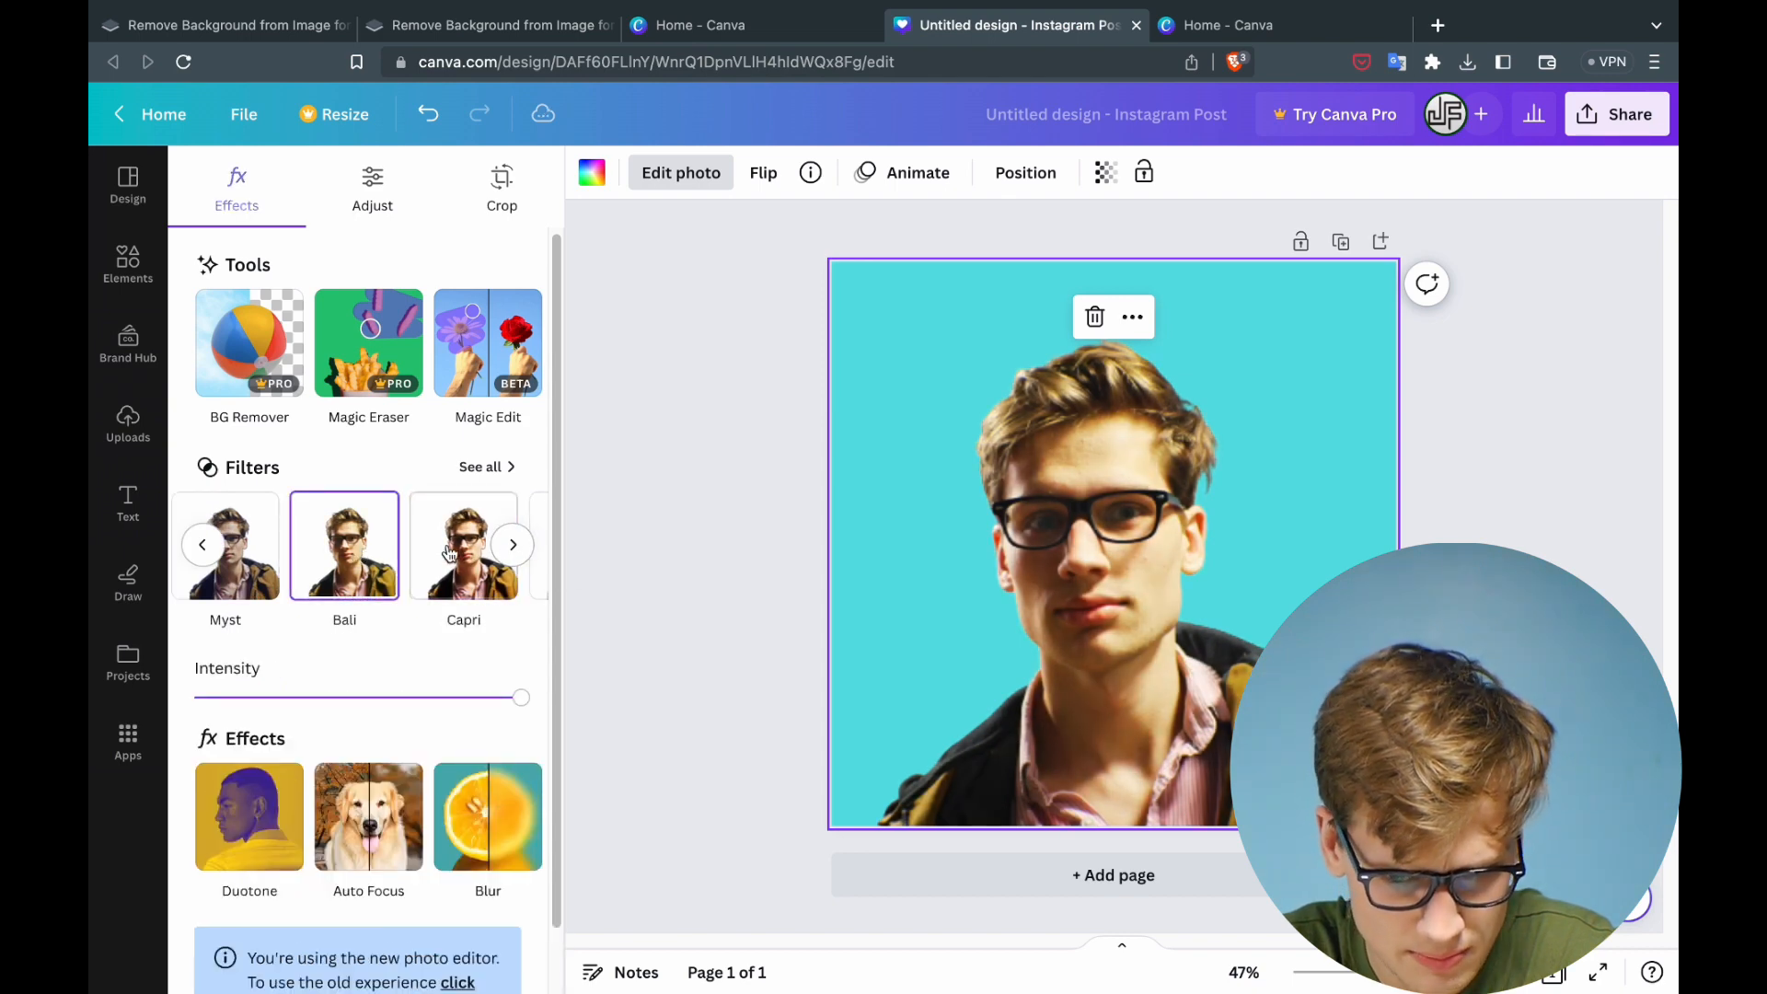
{"action": "left_click", "coordinate": [513, 545]}
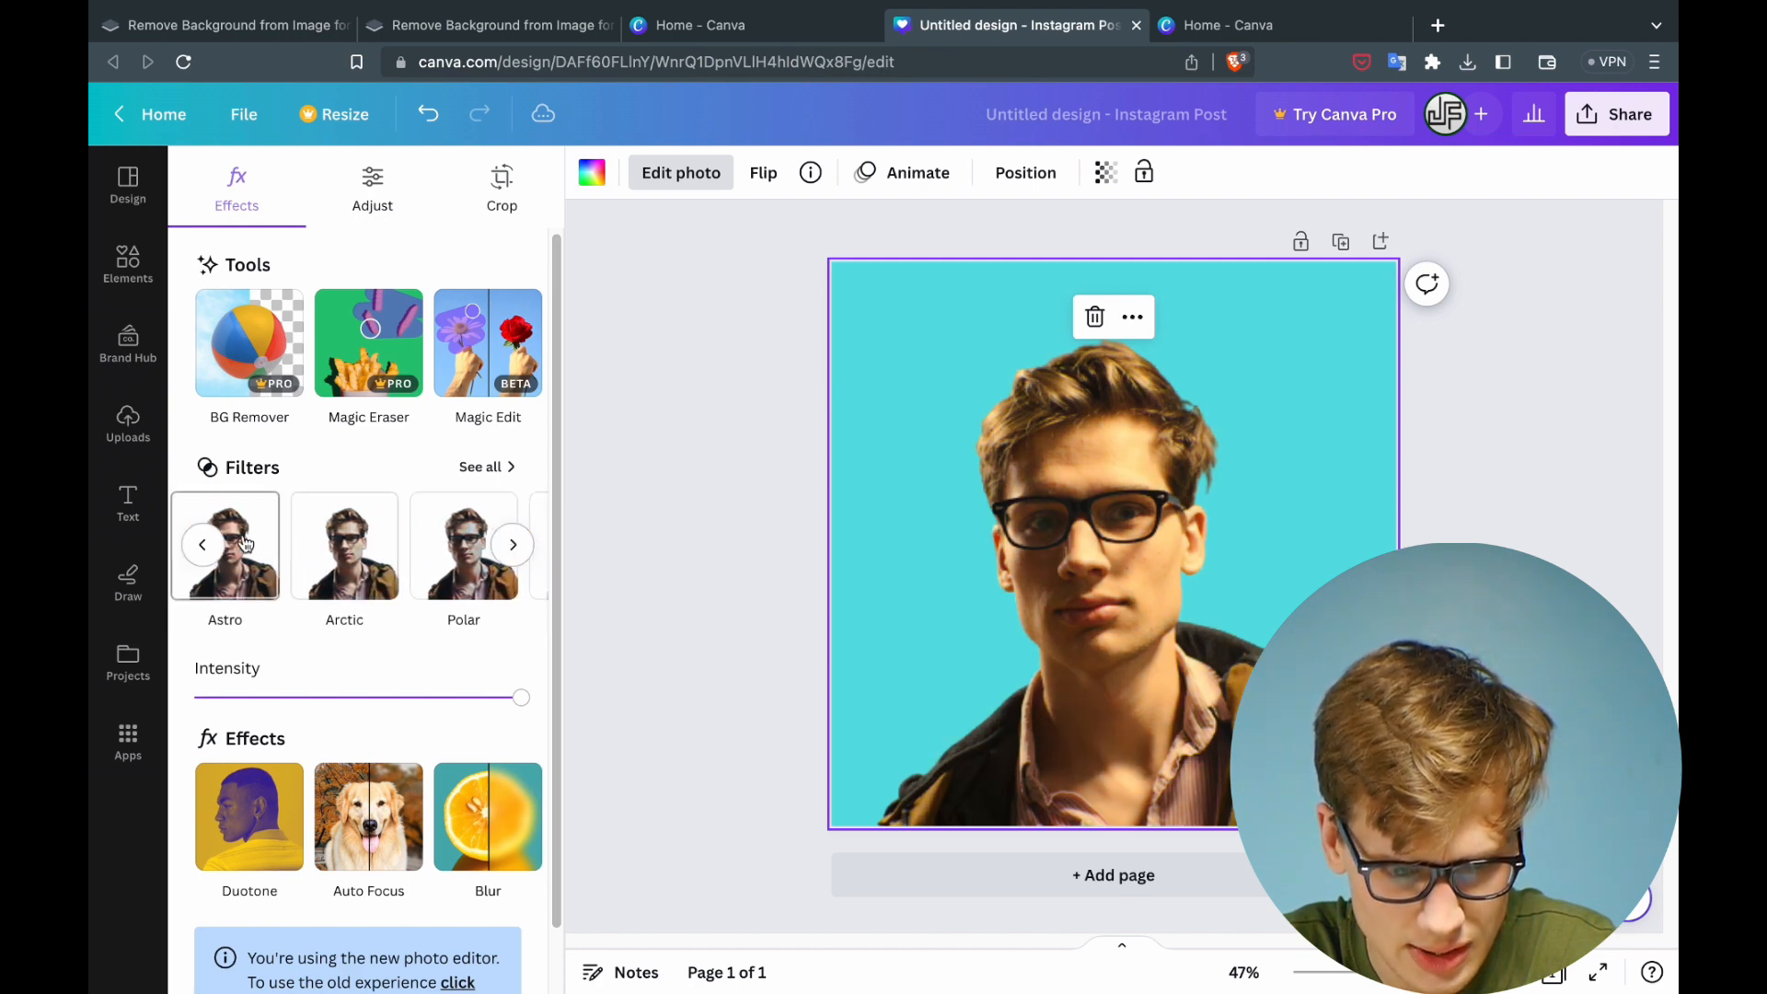
{"action": "left_click", "coordinate": [202, 545]}
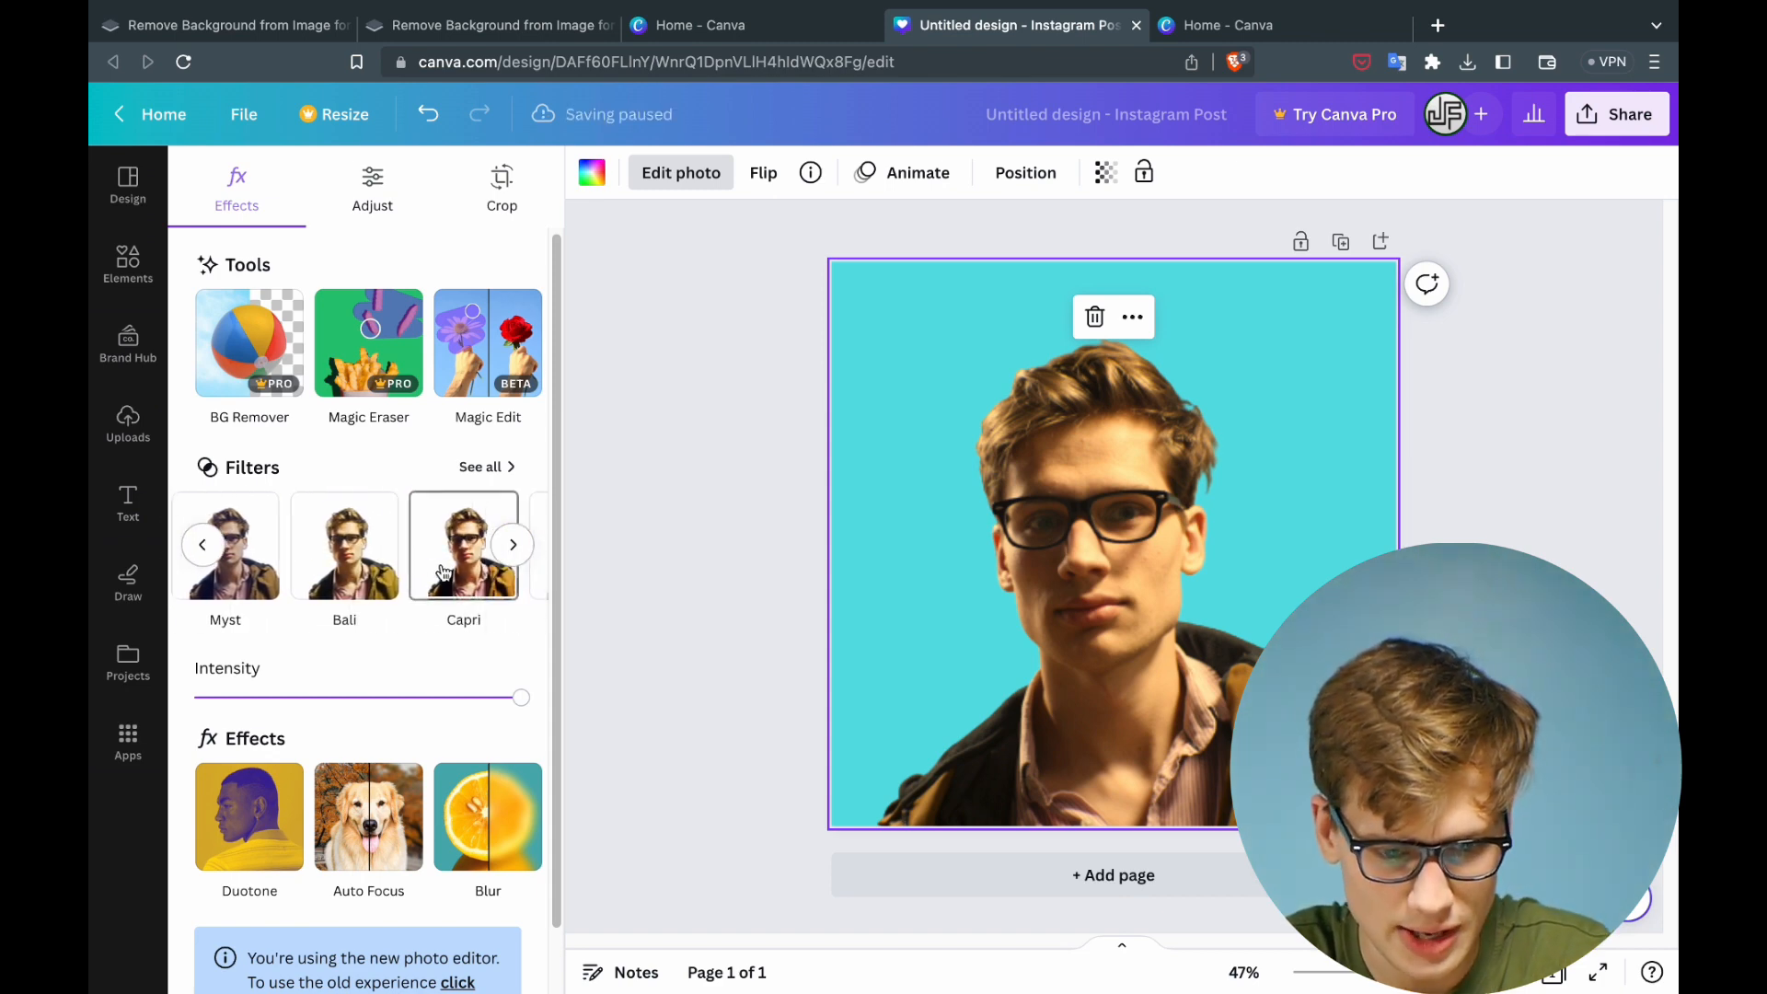
{"action": "left_click", "coordinate": [463, 545]}
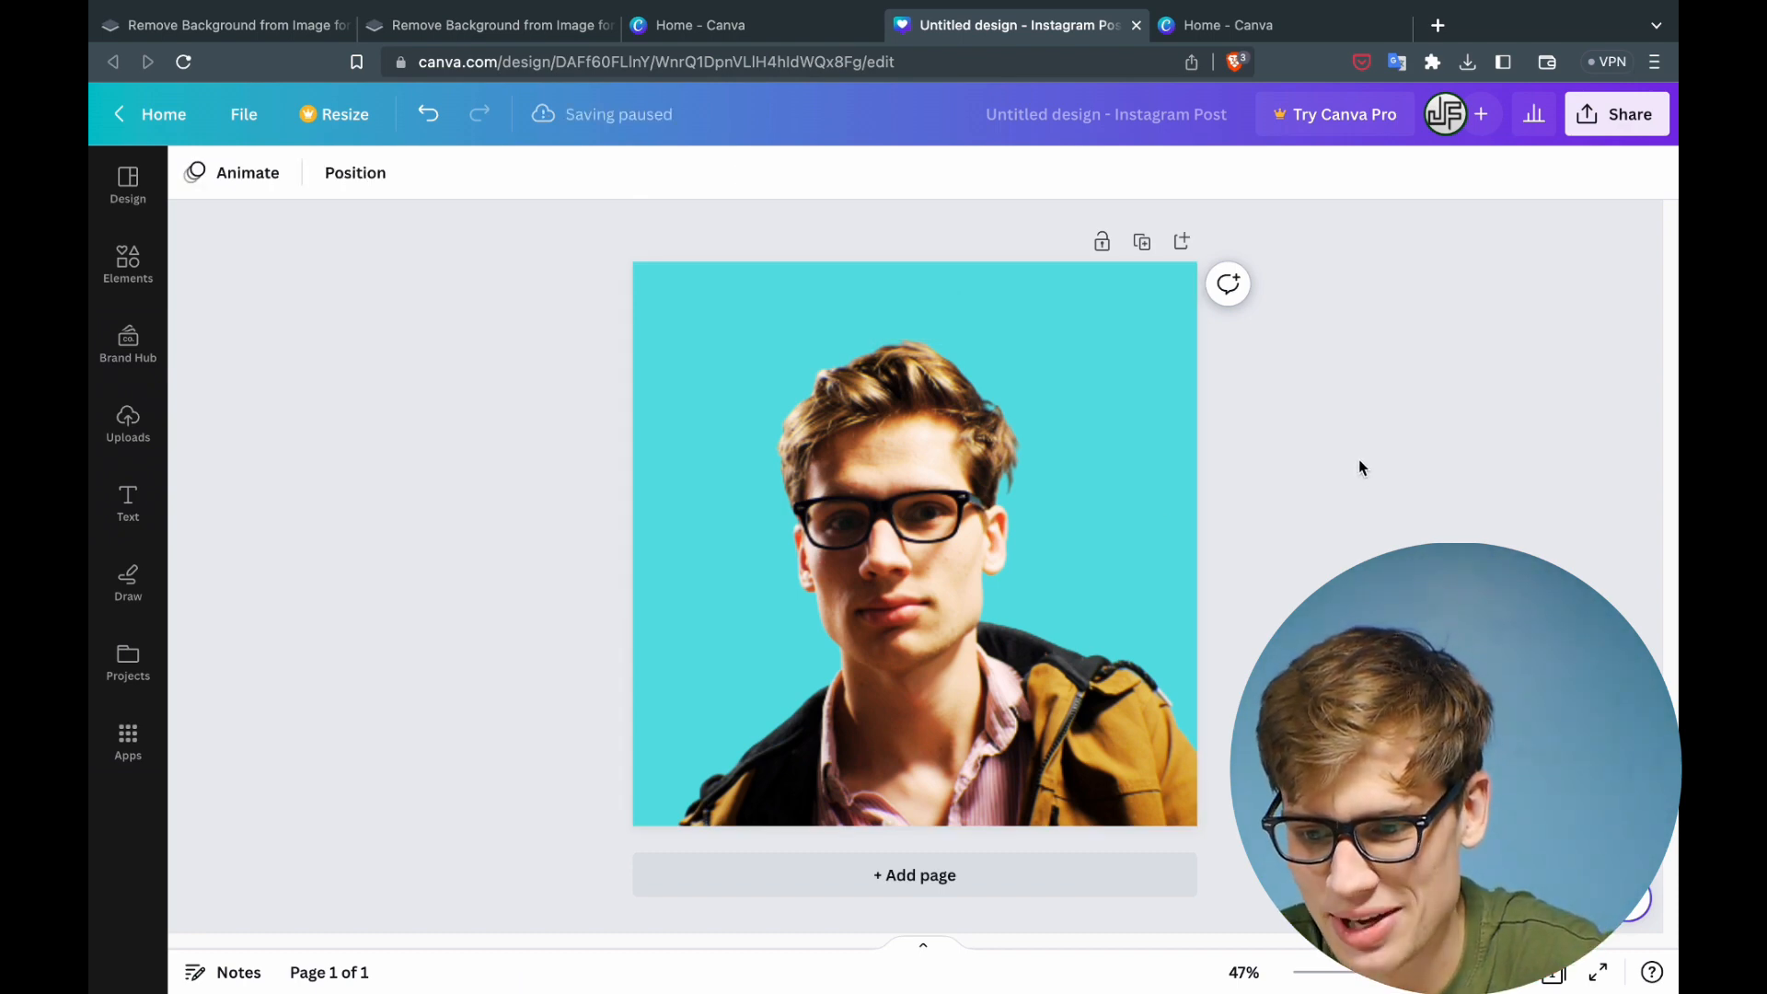
Download the finished design as a PNG and save it into the Downloads folder.
{"action": "left_click", "coordinate": [1617, 114]}
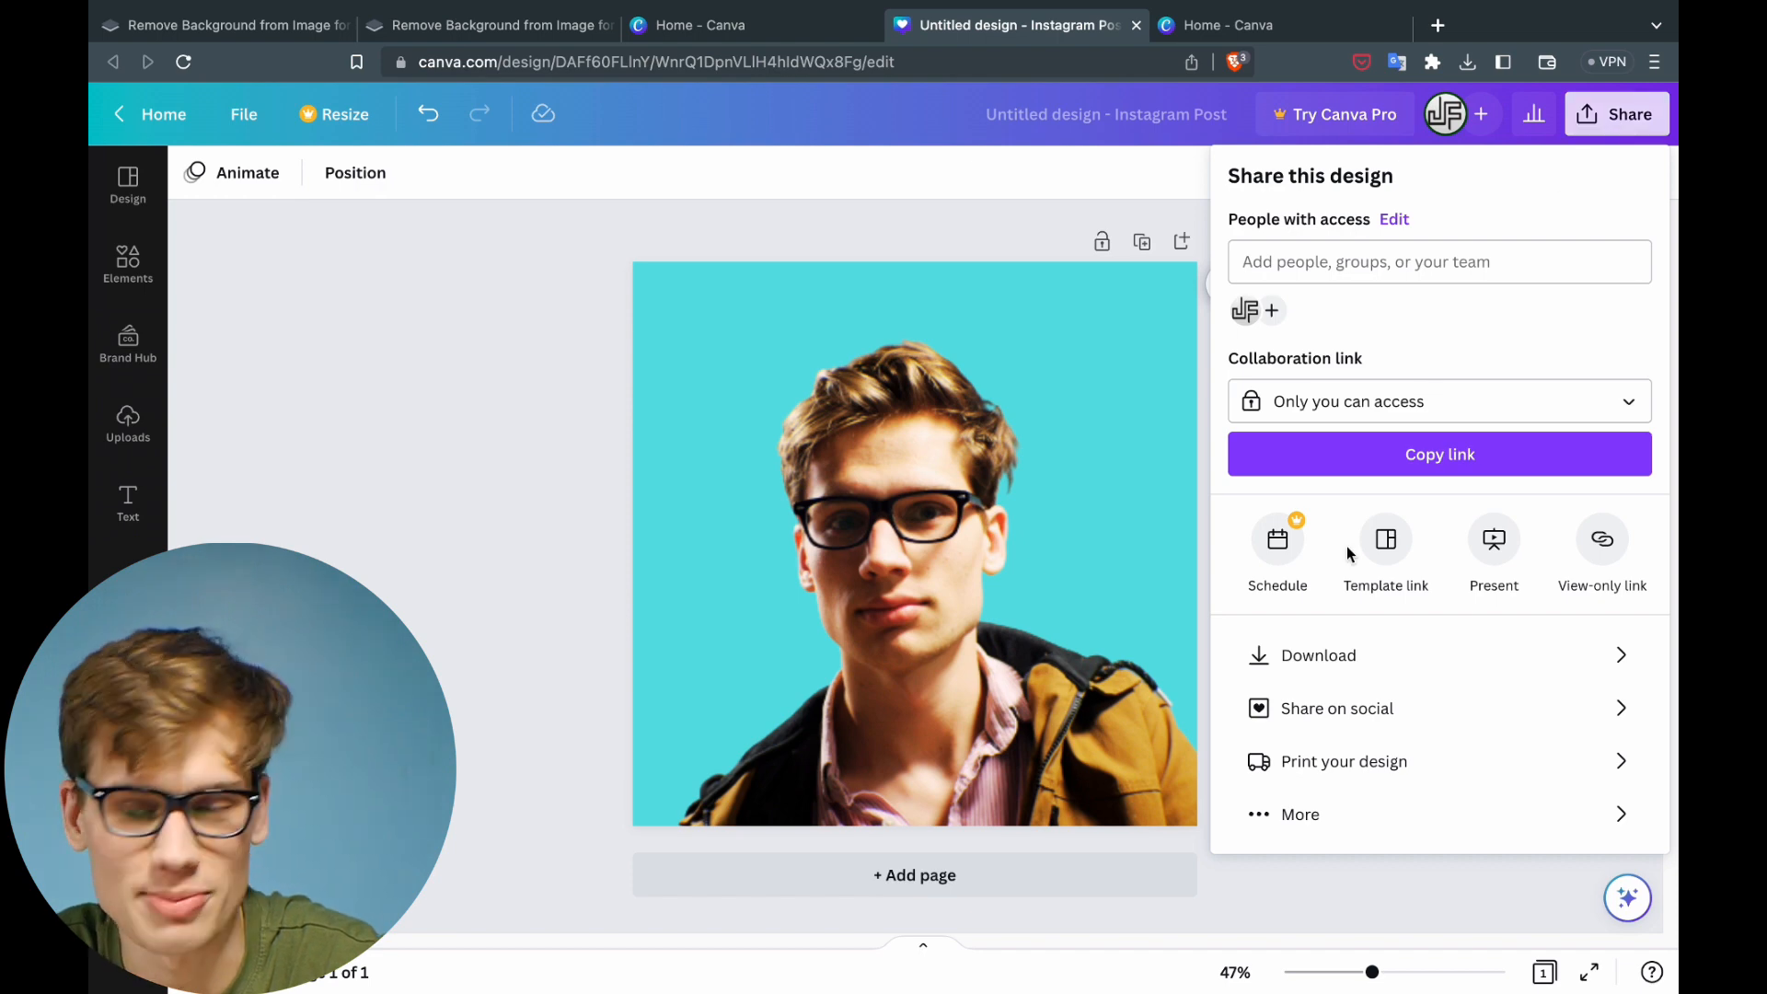
{"action": "mouse_move", "coordinate": [1318, 655]}
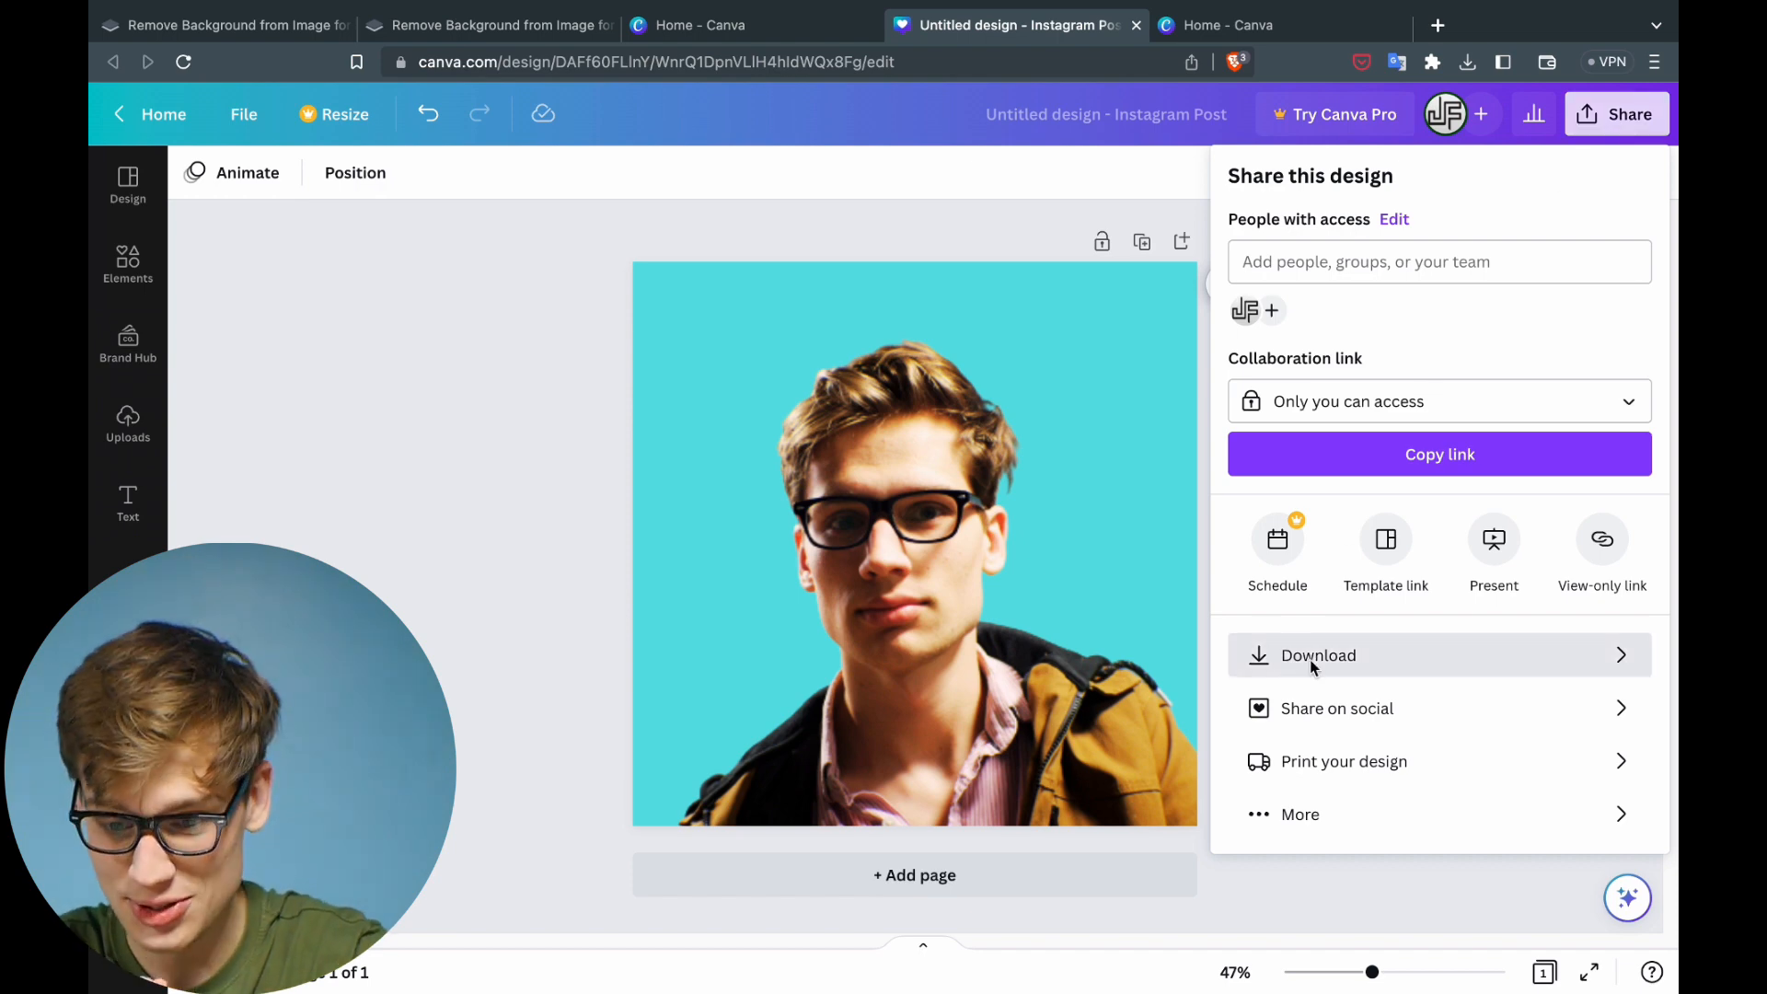
{"action": "left_click", "coordinate": [1318, 655]}
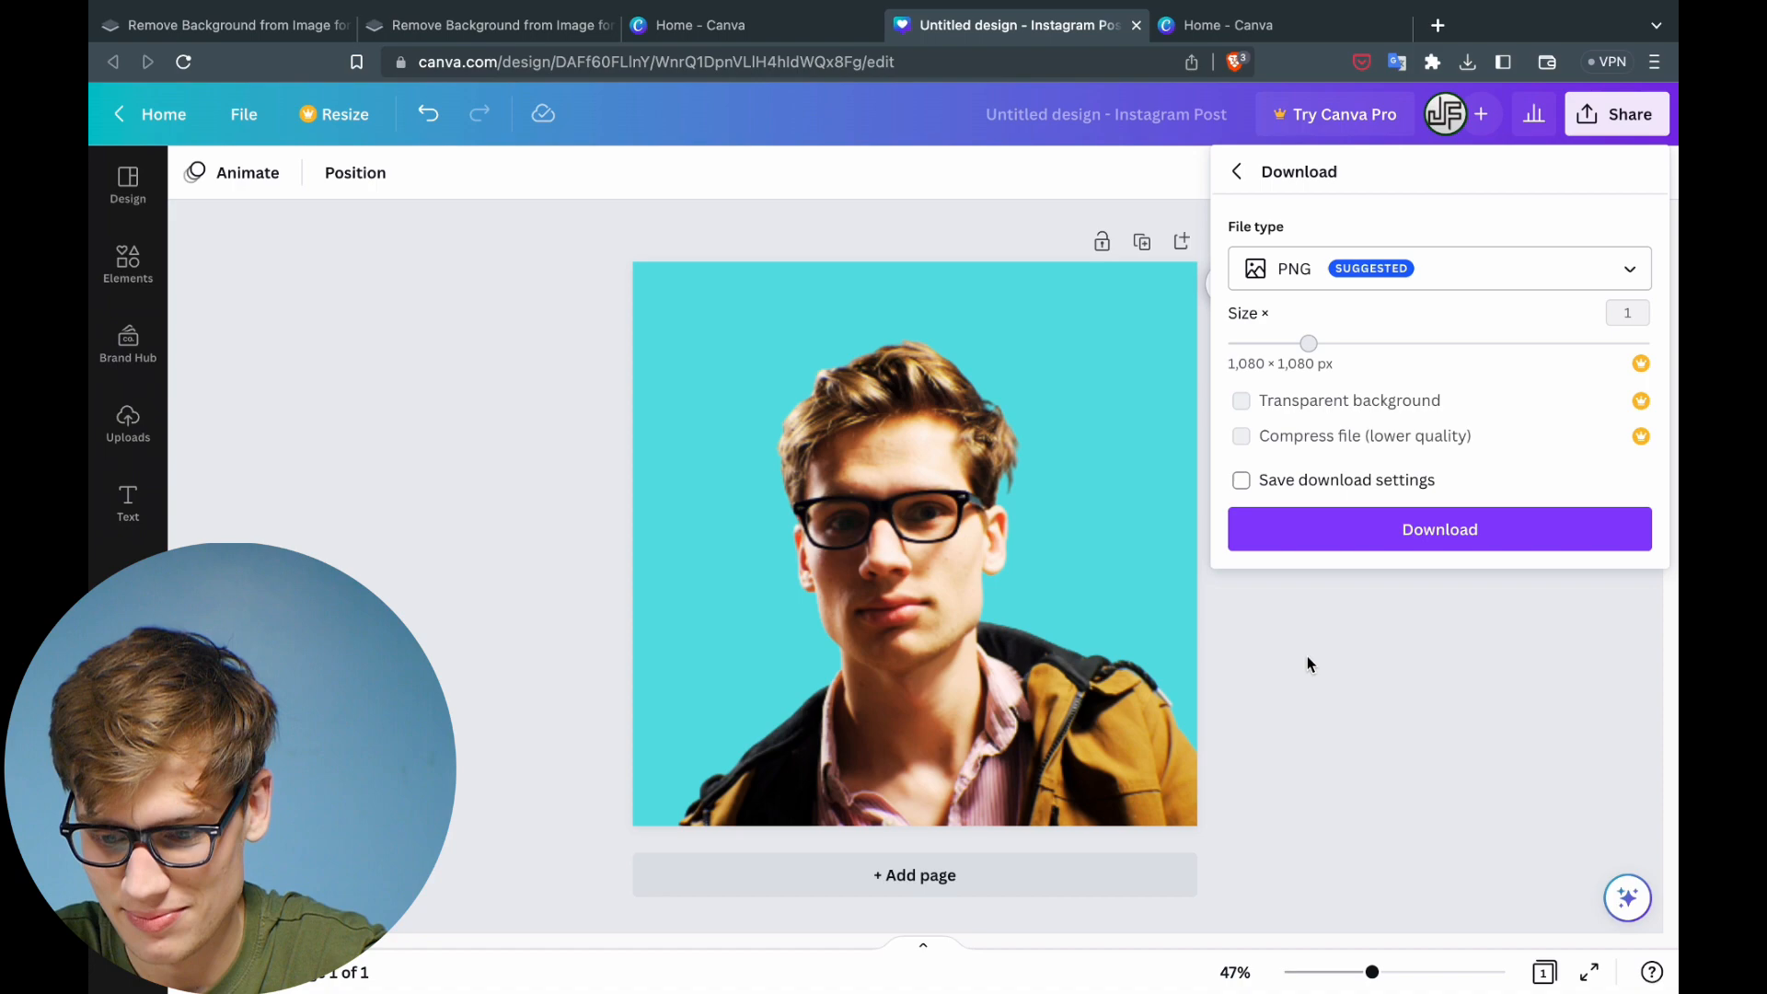
{"action": "left_click", "coordinate": [1440, 529]}
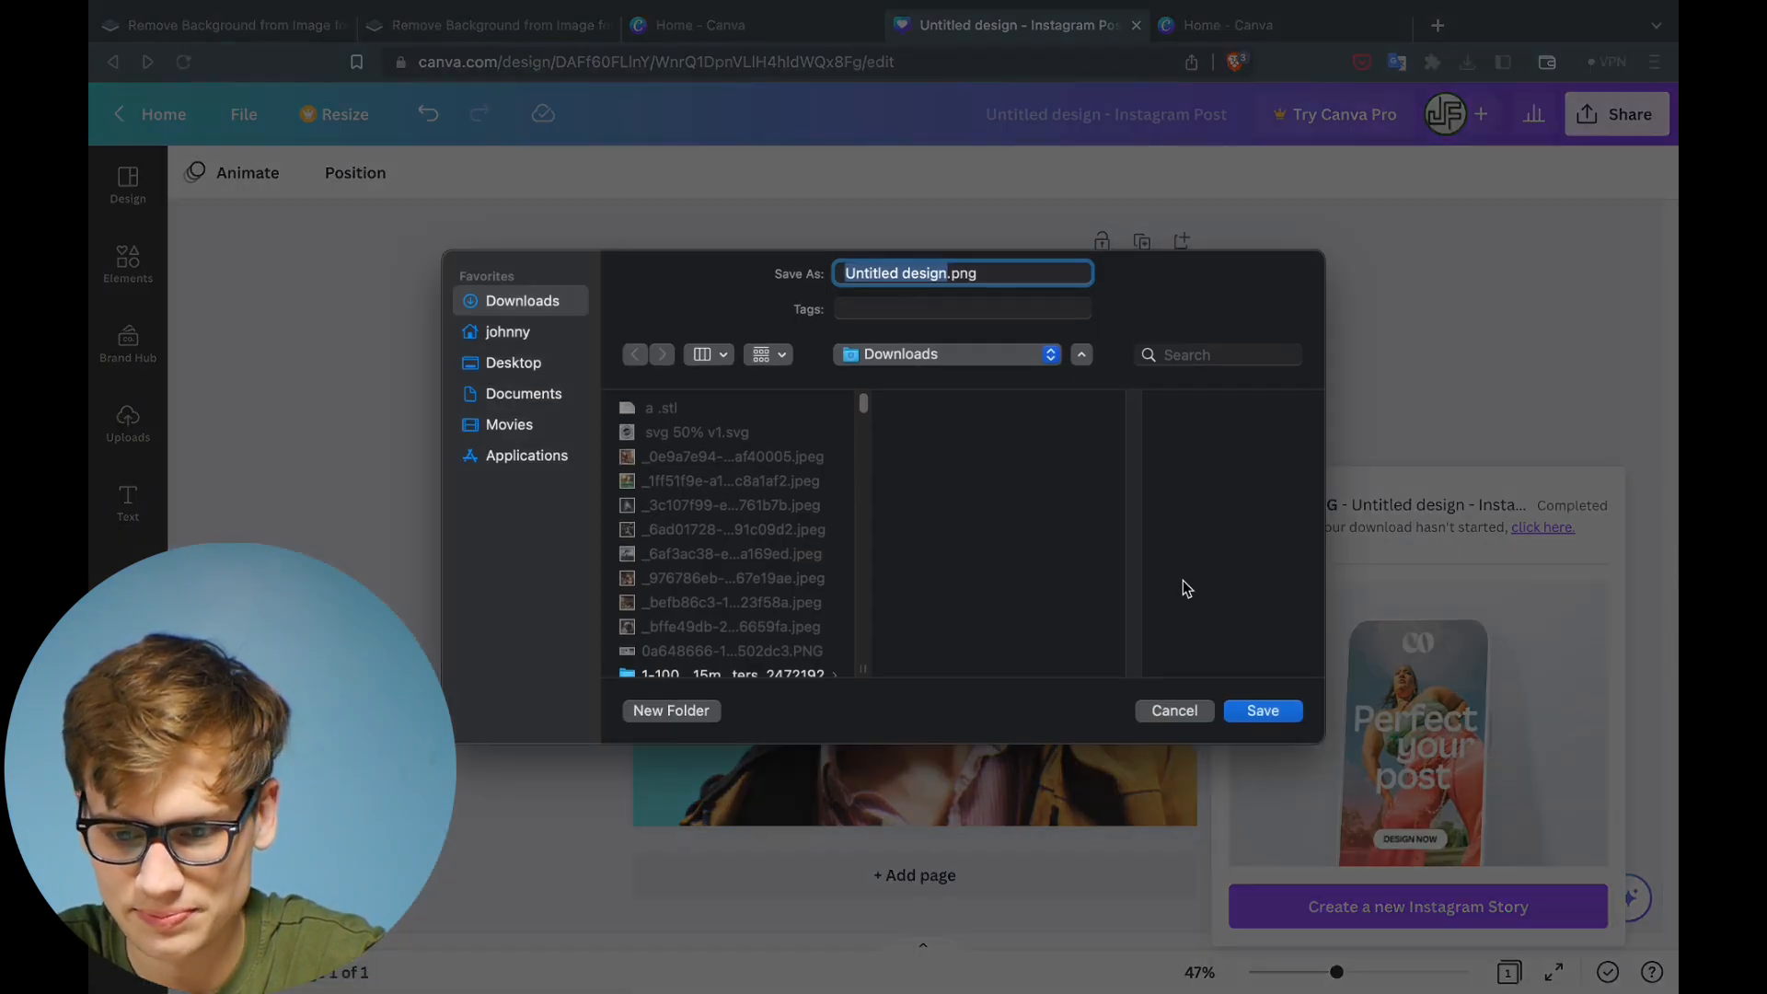
{"action": "left_click", "coordinate": [1261, 710]}
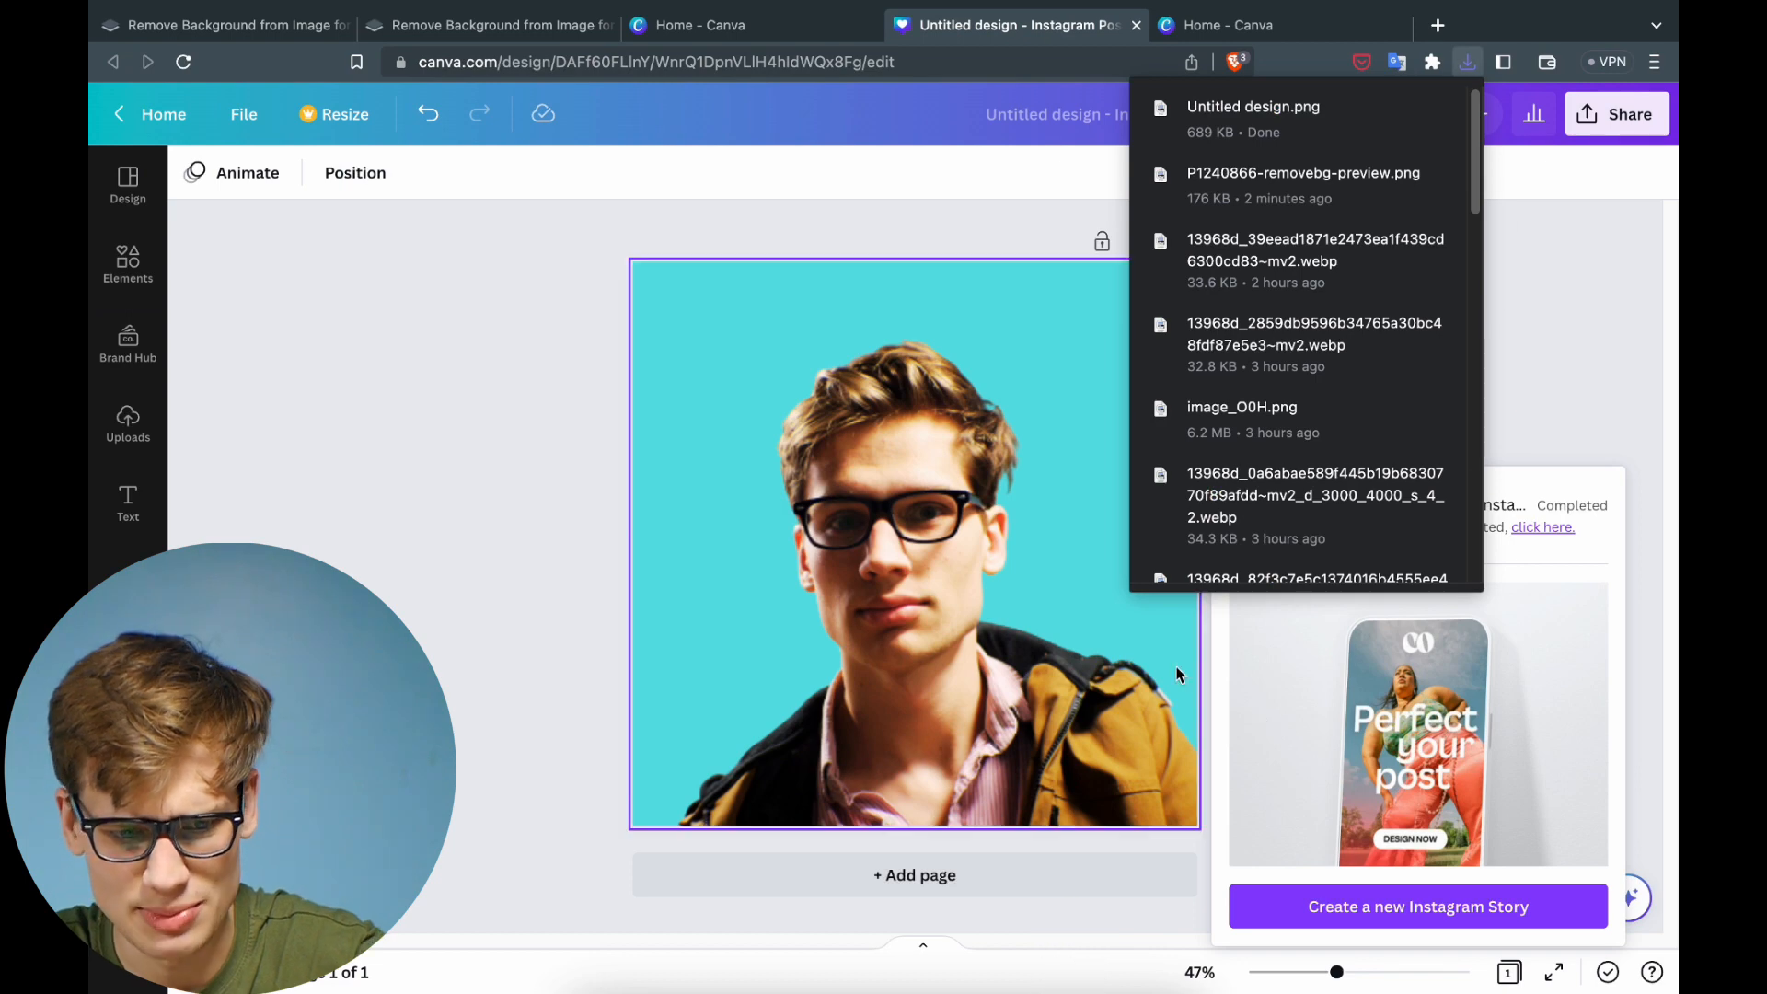